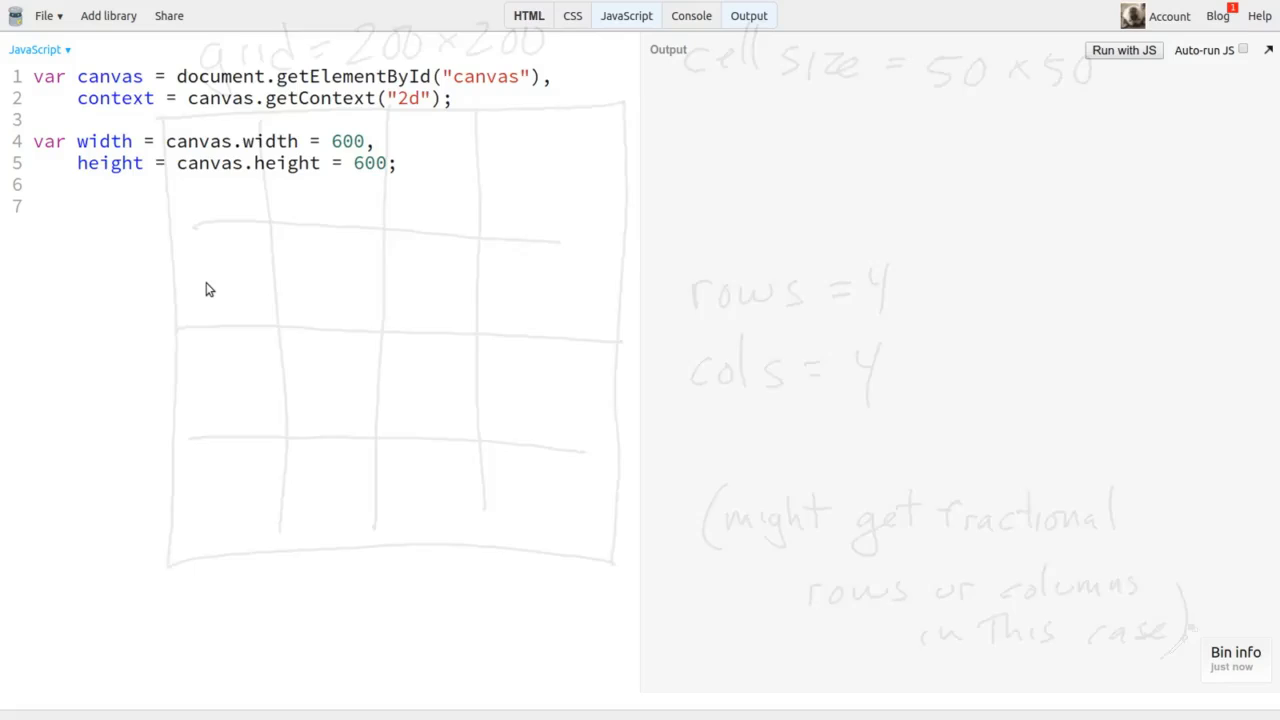
# - Fill the whole 600×600 canvas with light grey #cccccc using fillStyle and fillRect(0, 0, width, height)
pyautogui.write('context.fillSt')
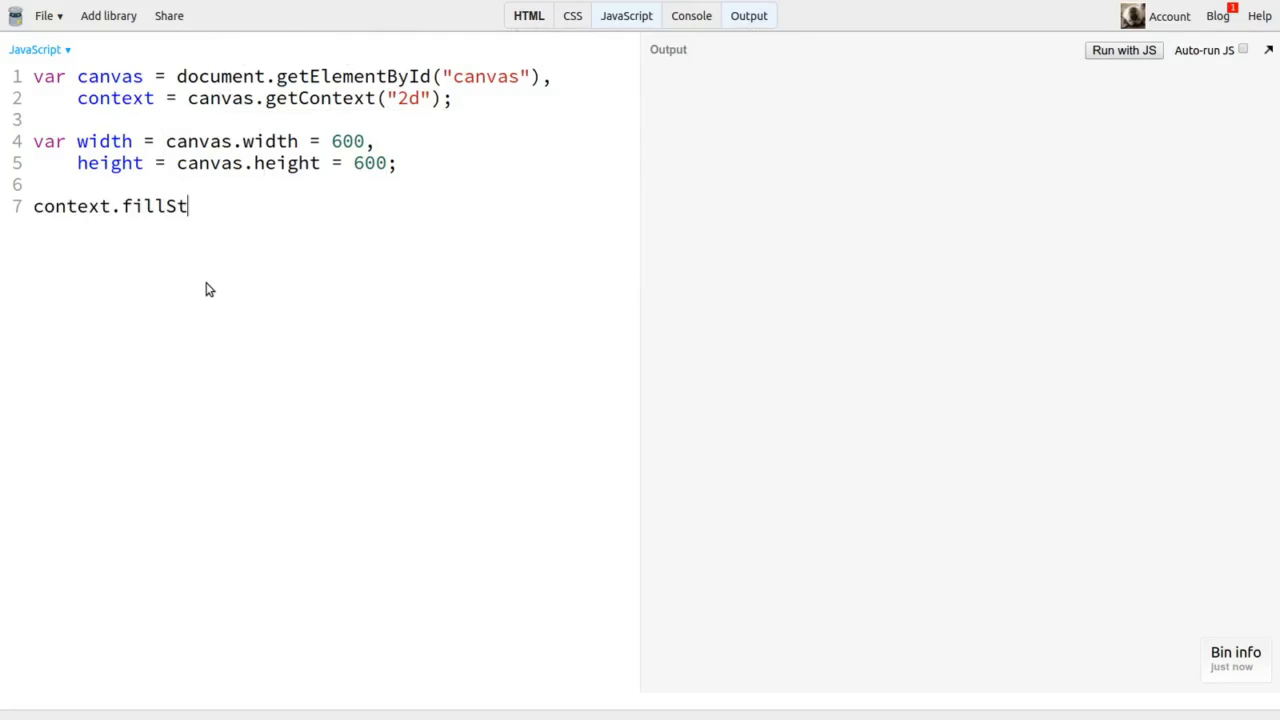
pyautogui.write('yle = "#cccccc";')
pyautogui.write('co')
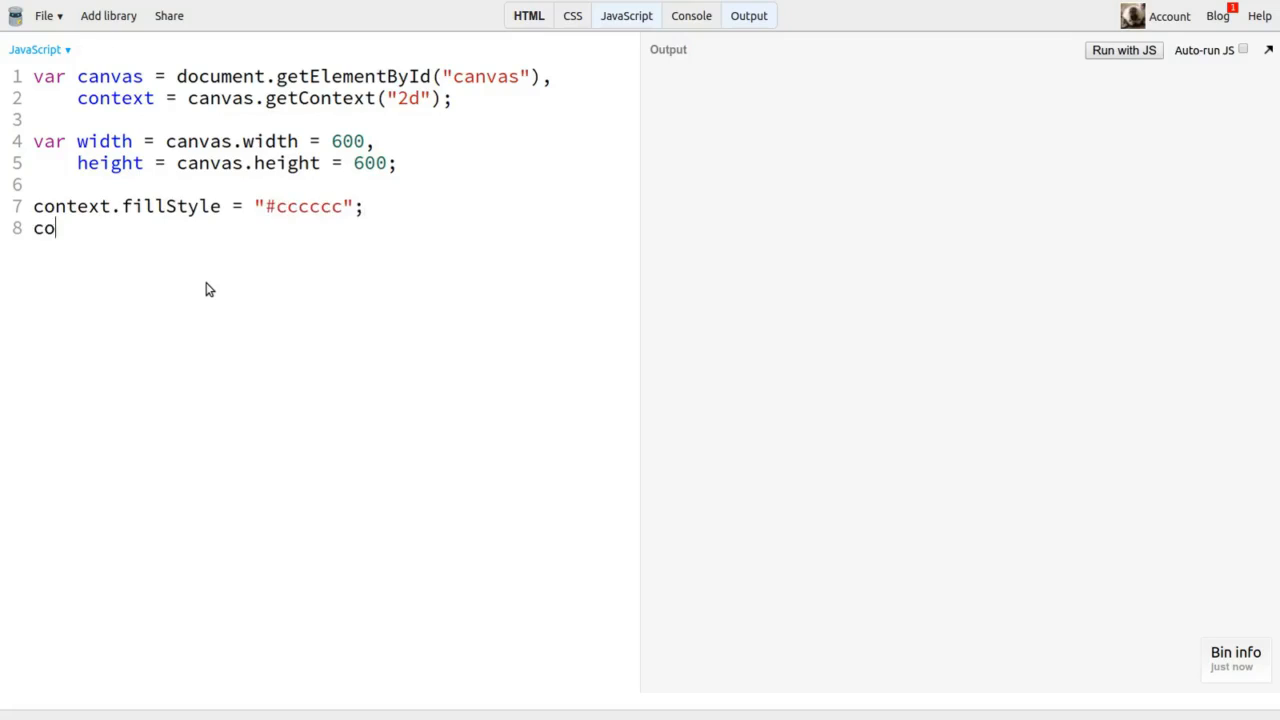
pyautogui.write('ntext.fillRec')
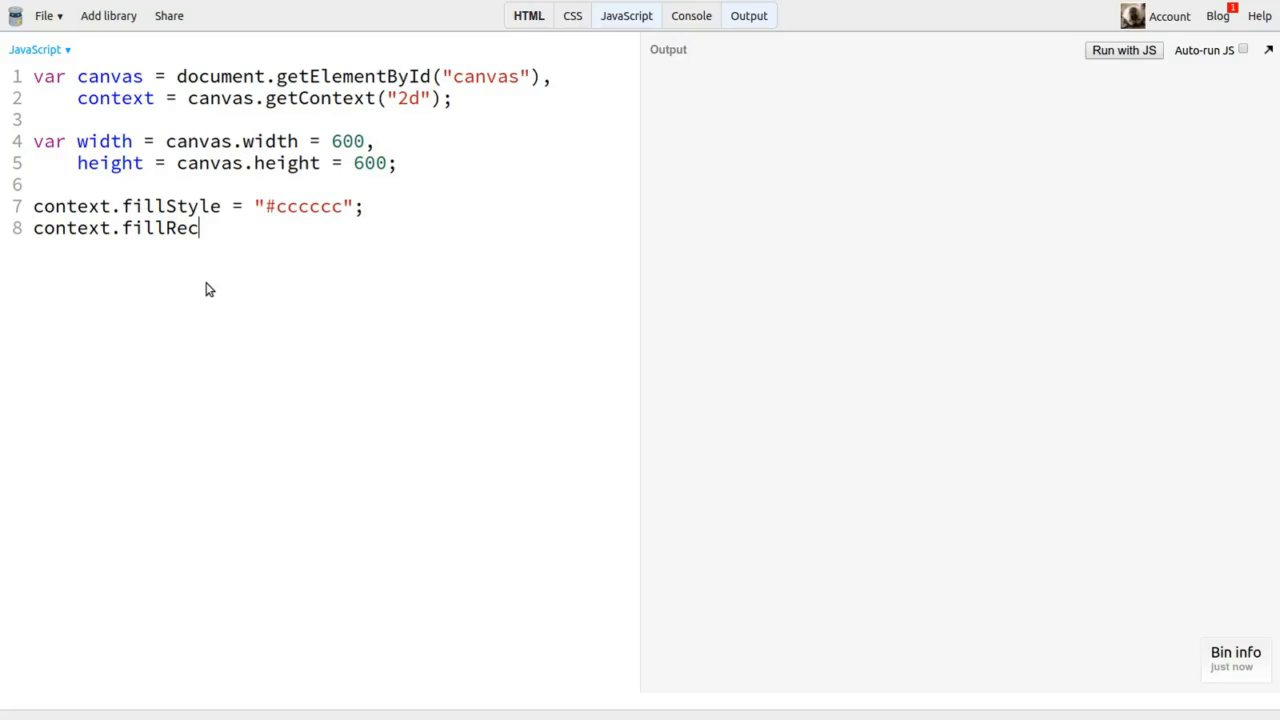
pyautogui.write('t(0, 0,')
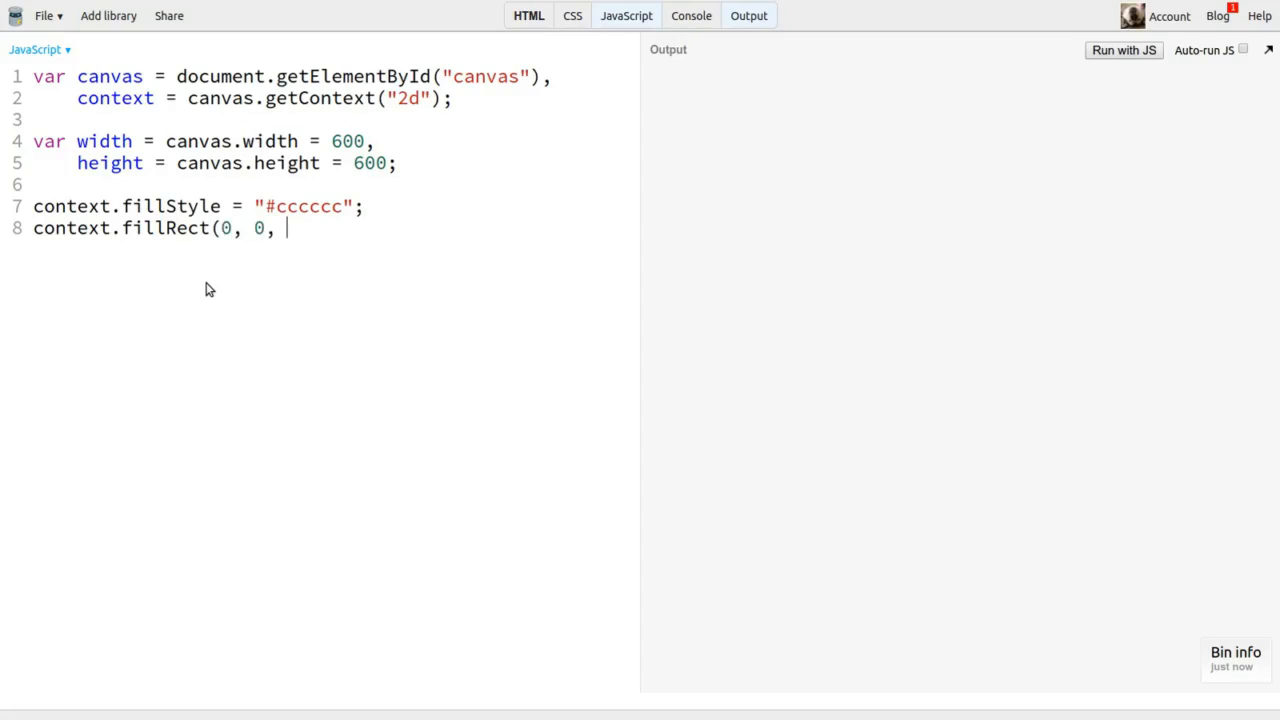
pyautogui.write('width, height);')
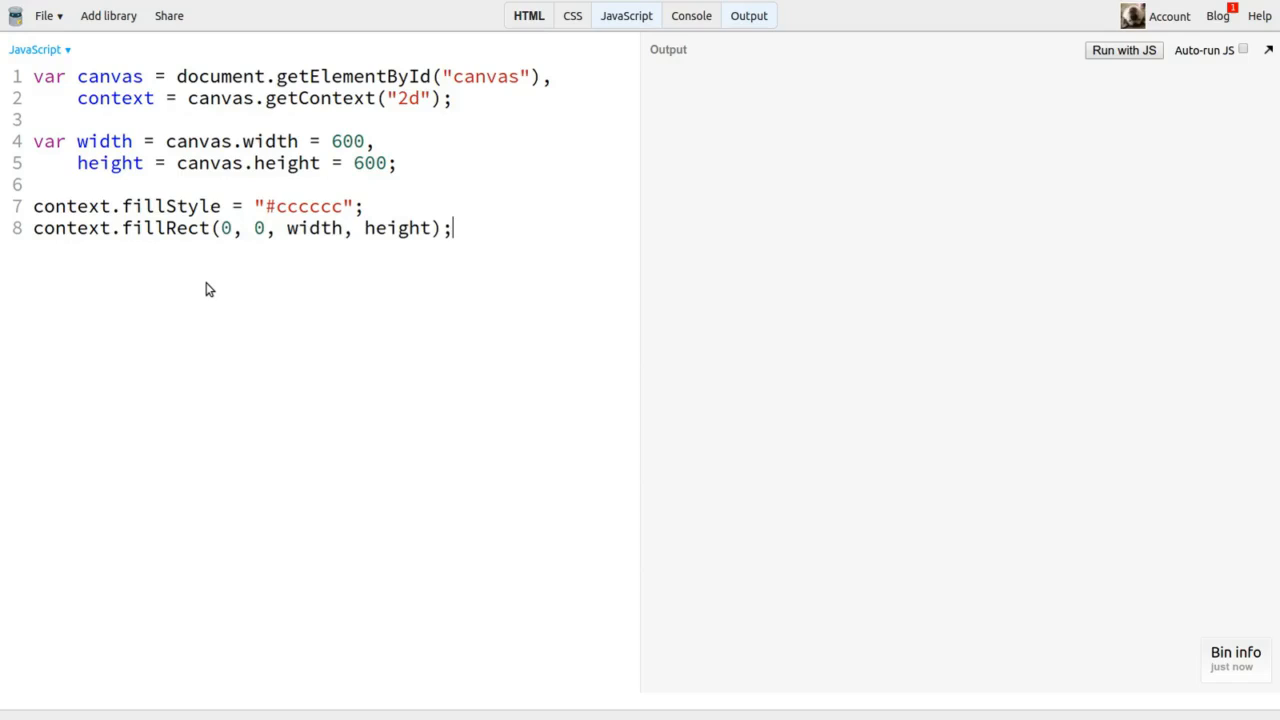
# - Set context.fillStyle to black #000000 and begin the rows variable declaration
pyautogui.write('context.f')
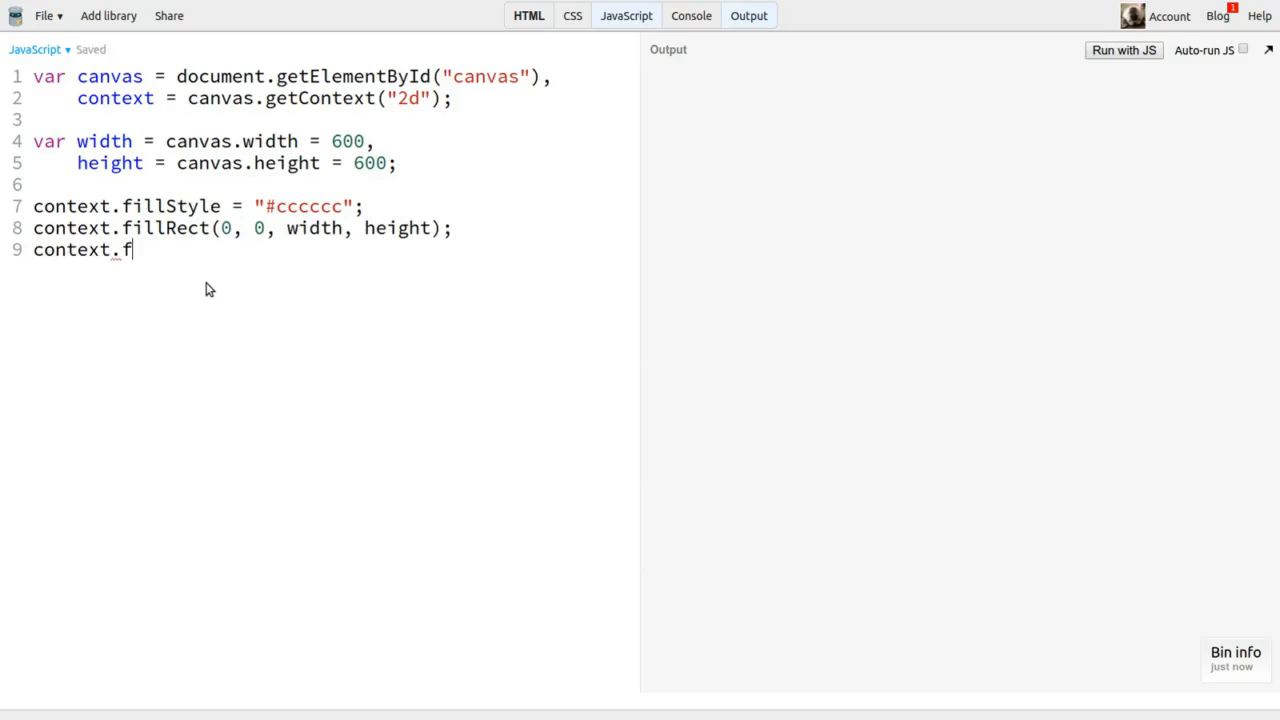
pyautogui.write('illStyle = "')
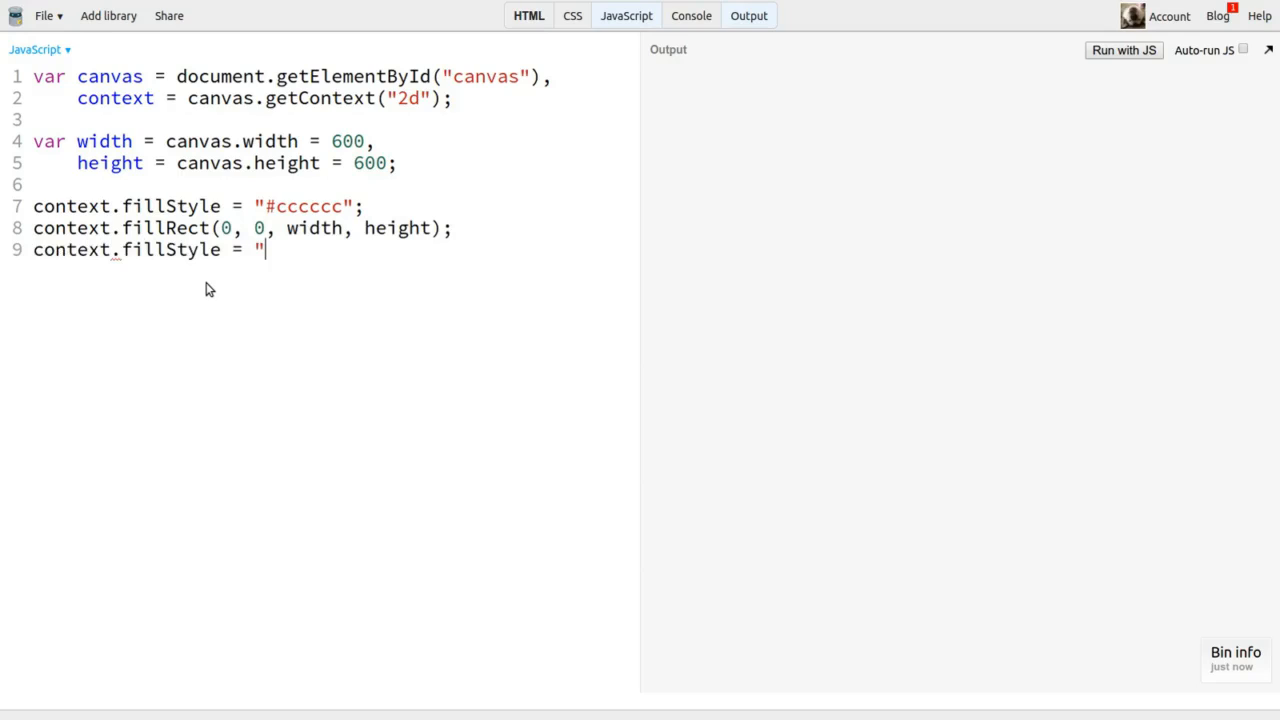
pyautogui.write('#000000";')
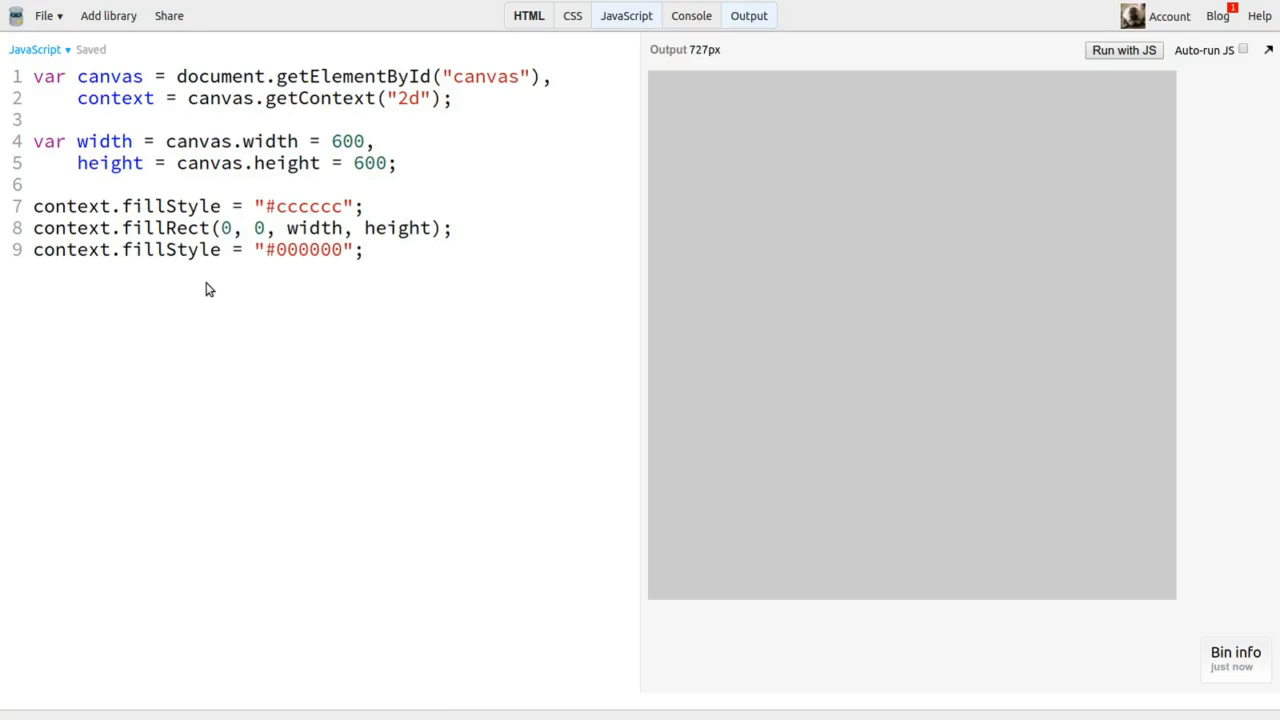
pyautogui.write('var rows =')
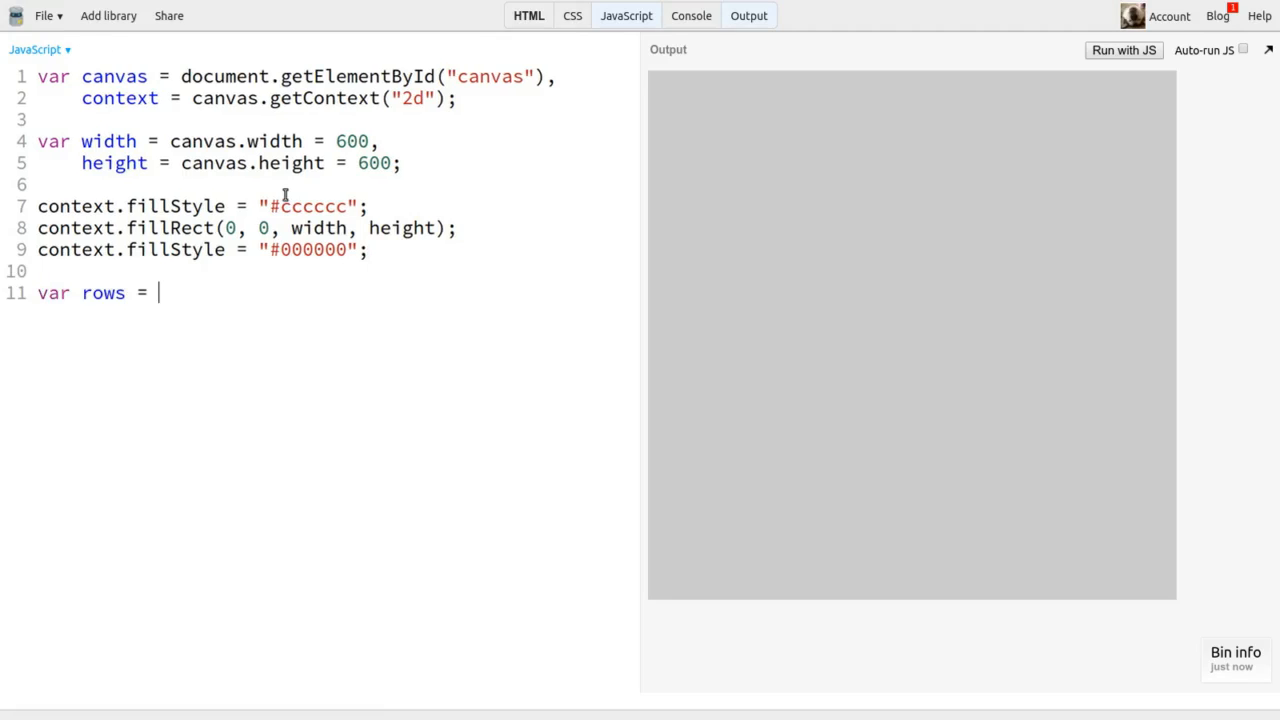
# - Declare var rows = 10, cols = 10 for the grid
pyautogui.write('10,')
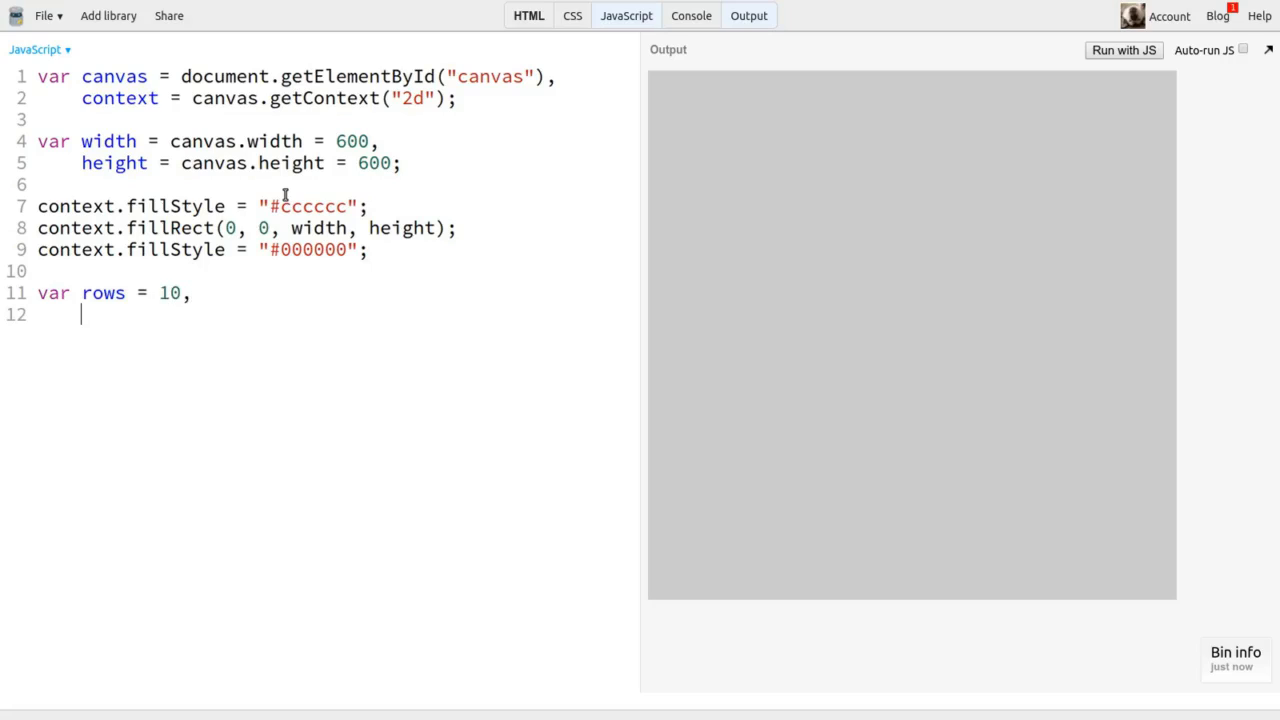
pyautogui.write('cols = 10;')
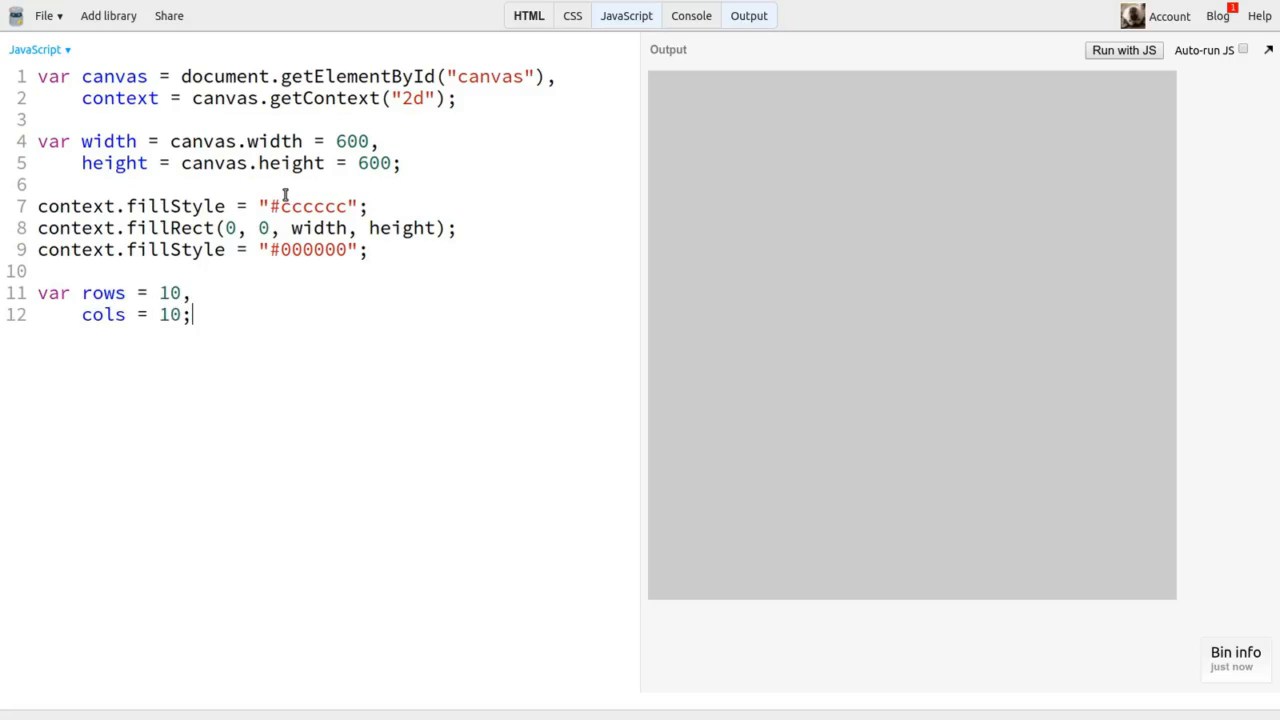
# - Declare cellWidth = width / cols and cellHeight = height / rows
pyautogui.write('var cell')
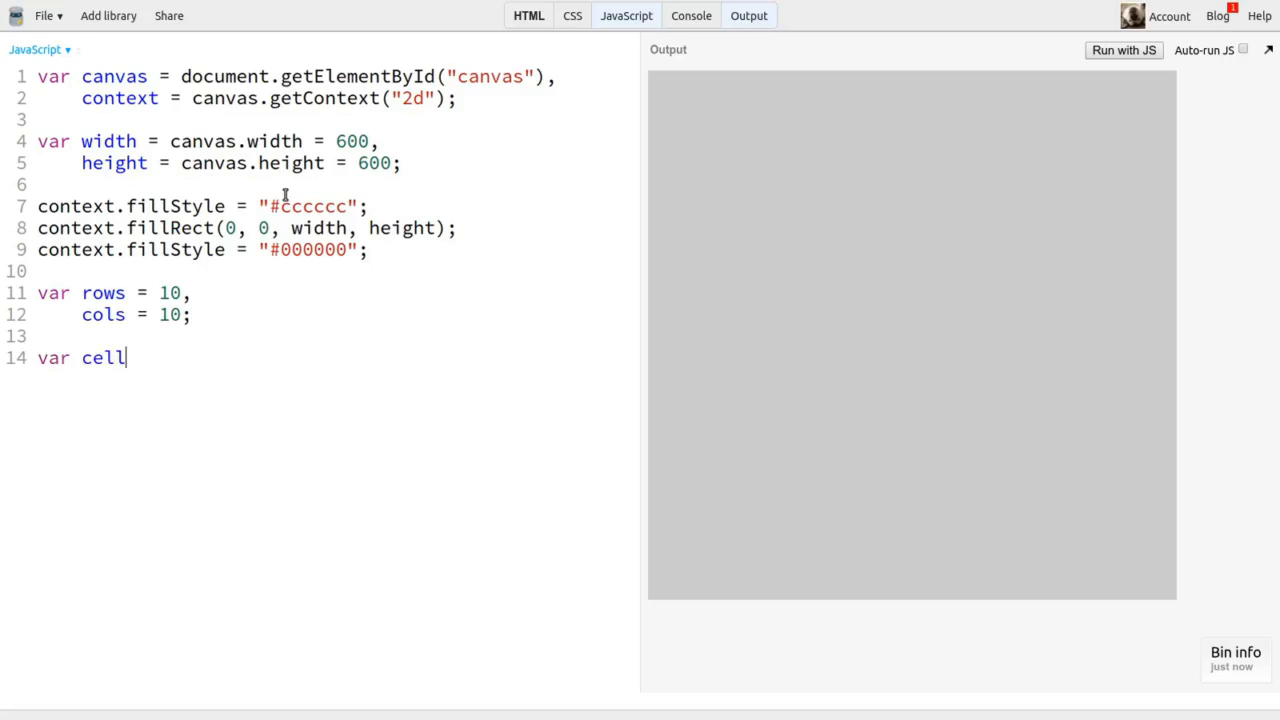
pyautogui.write('Width =')
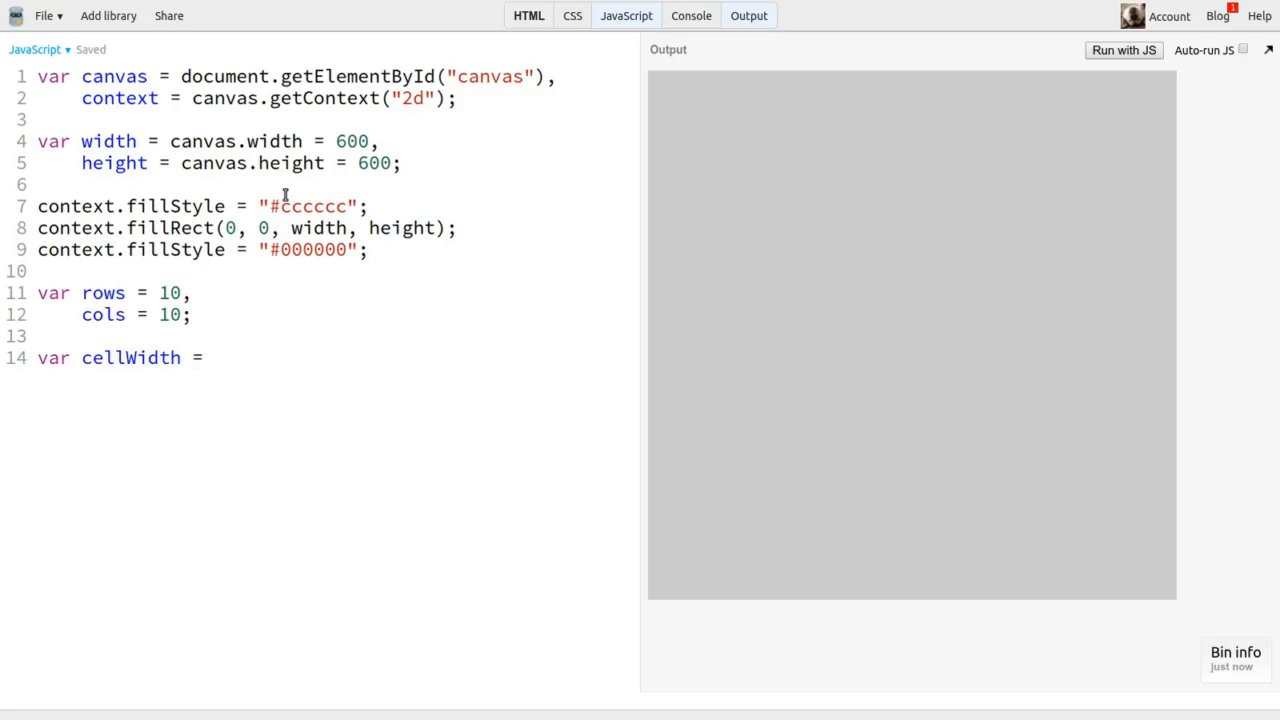
pyautogui.write('width / cols,')
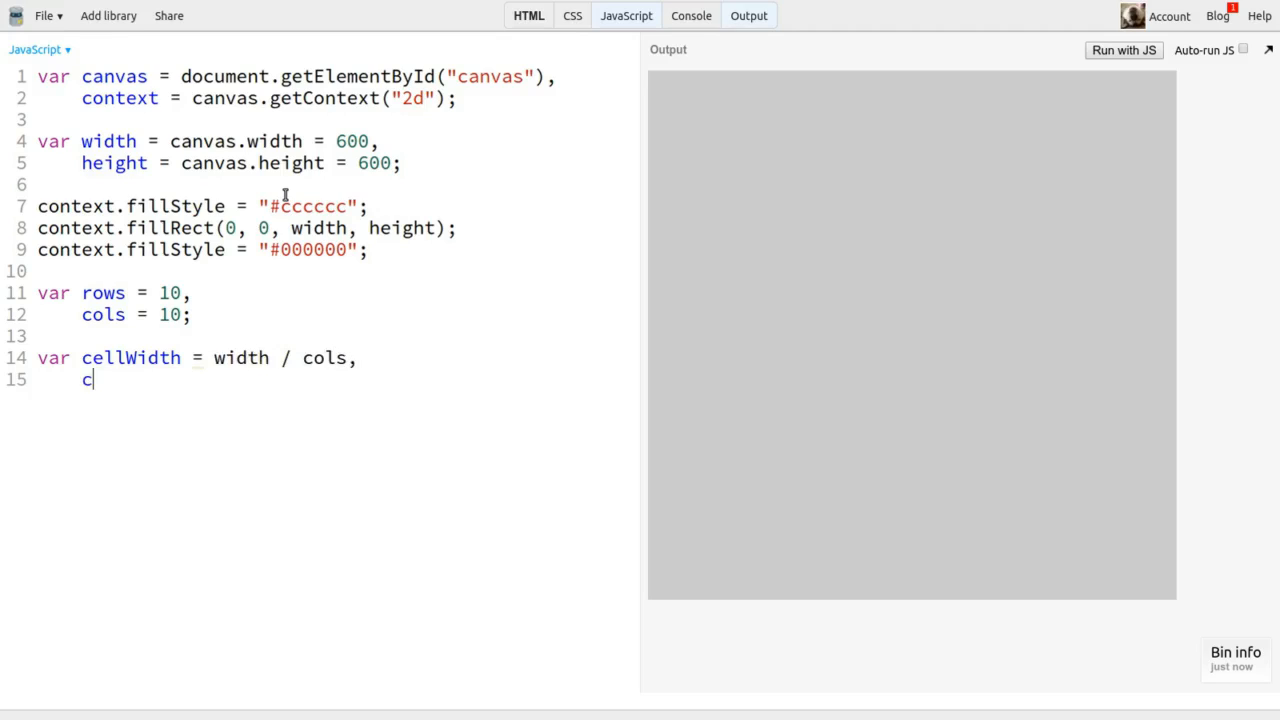
pyautogui.write('ellHeight = he')
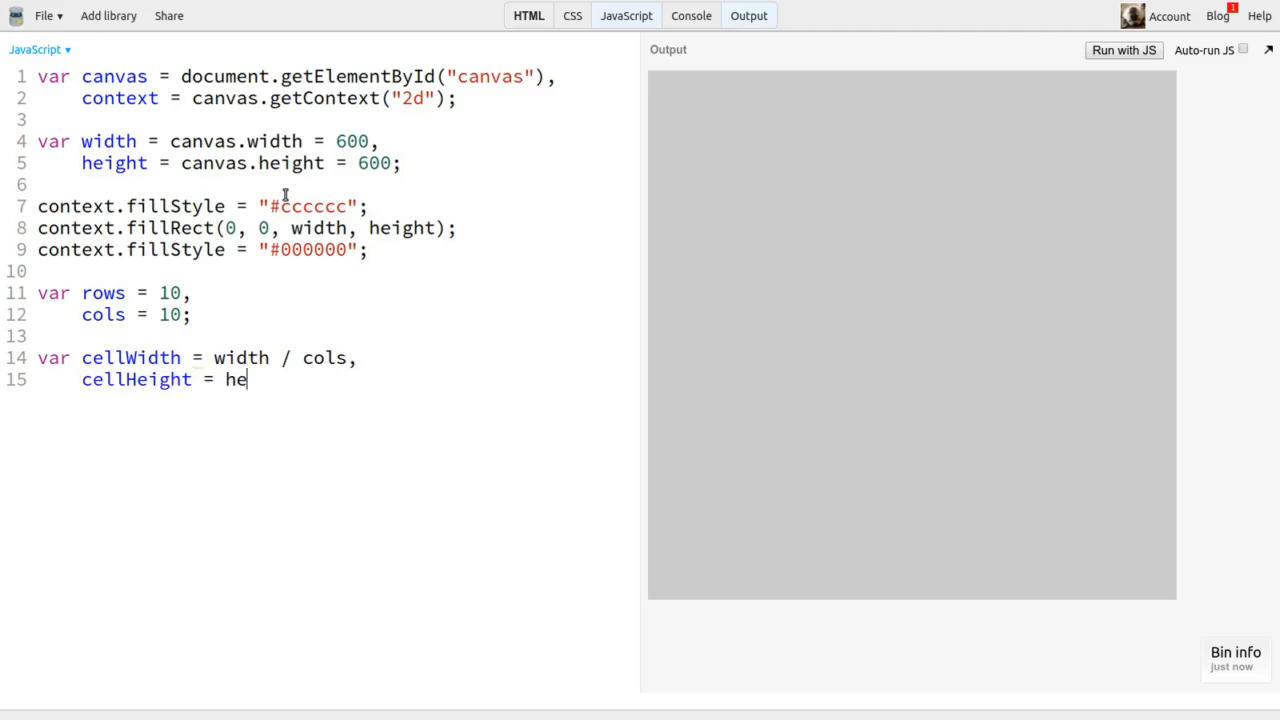
pyautogui.write('ight / rows;')
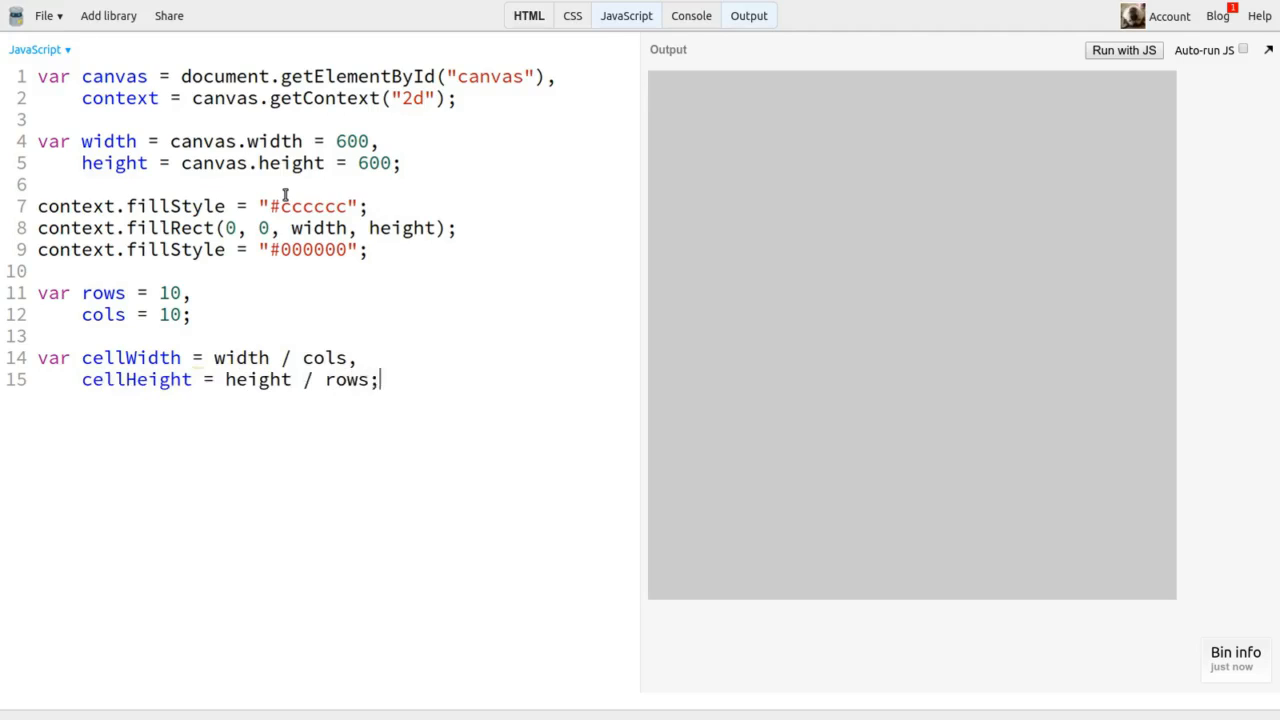
pyautogui.press('Enter')
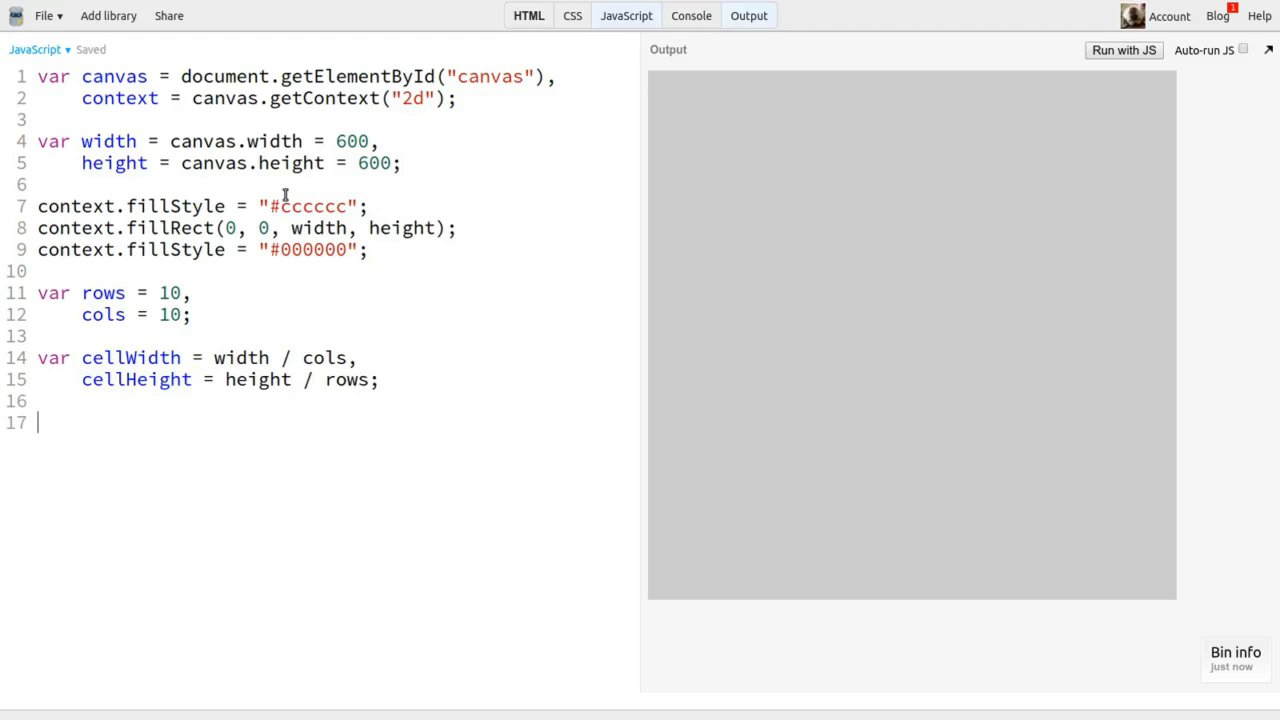
# - Write the outer loop for(var i = 0; i < rows; i++)
pyautogui.write('for(var')
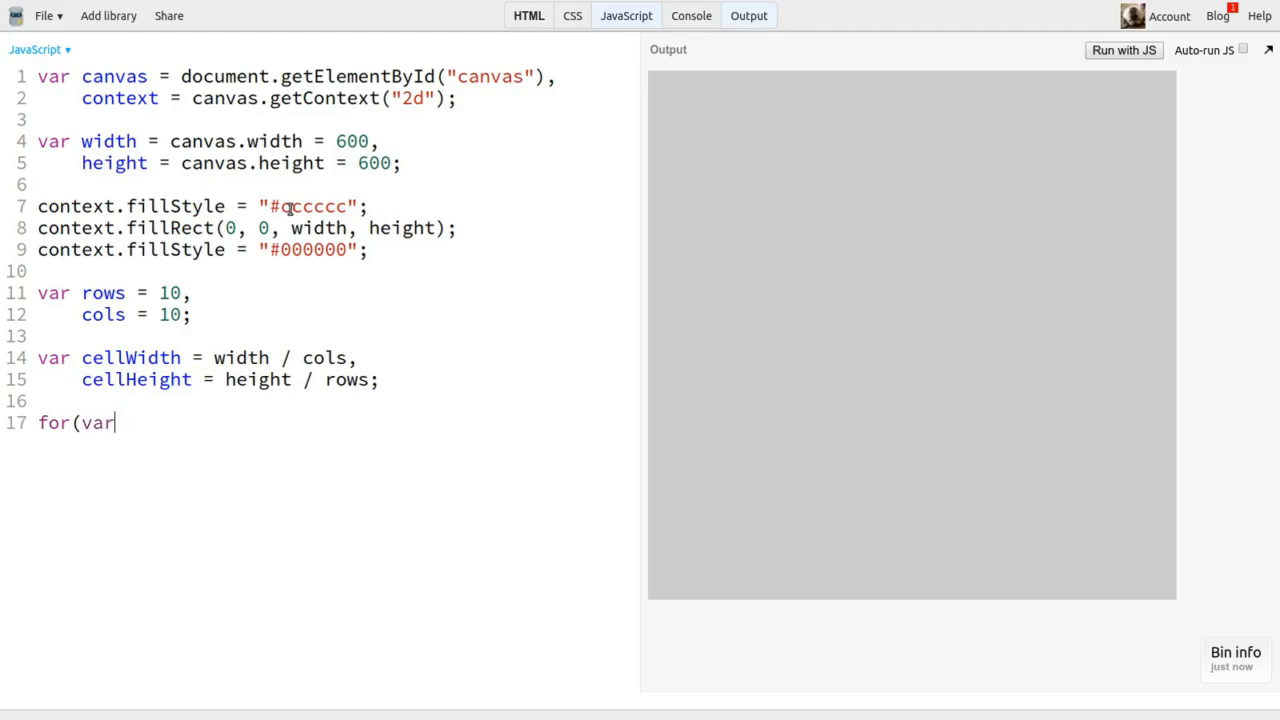
pyautogui.write('i = 0; i')
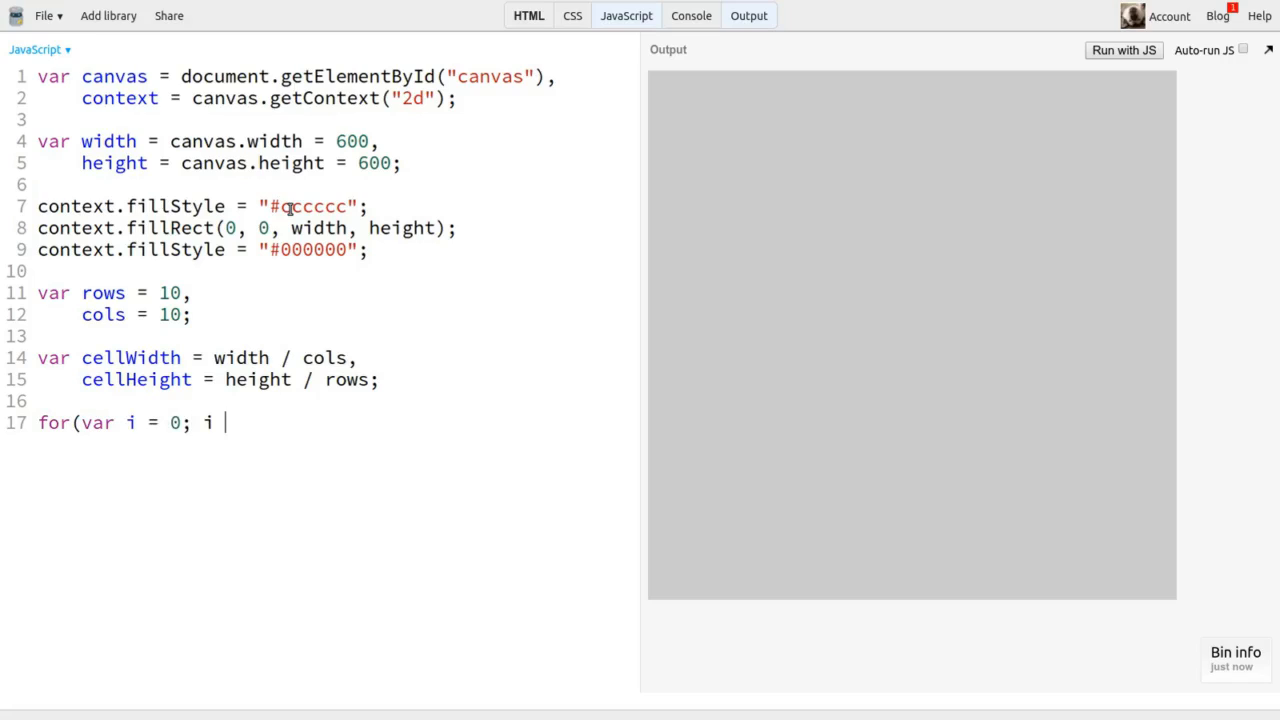
pyautogui.write('< rows; i++) {')
pyautogui.write('v')
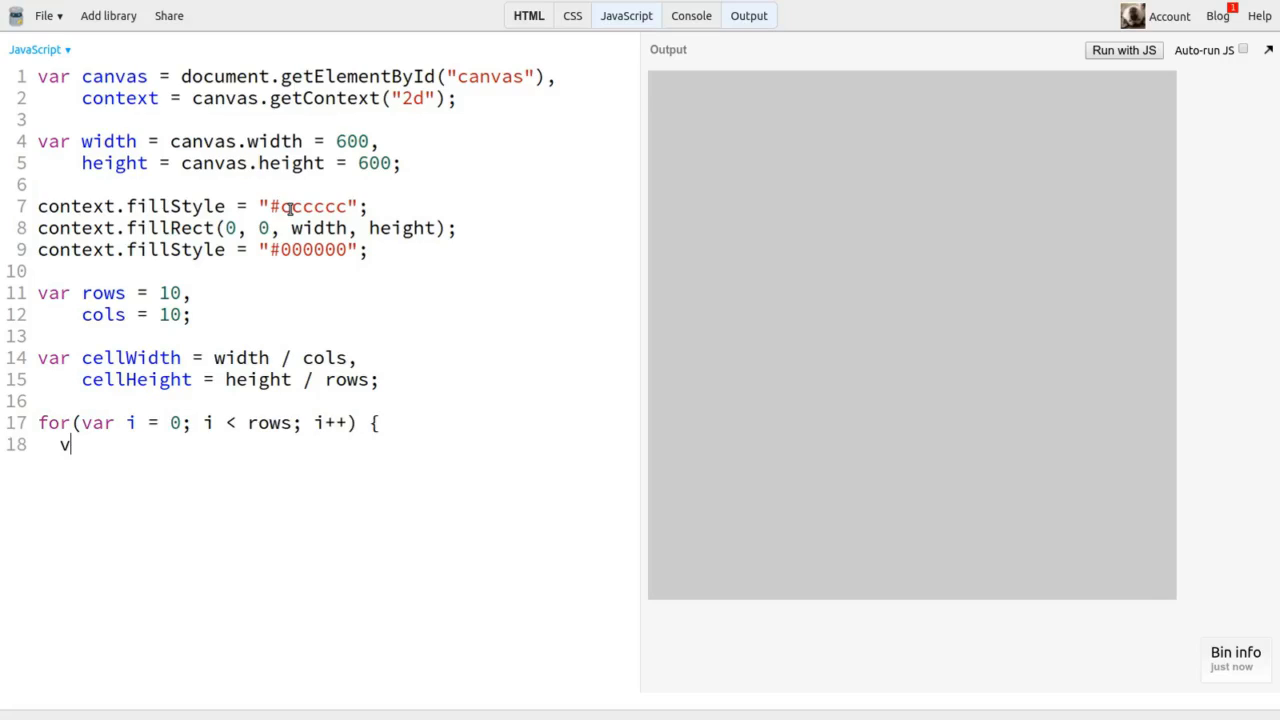
# - Nest the inner loop for(var j = 0; j < cols; j++) { } with an empty body
pyautogui.write('for(var j')
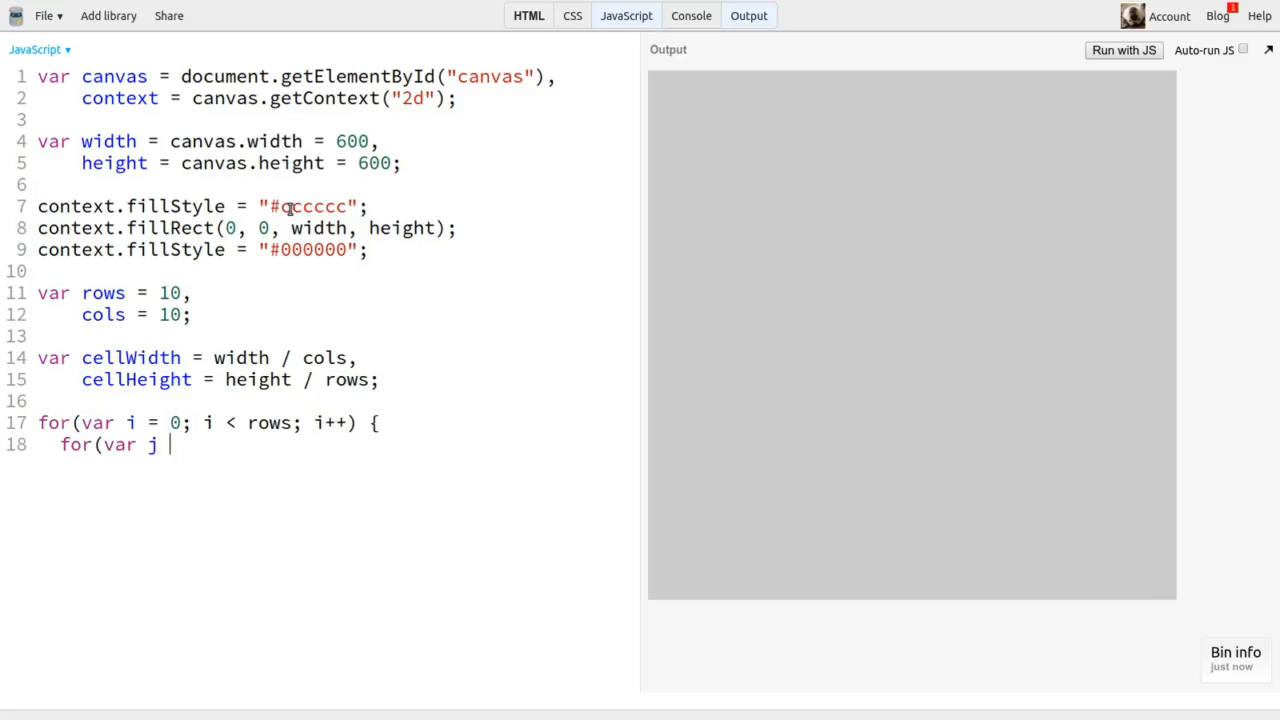
pyautogui.write('= 0; j < co')
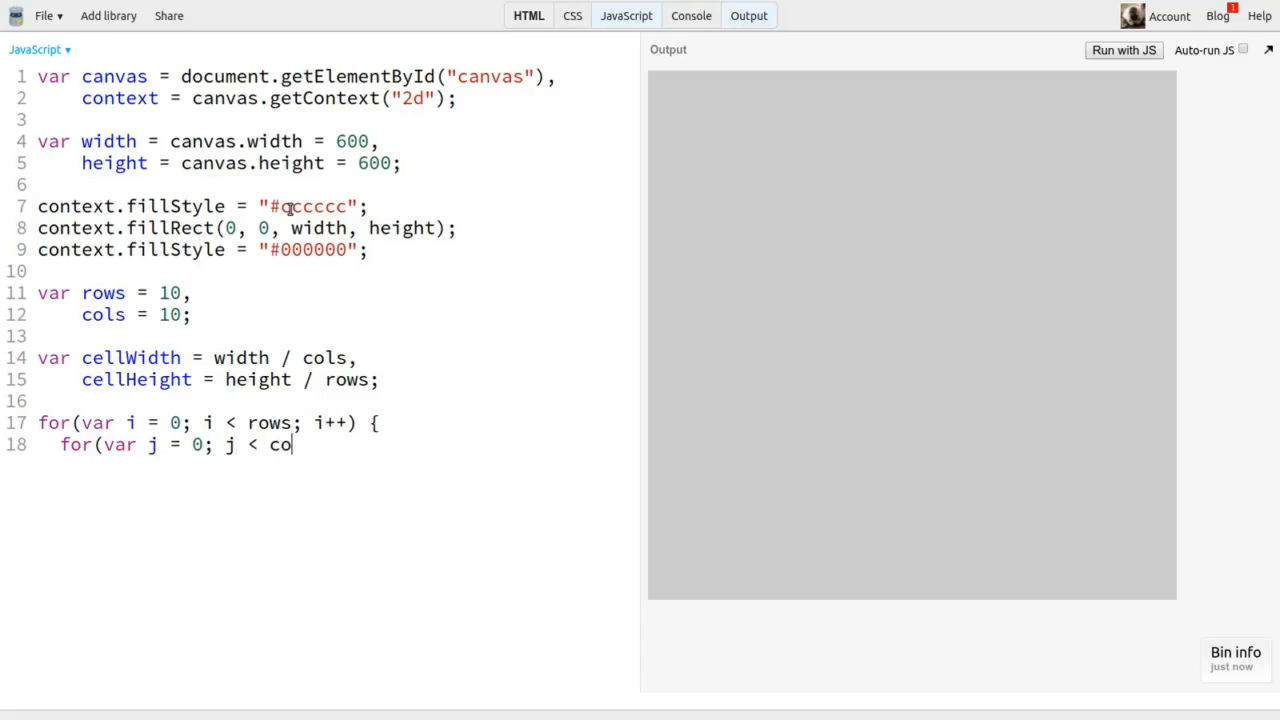
pyautogui.write('ls; j++)')
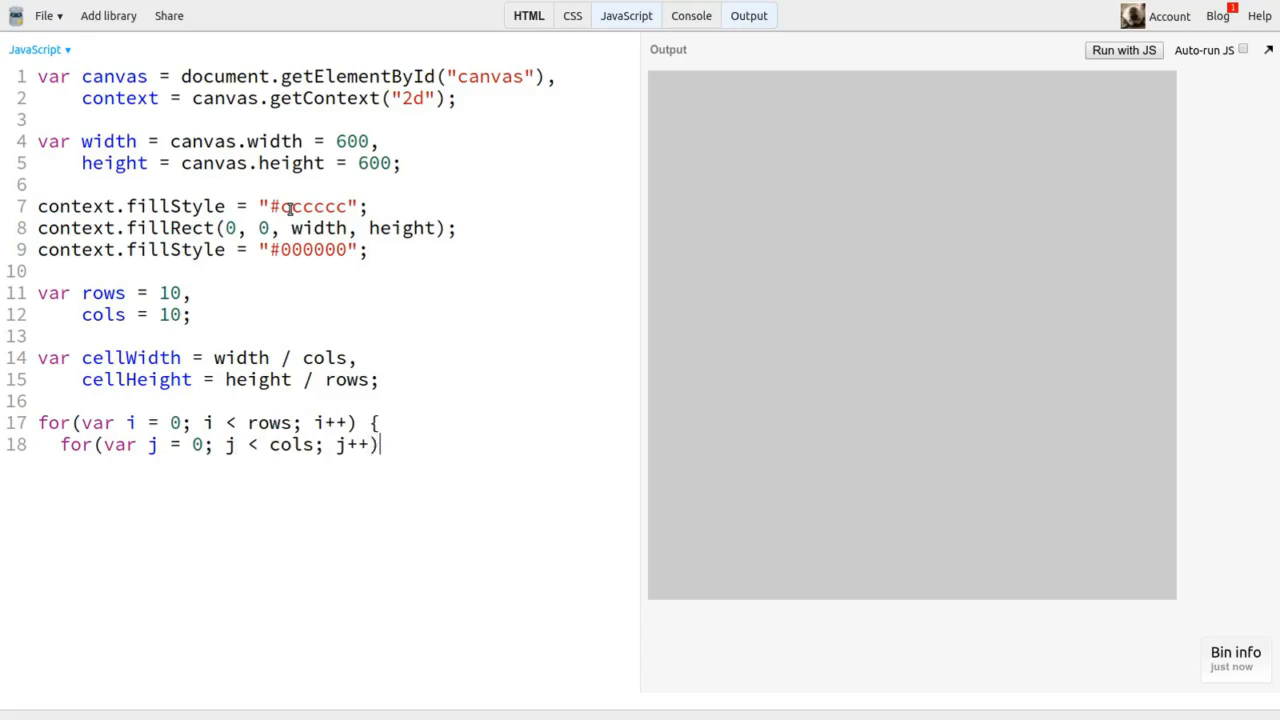
pyautogui.write('{')
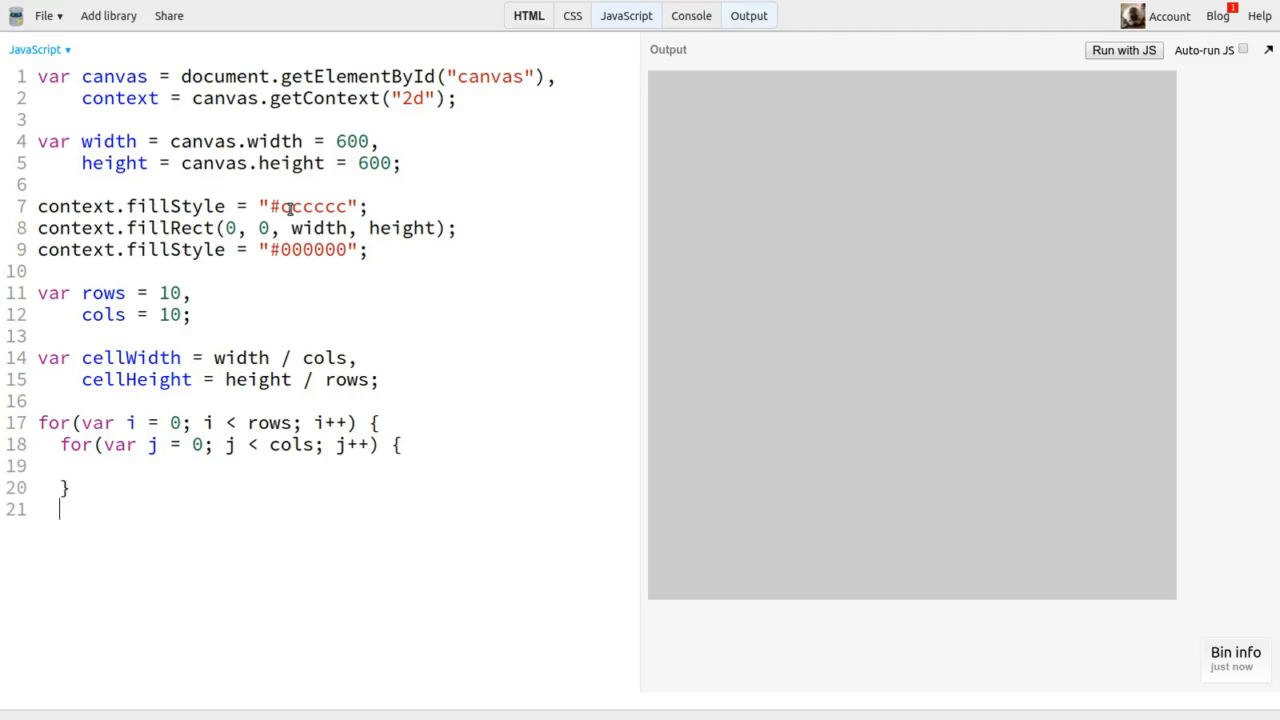
pyautogui.write('}')
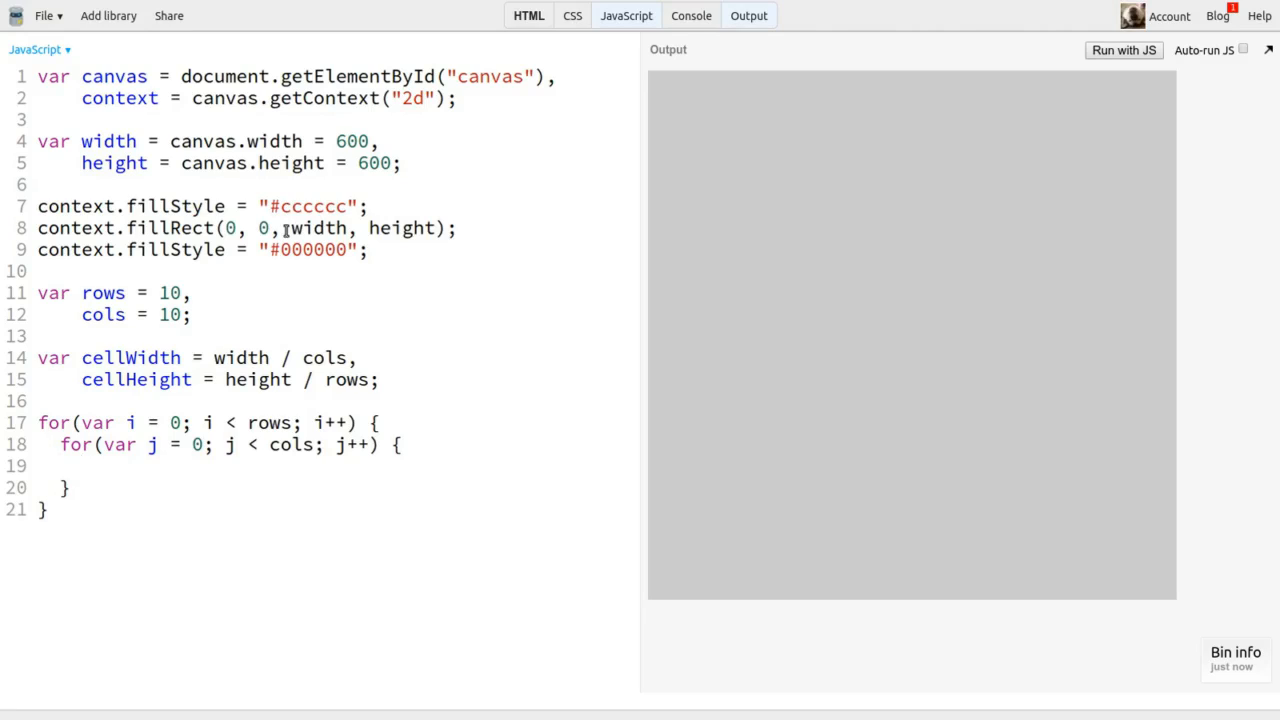
# - Inside the loop, save the context, translate by j * cellWidth, i * cellHeight, then restore
pyautogui.write('con')
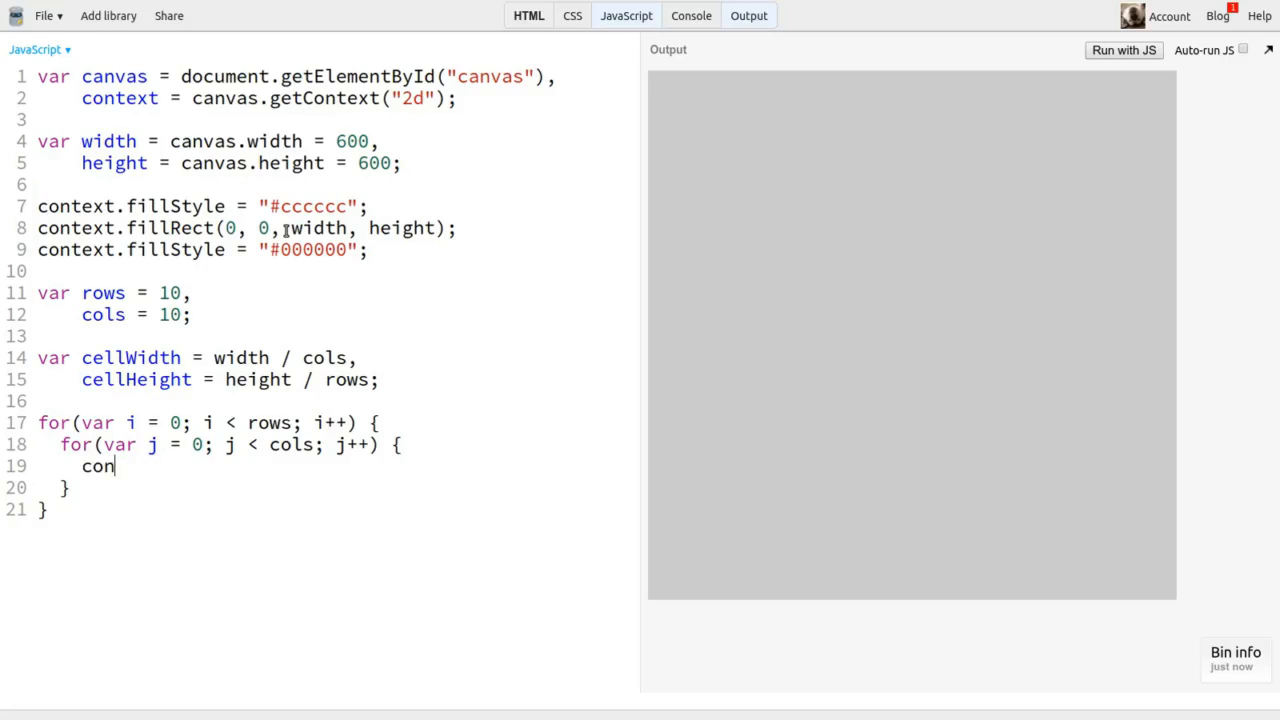
pyautogui.write('text.save()')
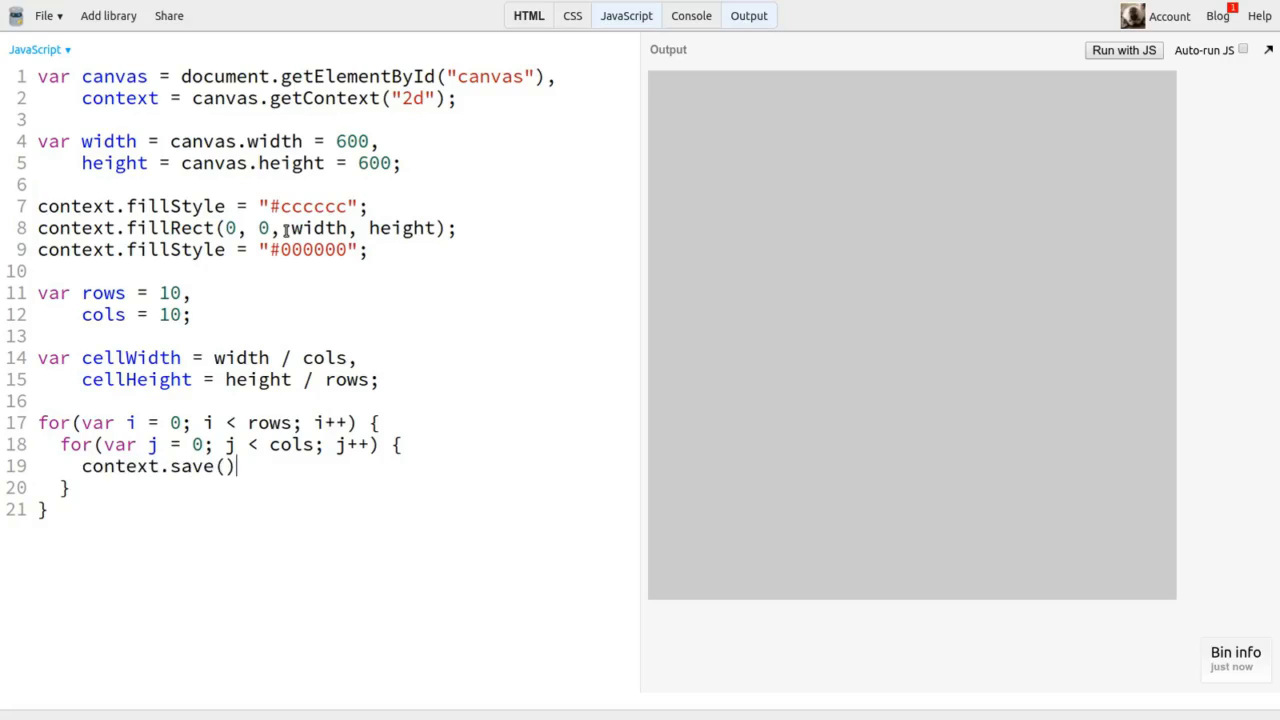
pyautogui.write(';')
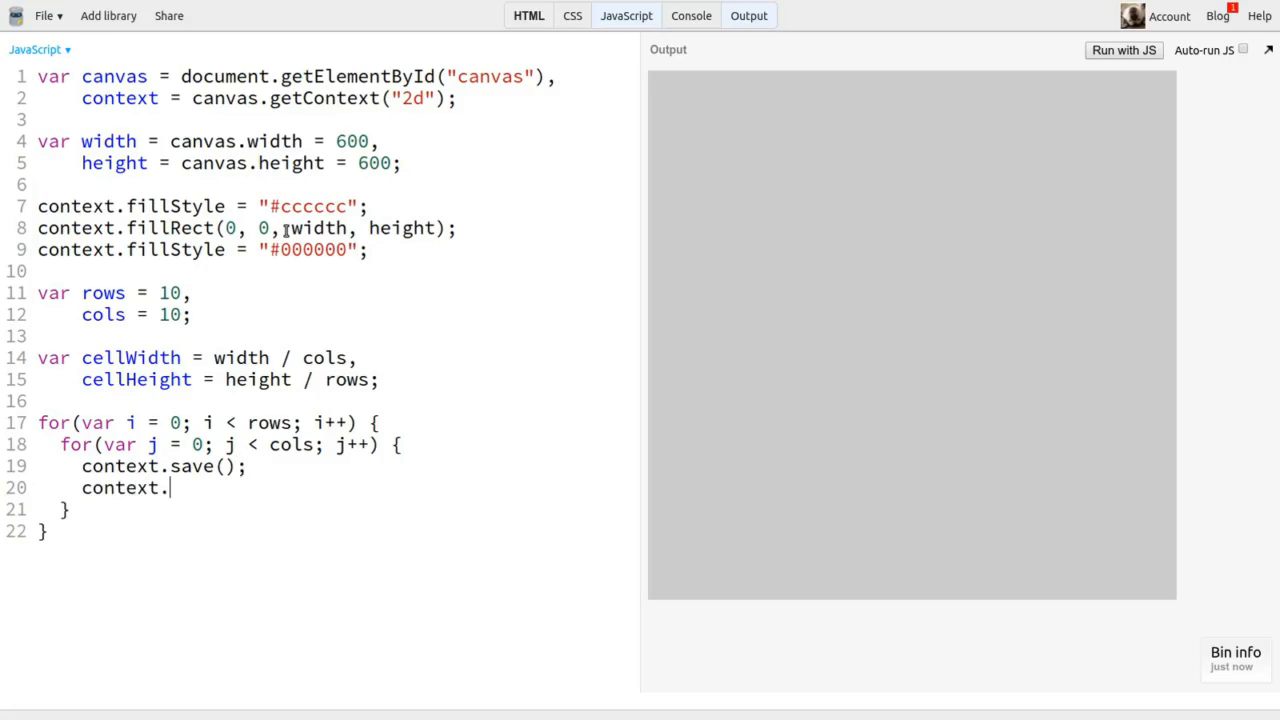
pyautogui.write('translate(')
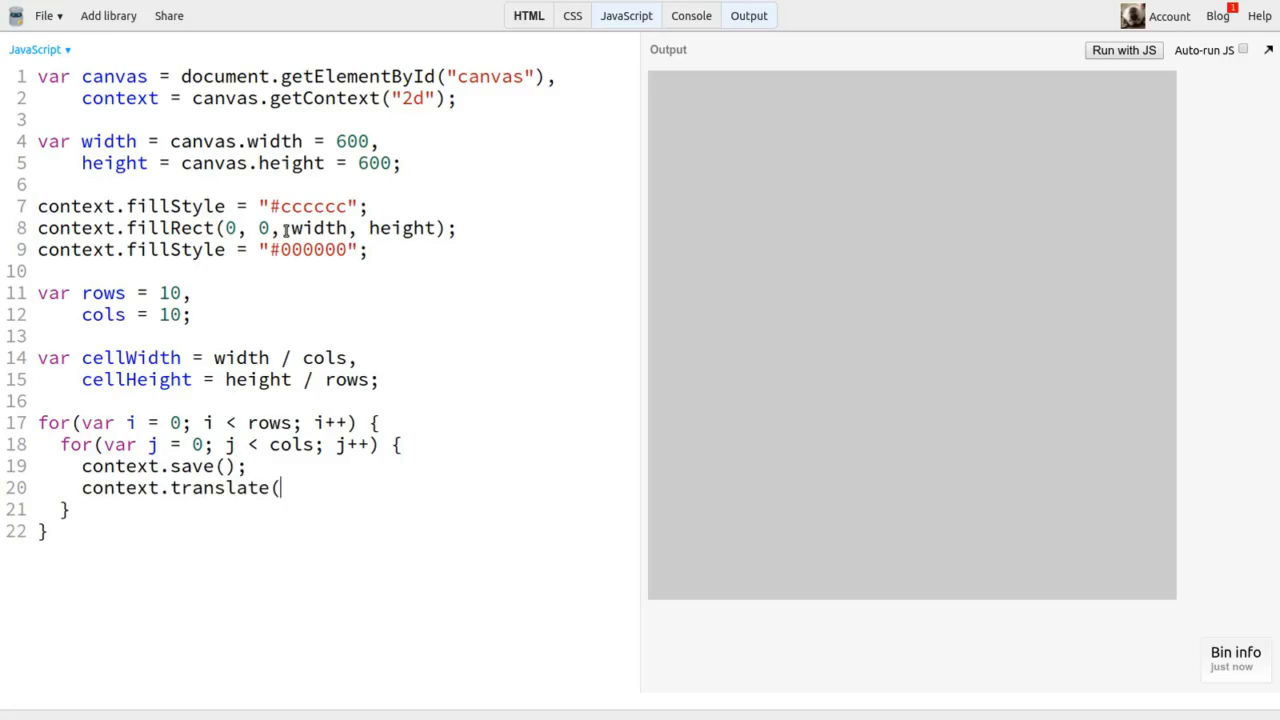
pyautogui.write('j *')
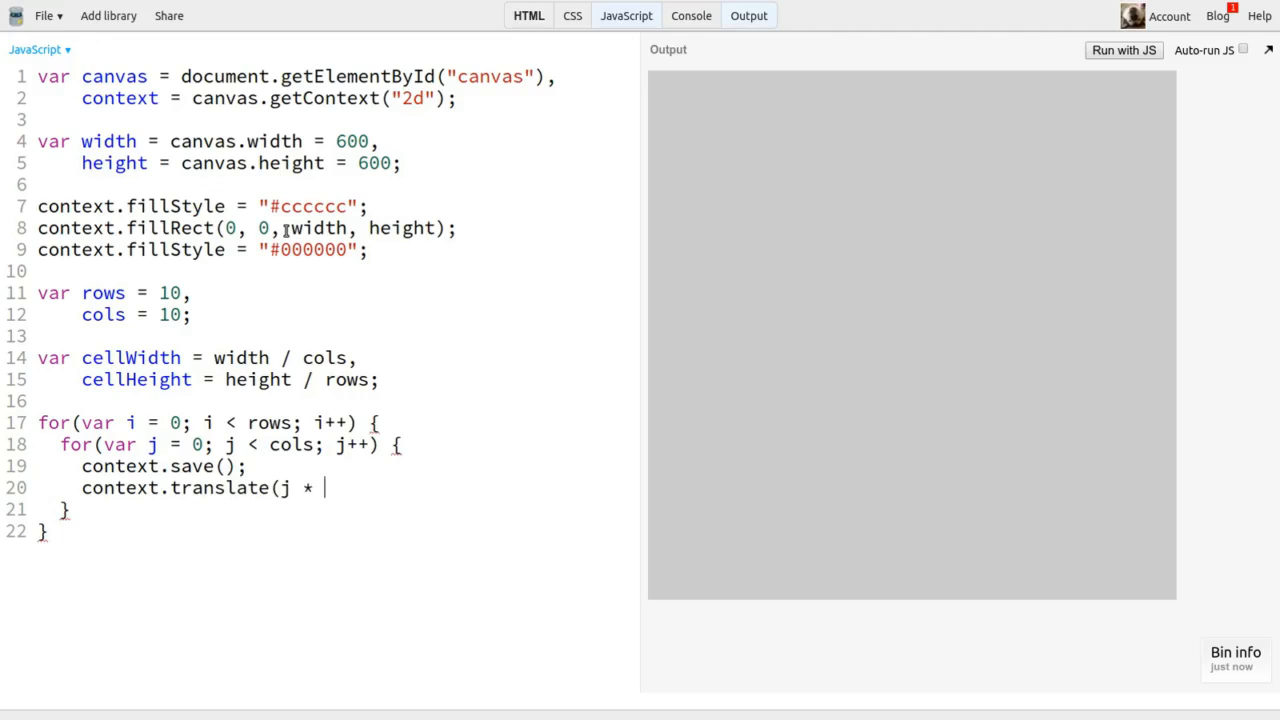
pyautogui.write('cellWidth')
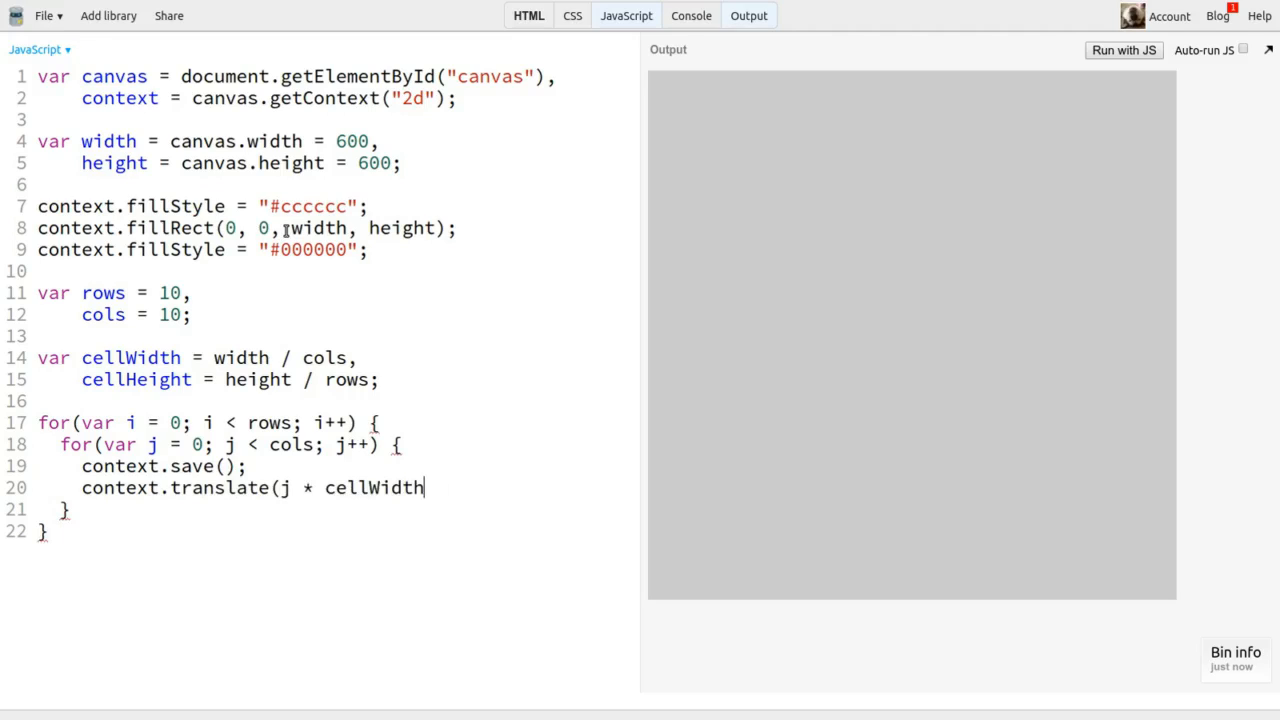
pyautogui.write(', i * cell')
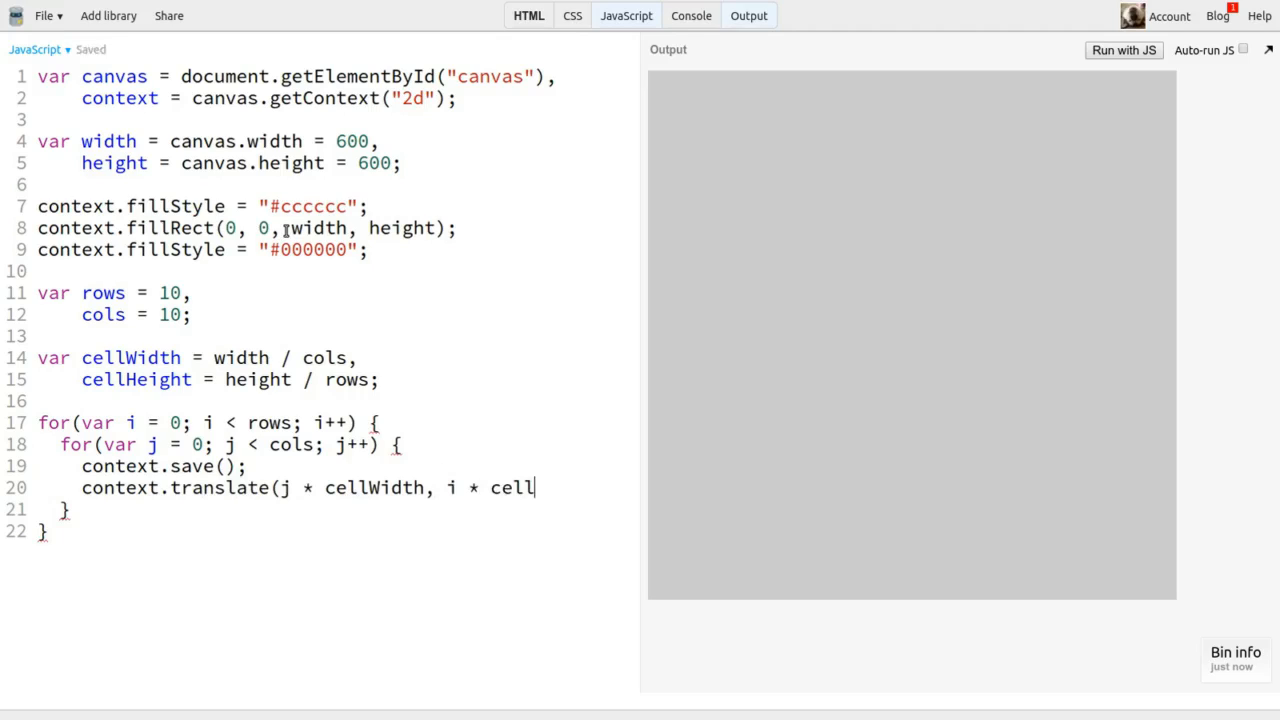
pyautogui.write('Height);')
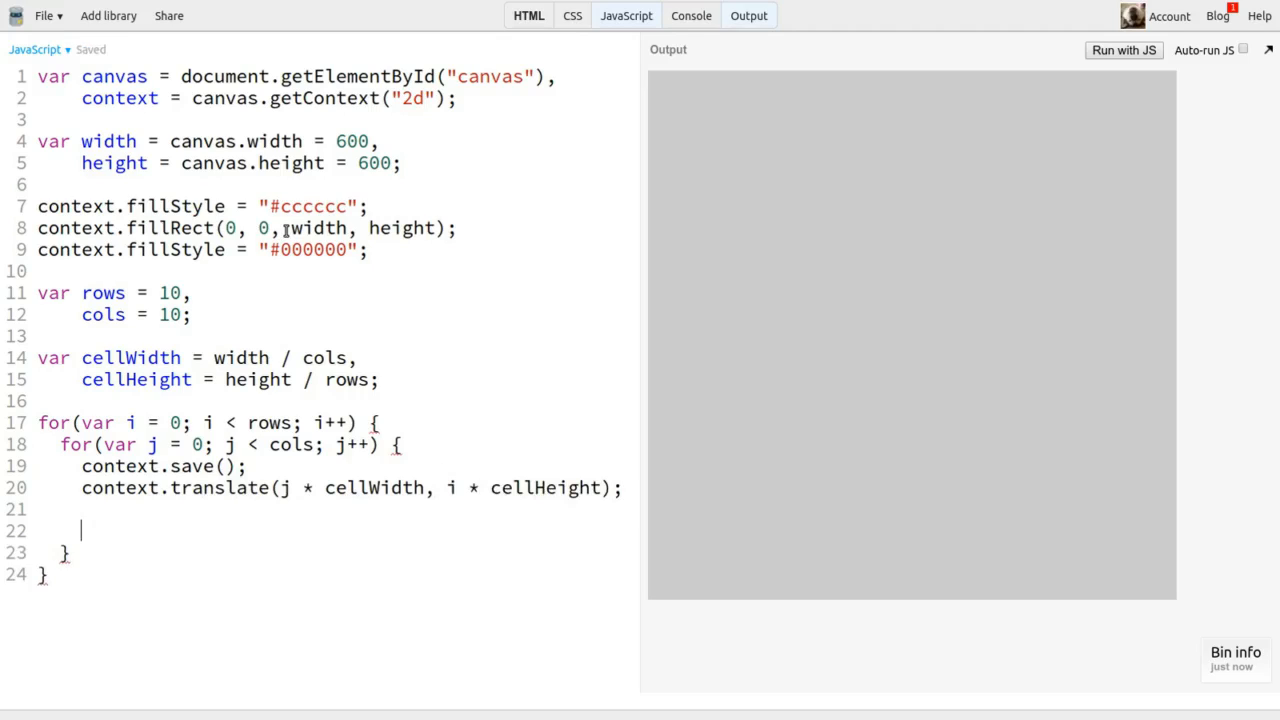
pyautogui.write('contex')
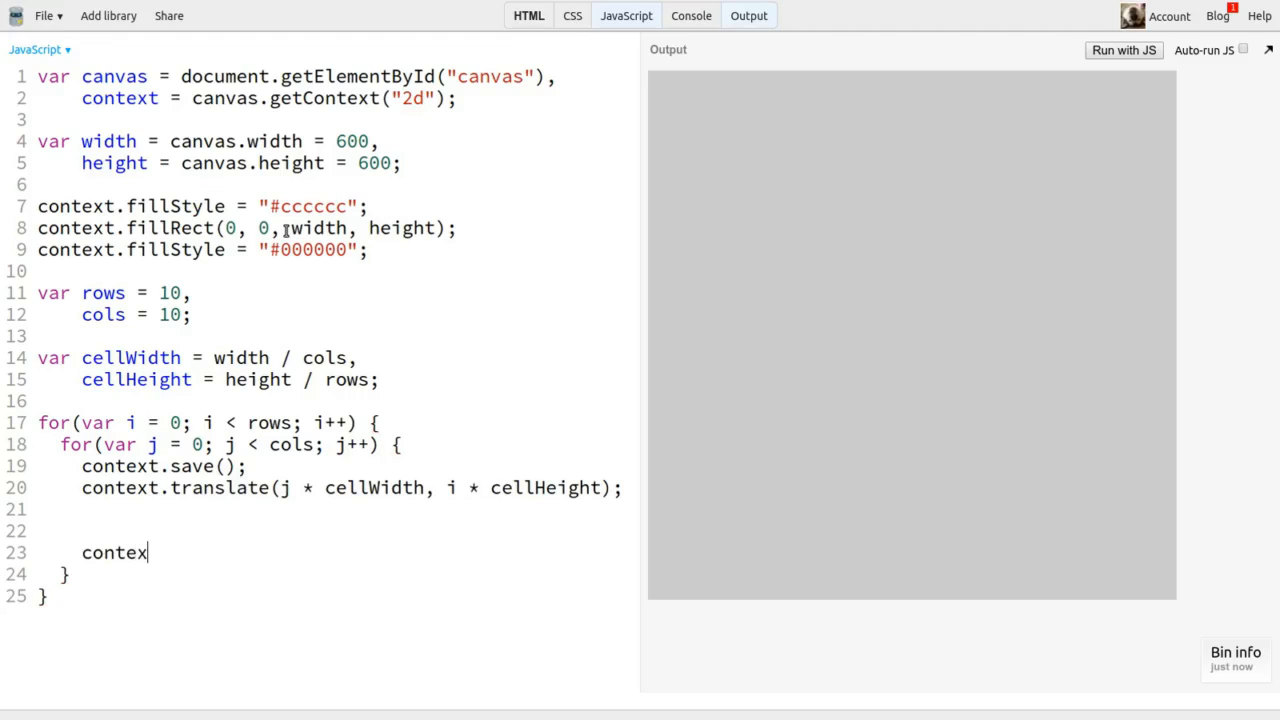
pyautogui.write('t.restore();')
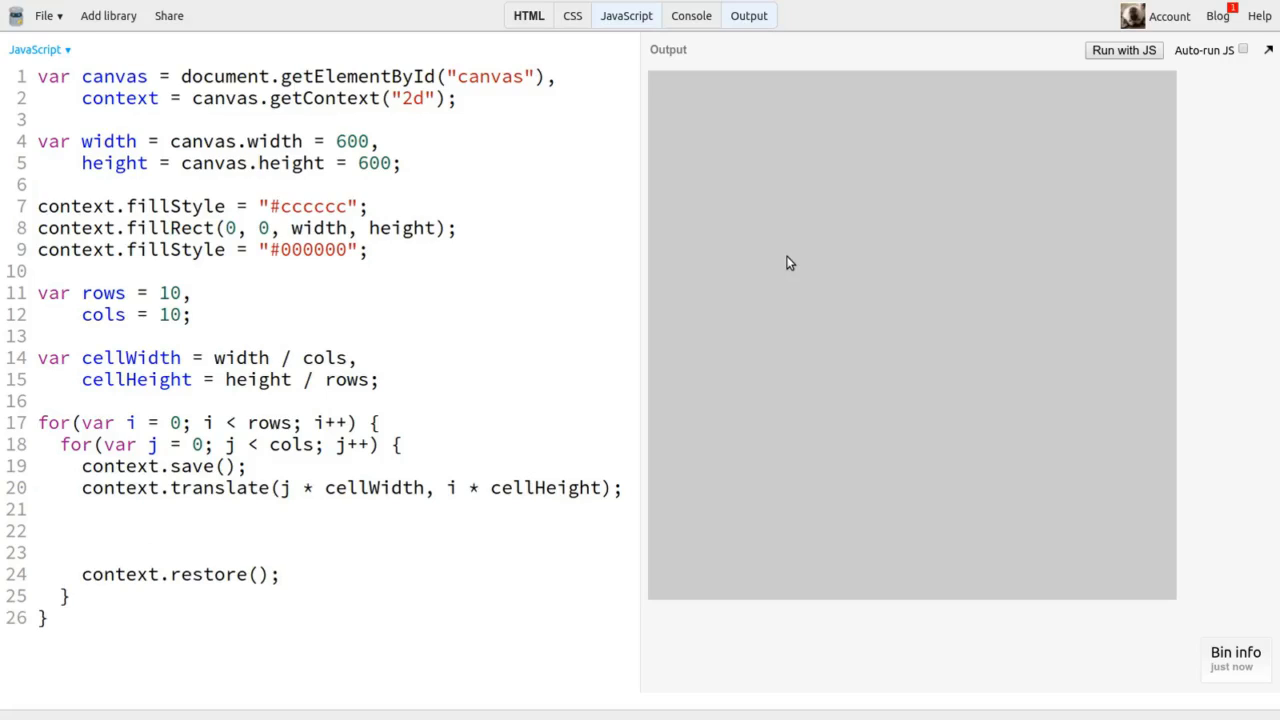
# - Fill an inset square with context.fillRect(5, 5, cellWidth - 10, cellHeight - 10) in each cell
pyautogui.write('context.fillRe')
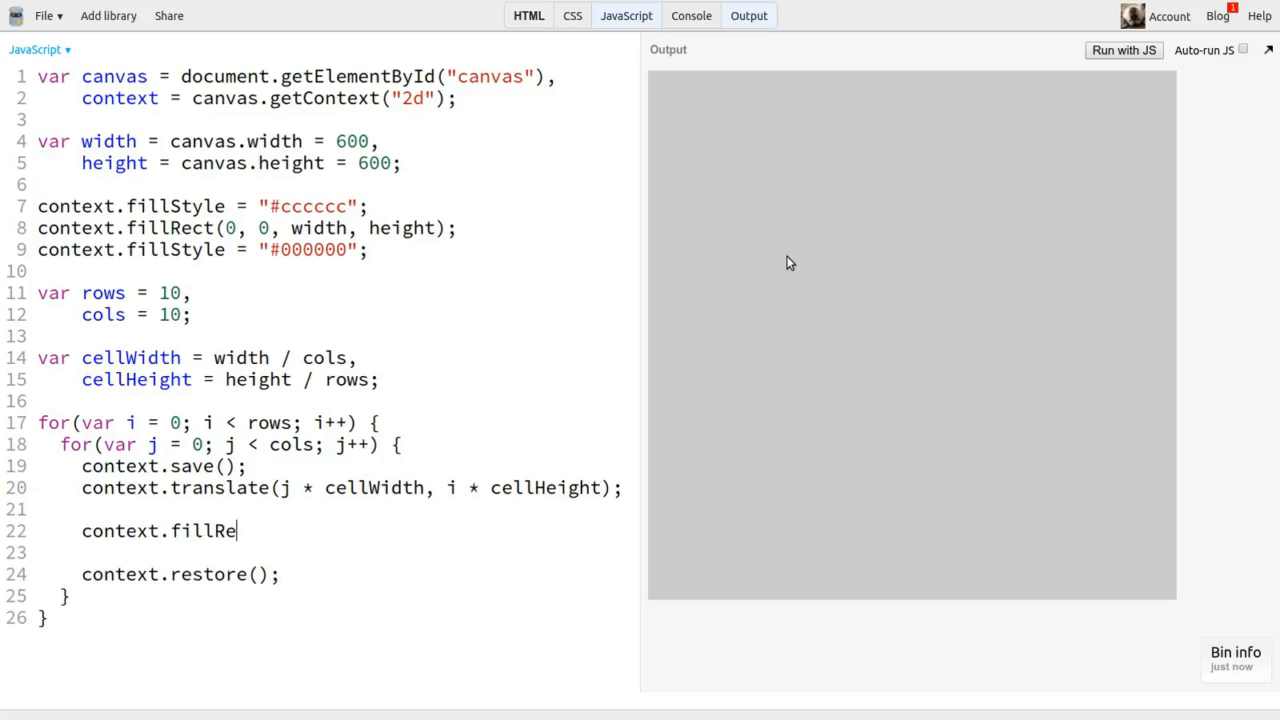
pyautogui.write('ct(5, 5,')
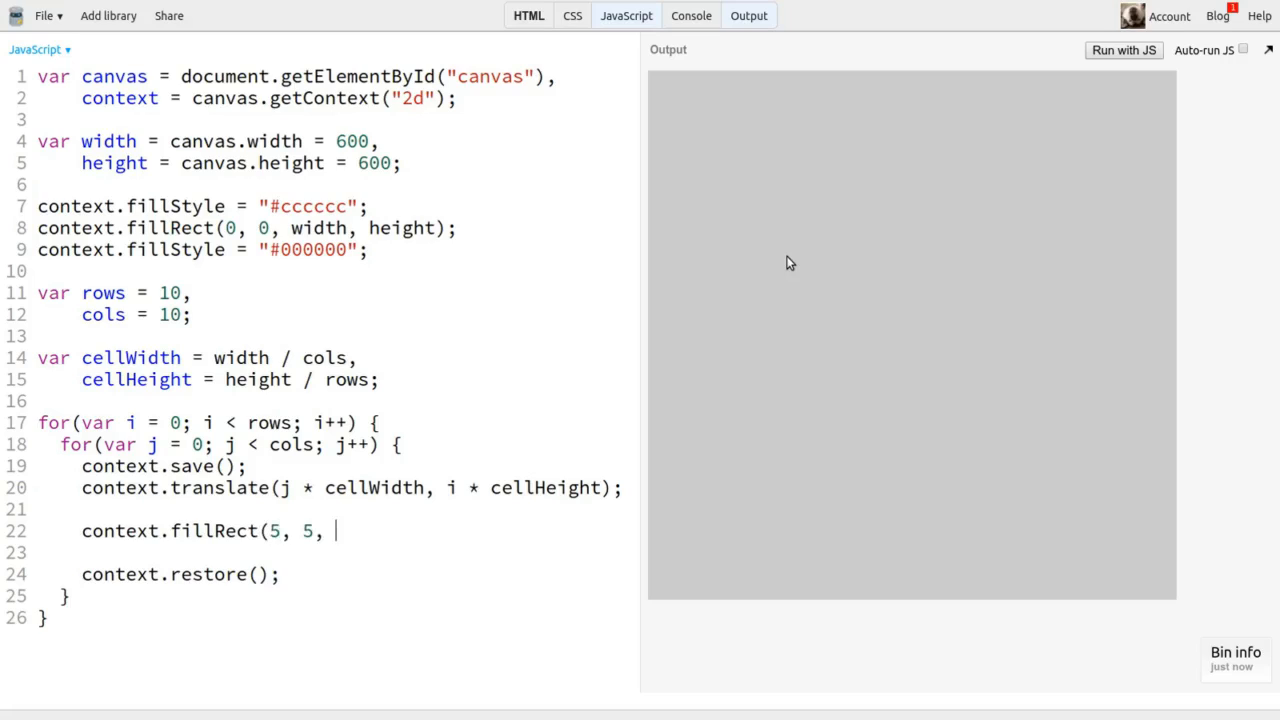
pyautogui.write('ce')
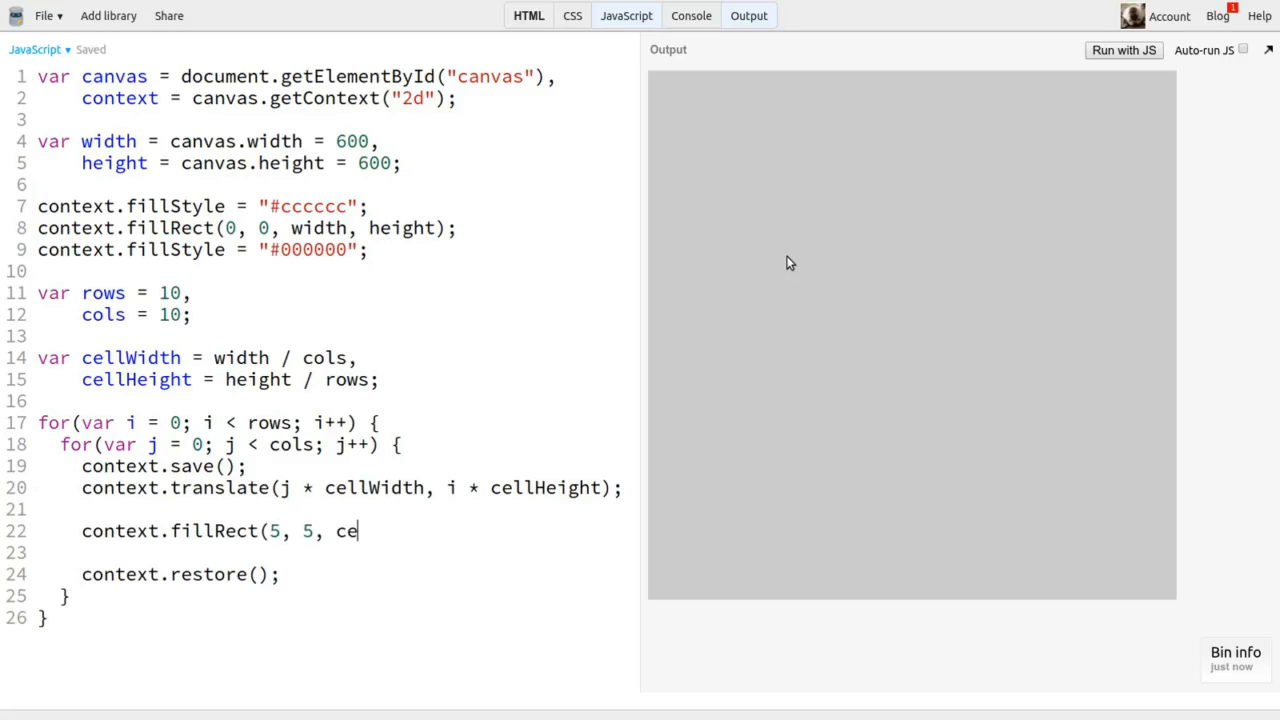
pyautogui.write('llWidth -')
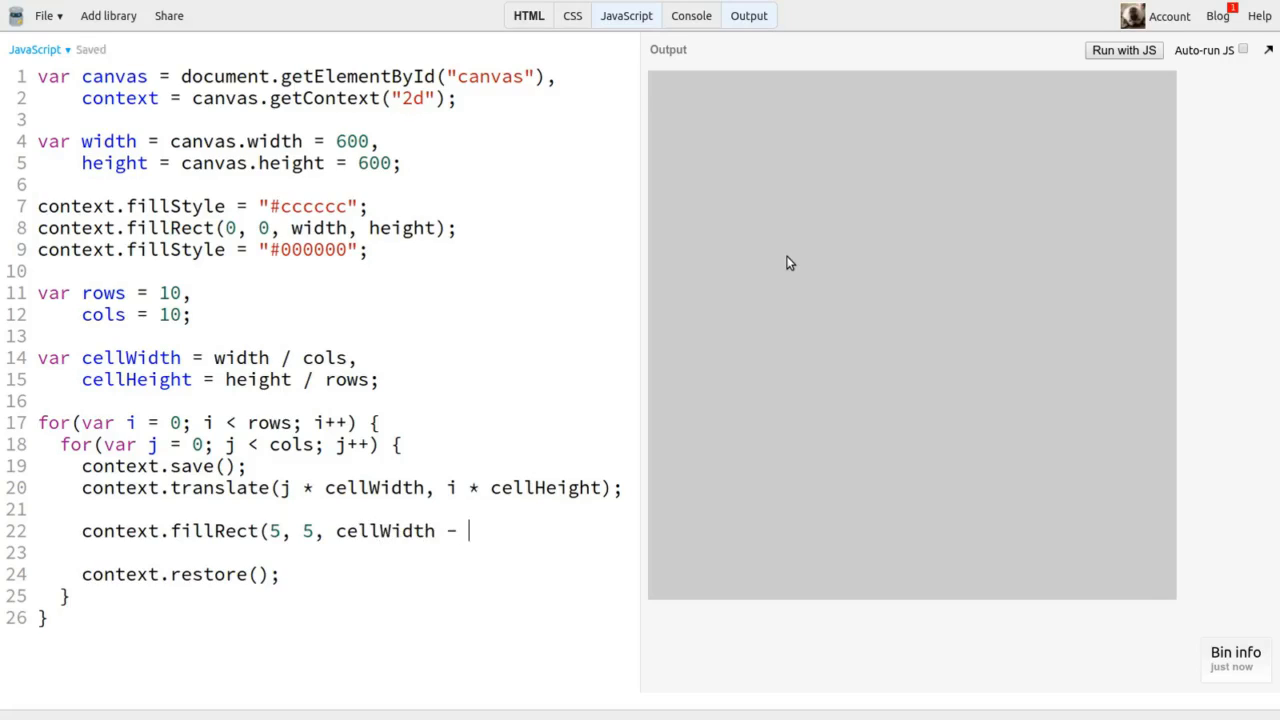
pyautogui.write('10, cellHeight - 10')
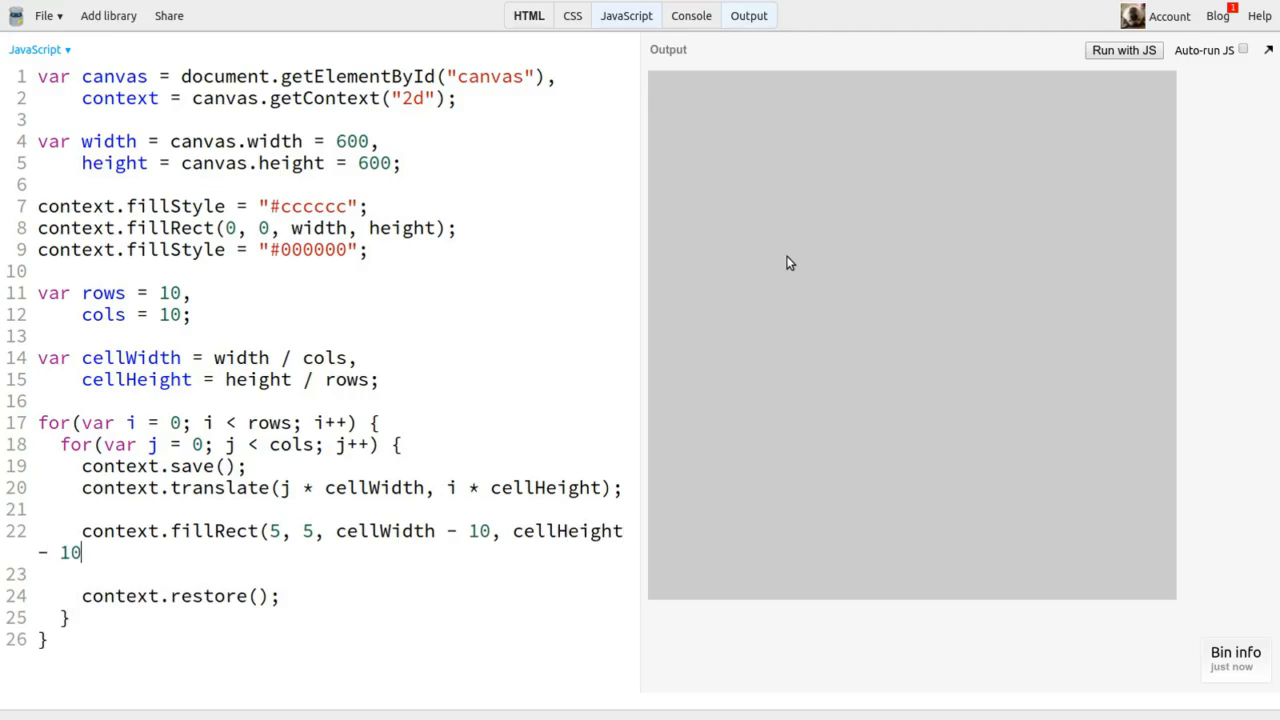
pyautogui.write(');')
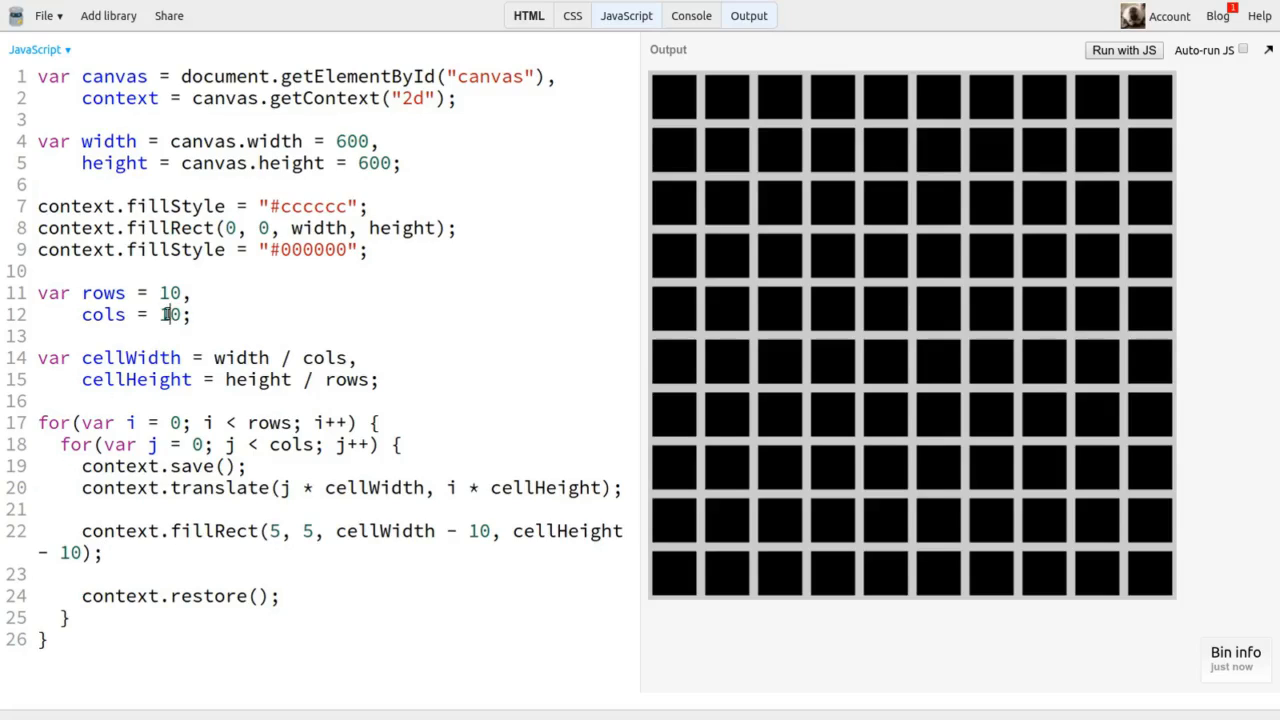
# - Try rows and cols of 5 and a 300-pixel canvas, then restore 10 rows and columns
pyautogui.write('5')
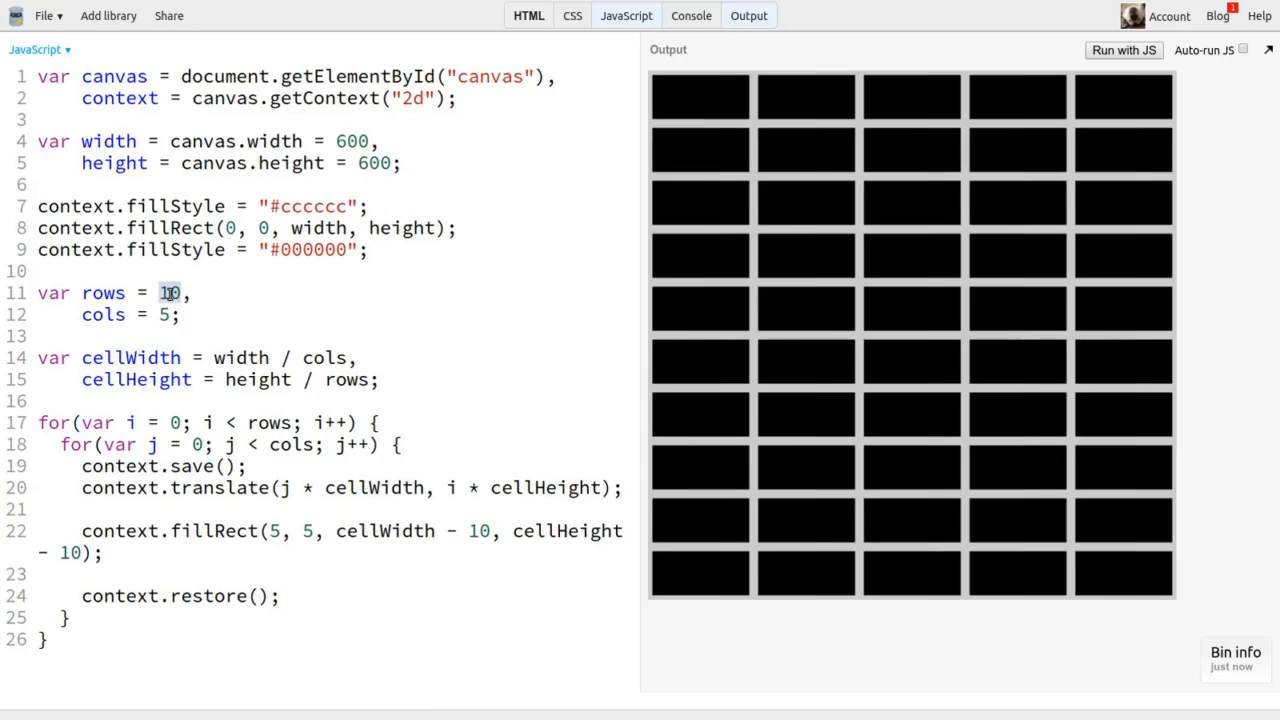
pyautogui.write('5')
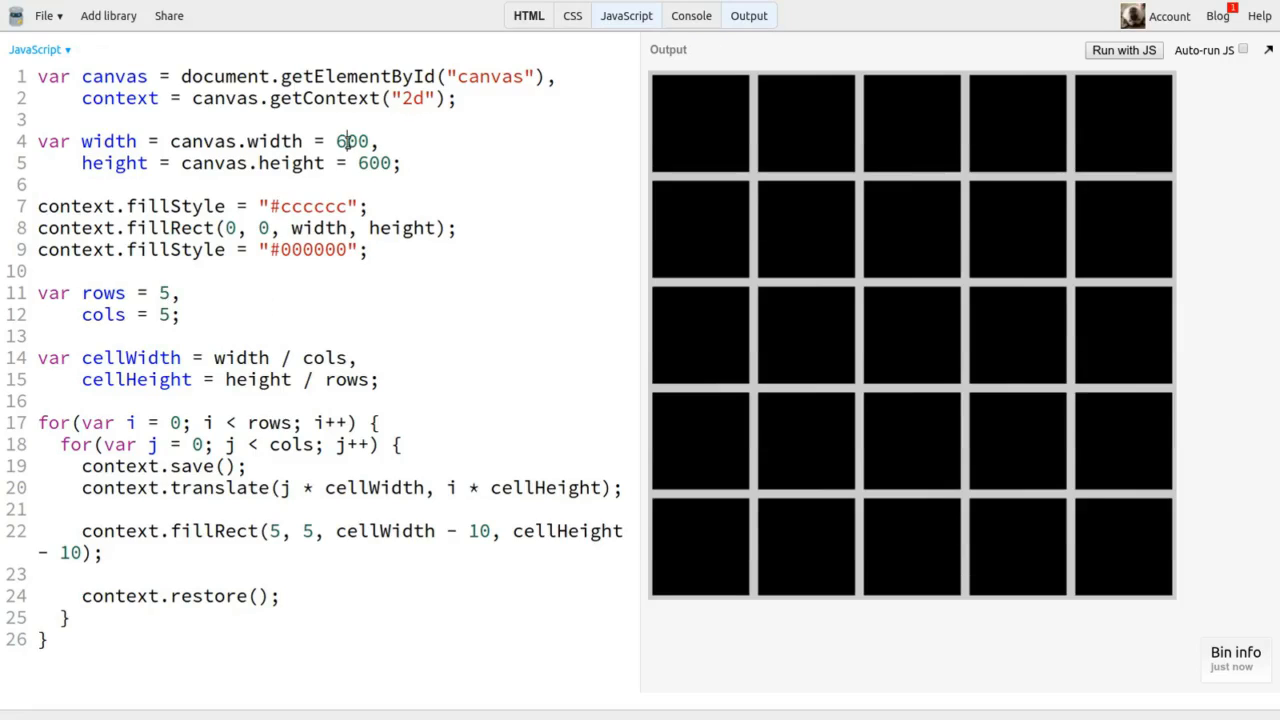
pyautogui.write('300')
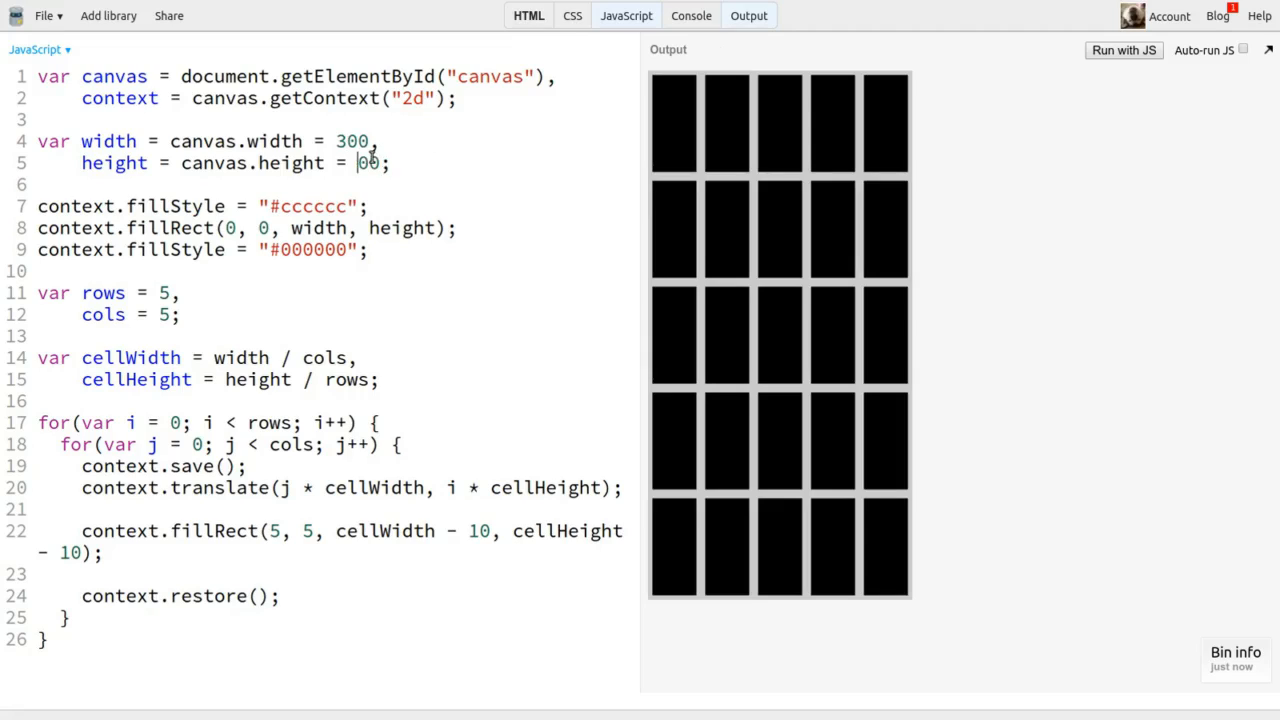
pyautogui.write('300')
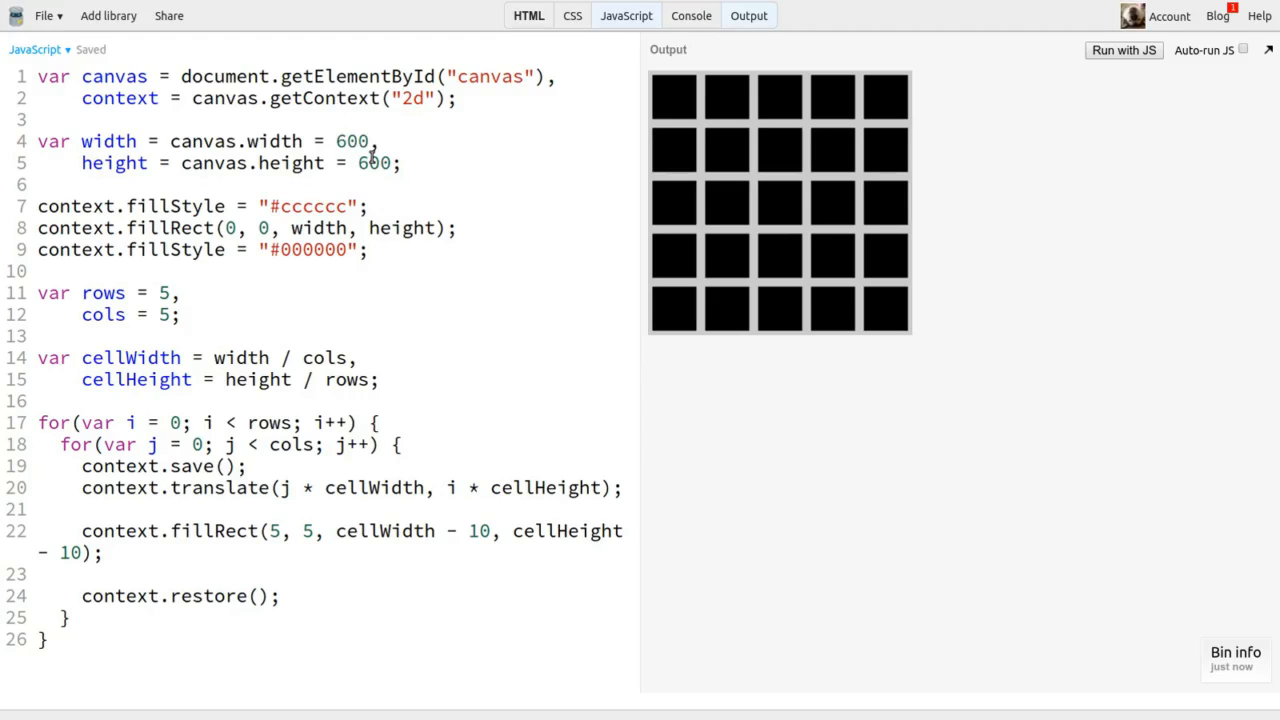
pyautogui.write('10')
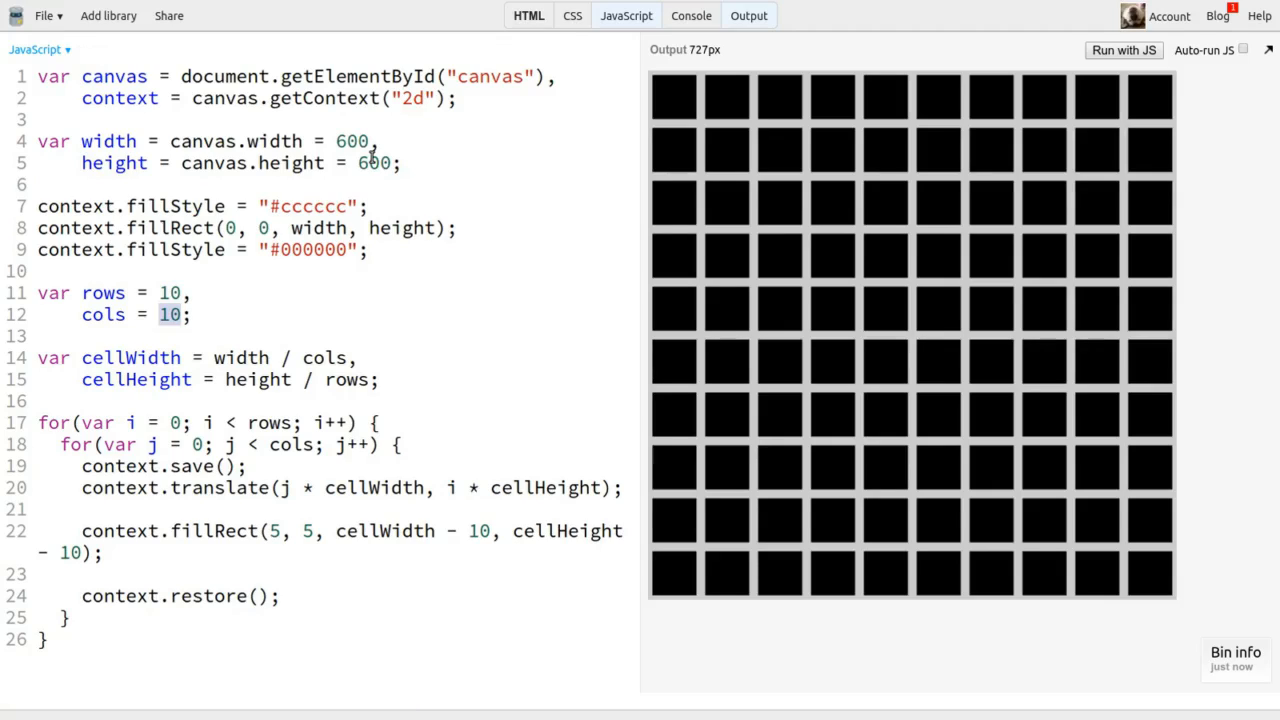
pyautogui.moveTo(484, 300)
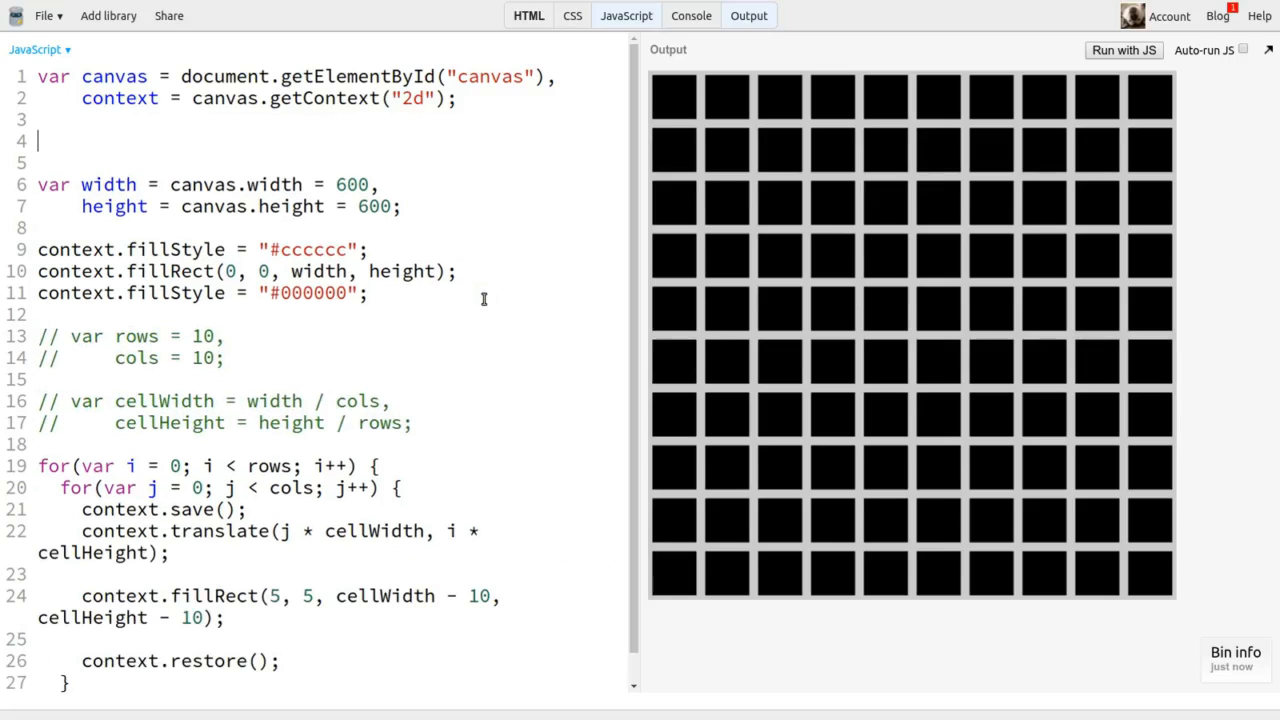
# - Declare fixed cellWidth/cellHeight and compute canvas width as cellWidth * cols and height as cellHeight * rows
pyautogui.write('var cellWidth = 50,')
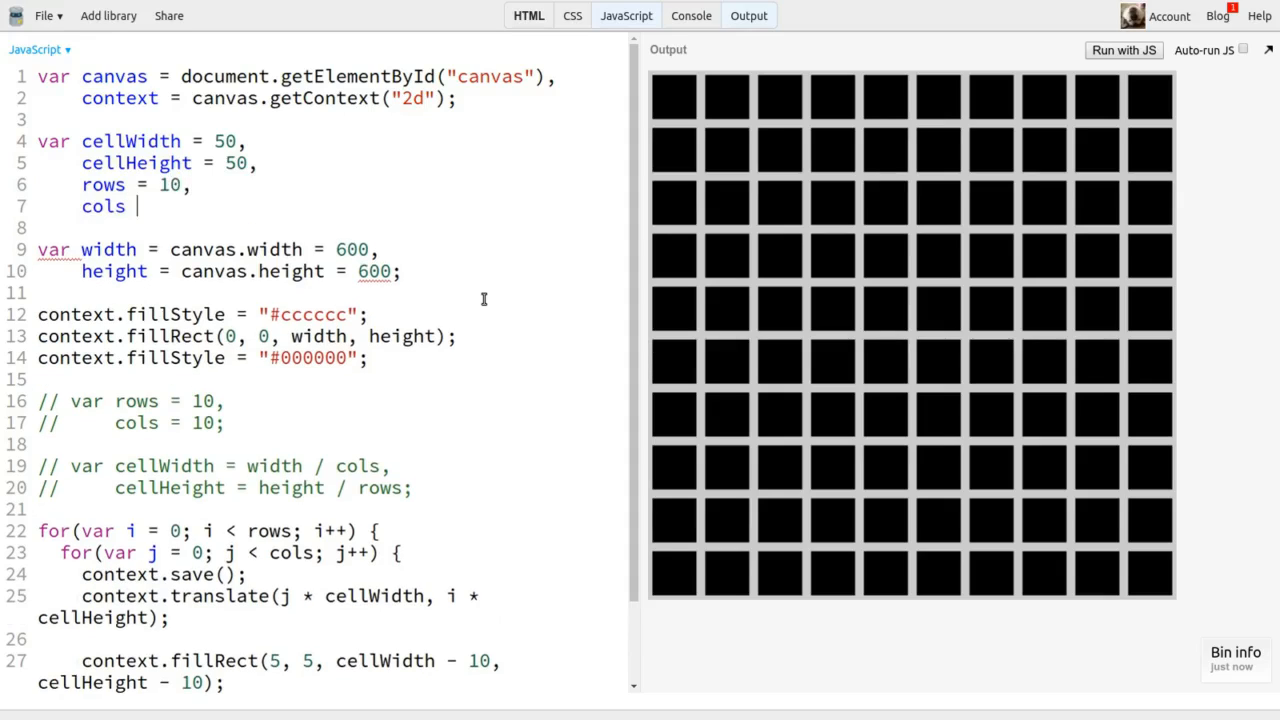
pyautogui.write('= 10;')
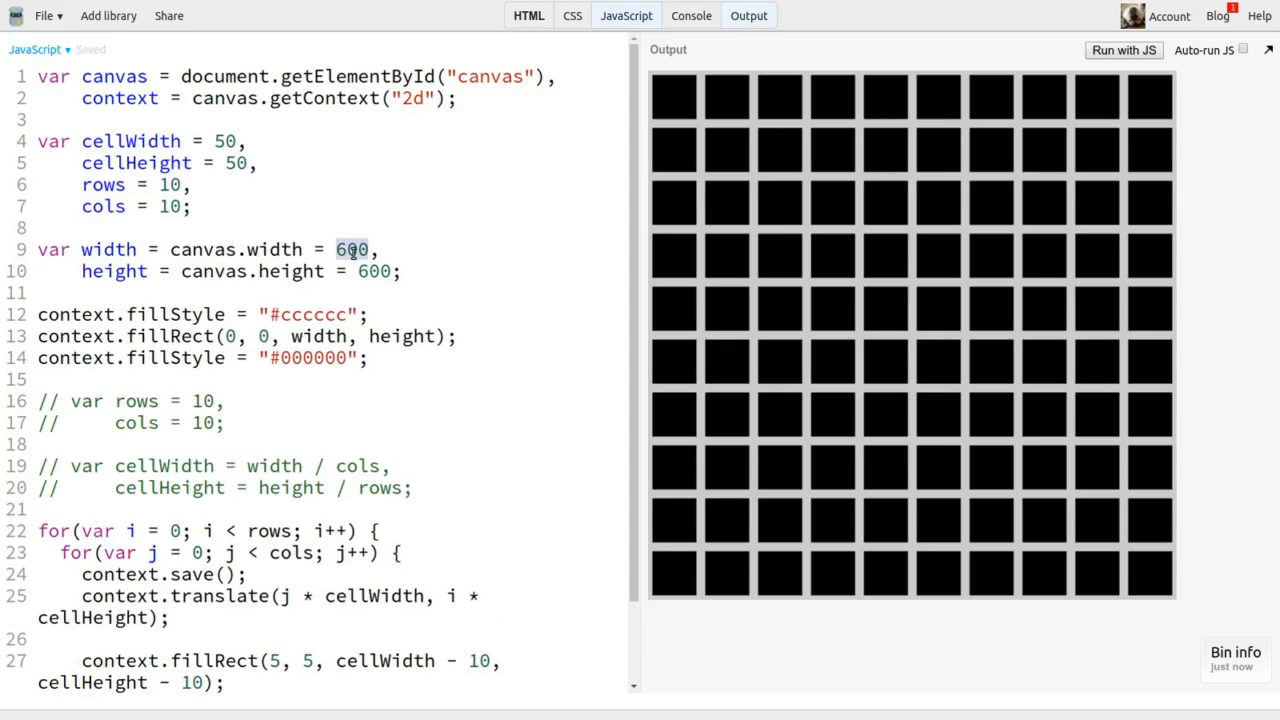
pyautogui.write('cellWidth')
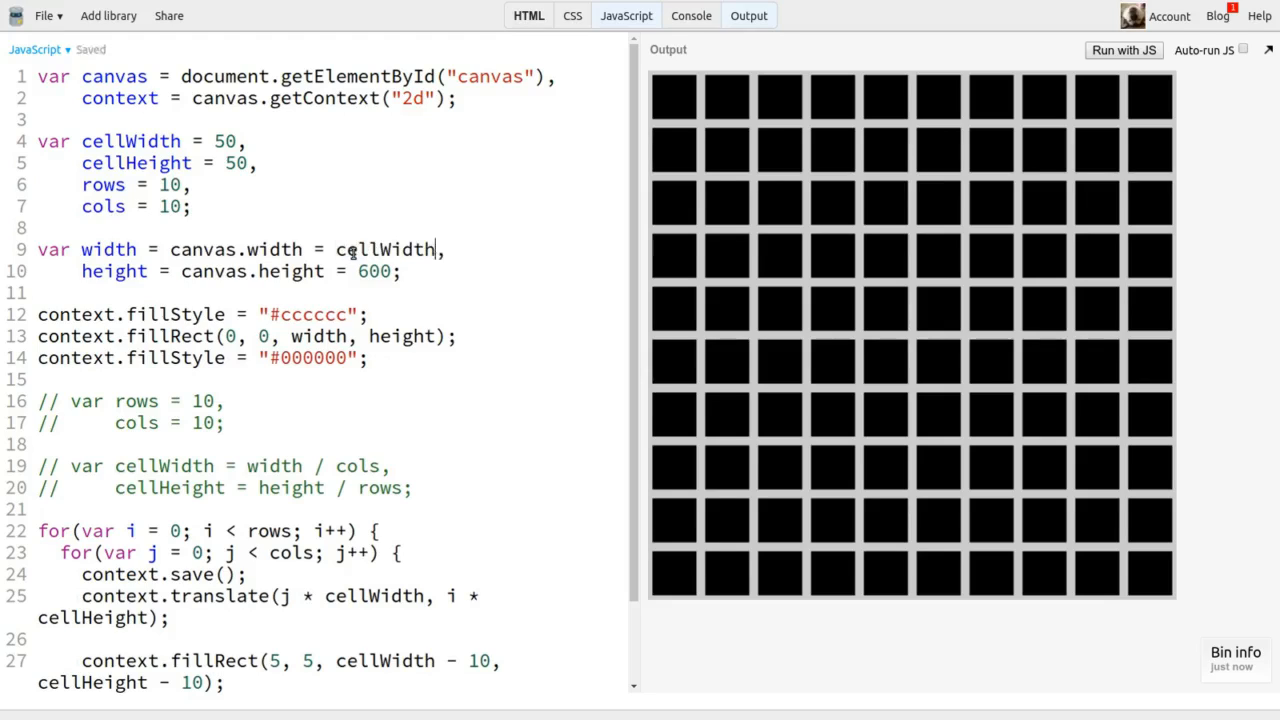
pyautogui.write('* cols')
pyautogui.click(294, 270)
pyautogui.write('cellHeight * rows')
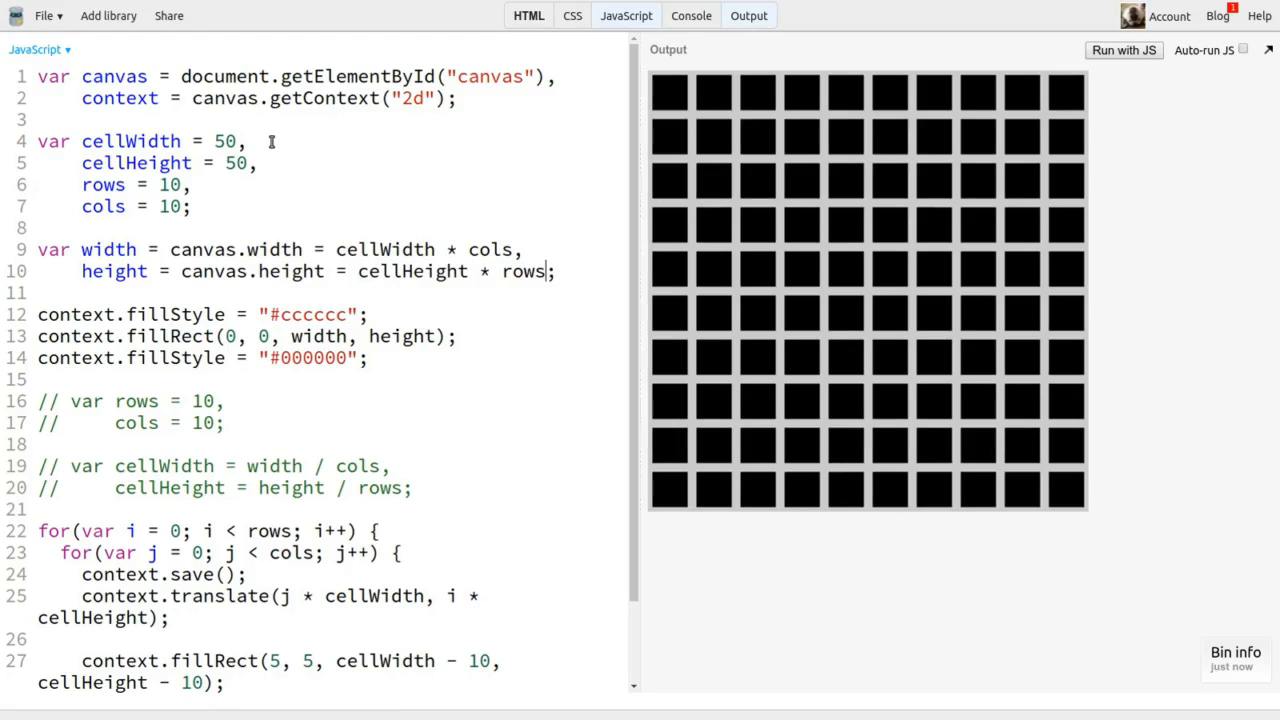
# - Set cellWidth and cellHeight to 60 and rows and cols to 5
pyautogui.write('6')
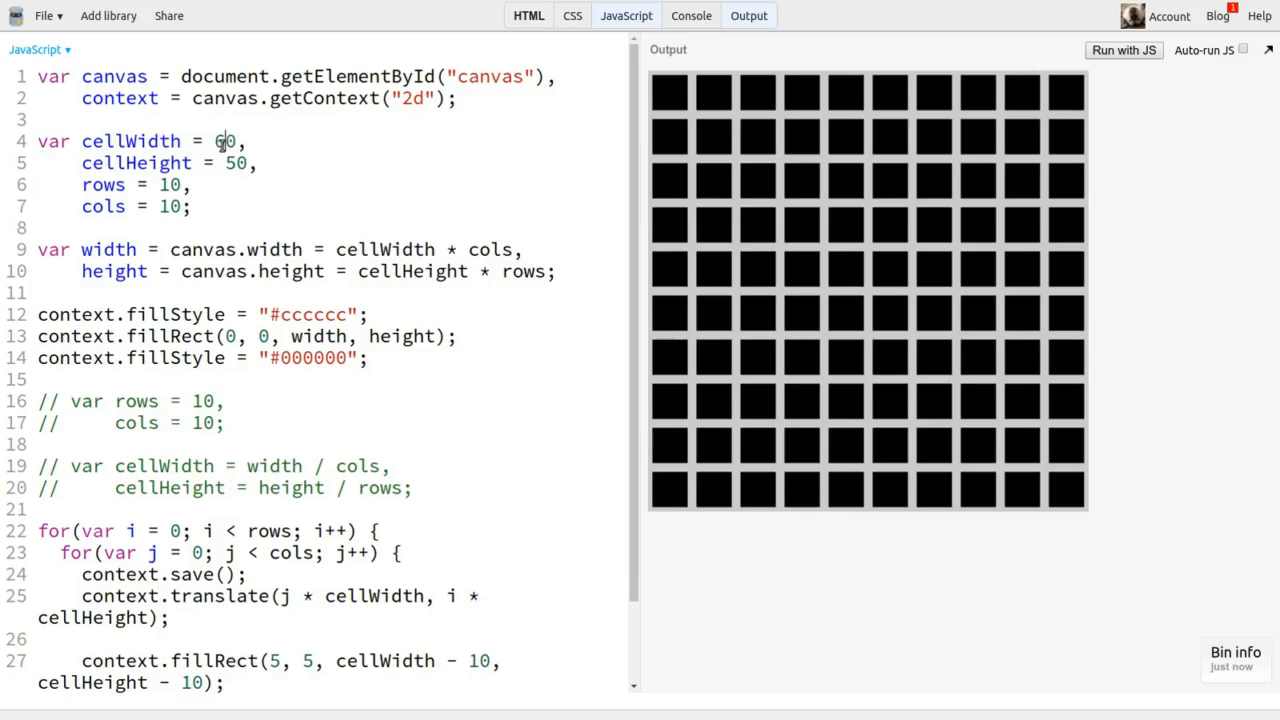
pyautogui.write('6')
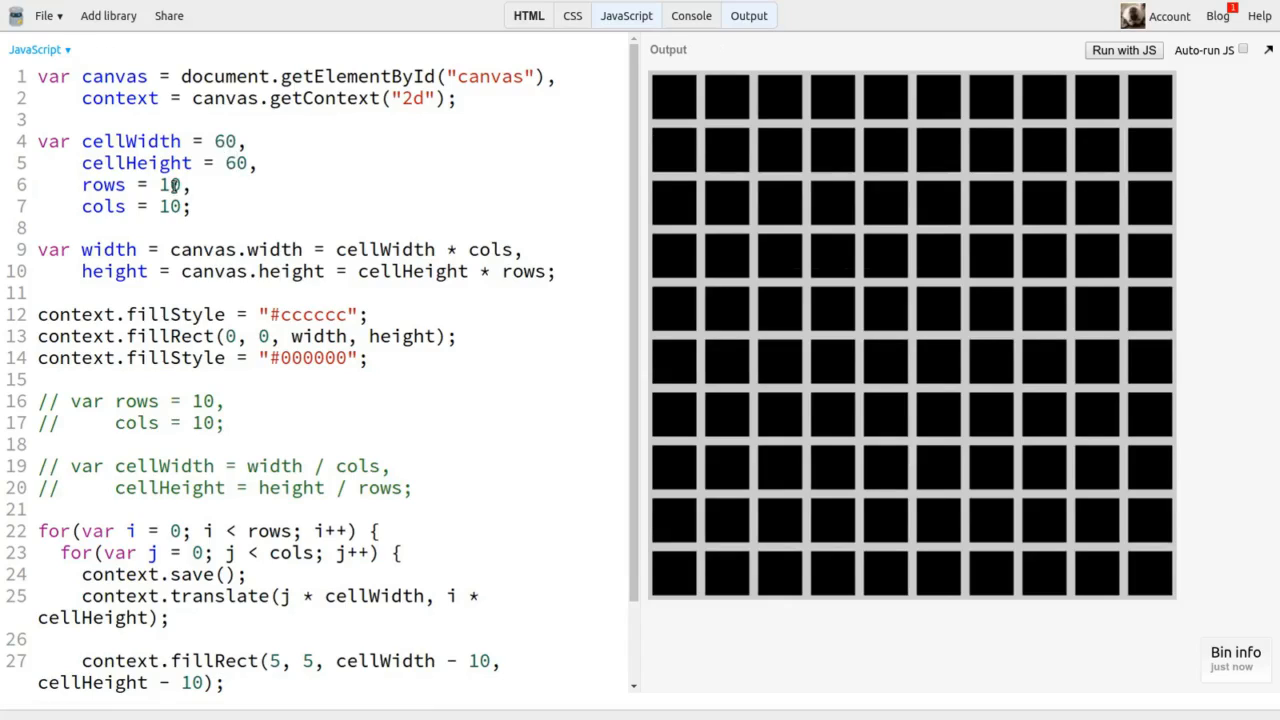
pyautogui.write('5')
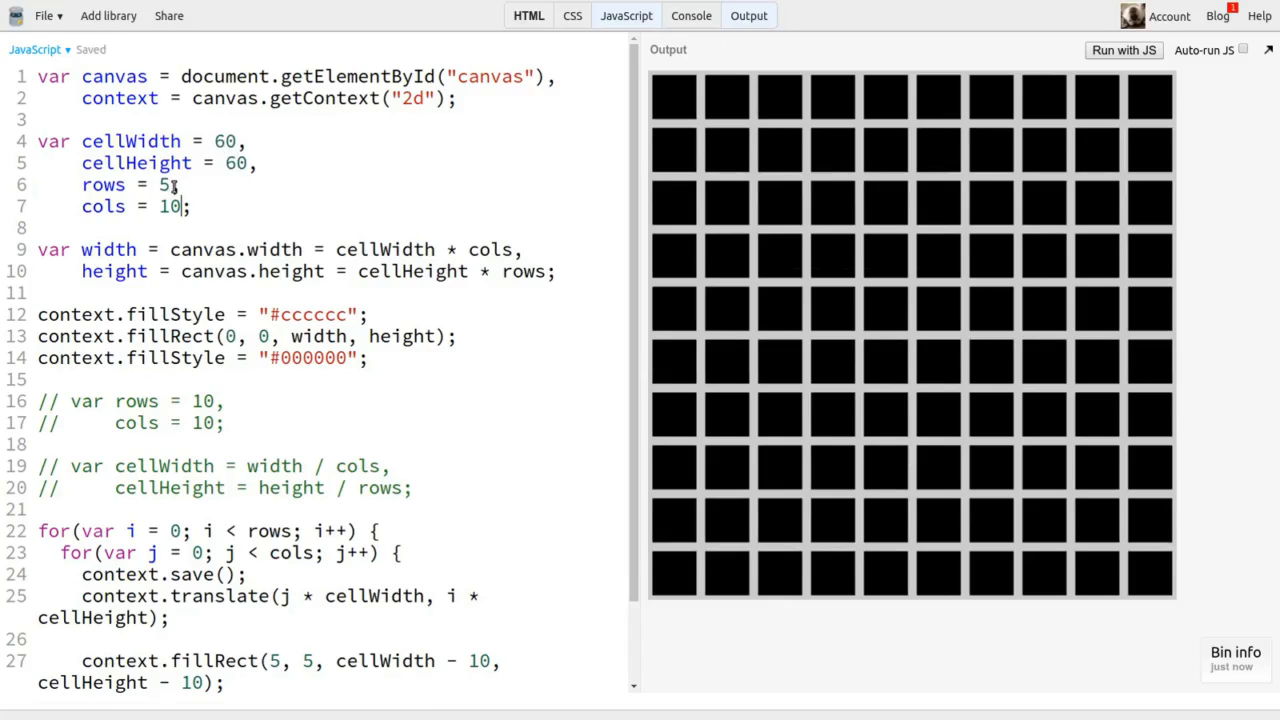
pyautogui.write('5')
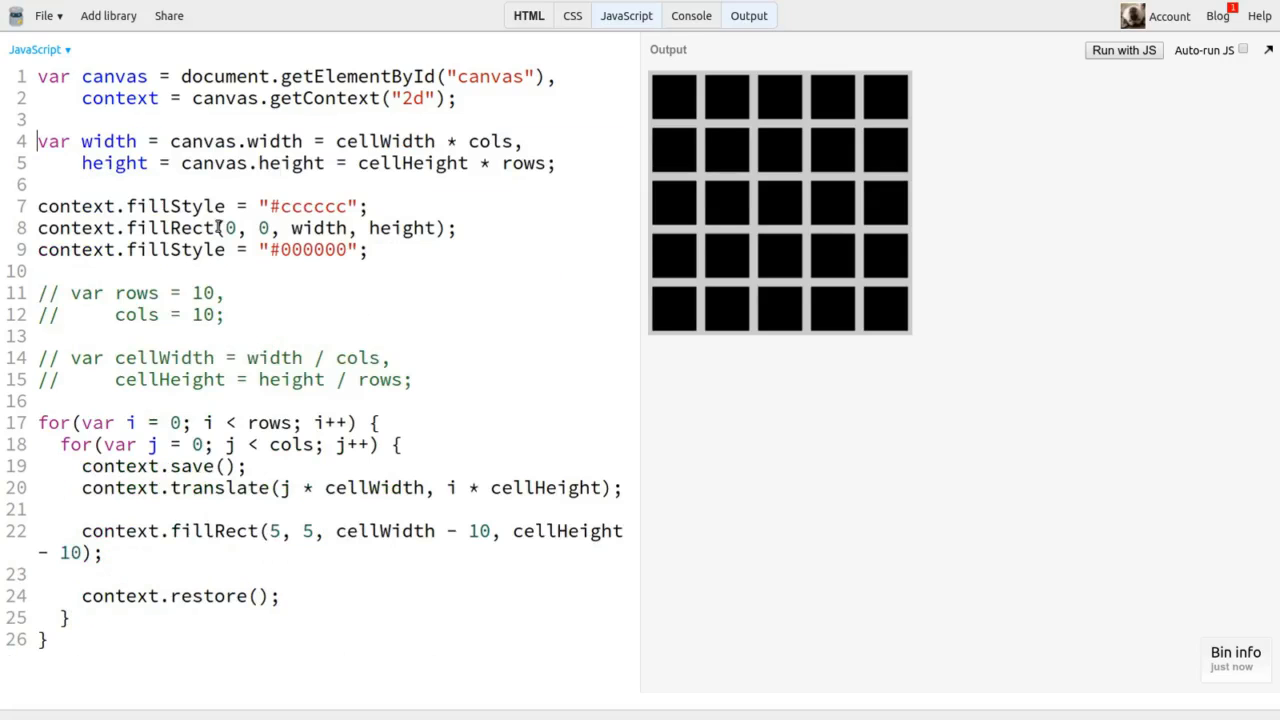
# - Fix the canvas at 600×600 and declare cellWidth = 60, cellHeight = 60
pyautogui.doubleClick(384, 140)
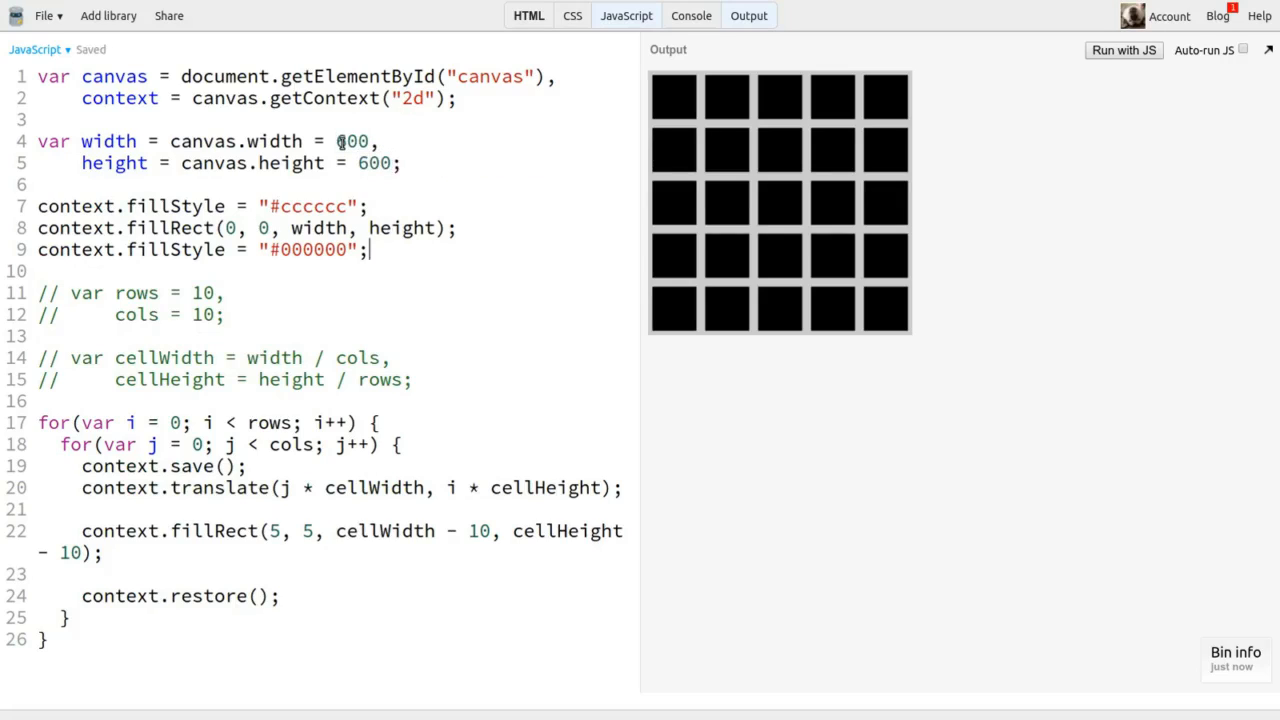
pyautogui.write('var cellW')
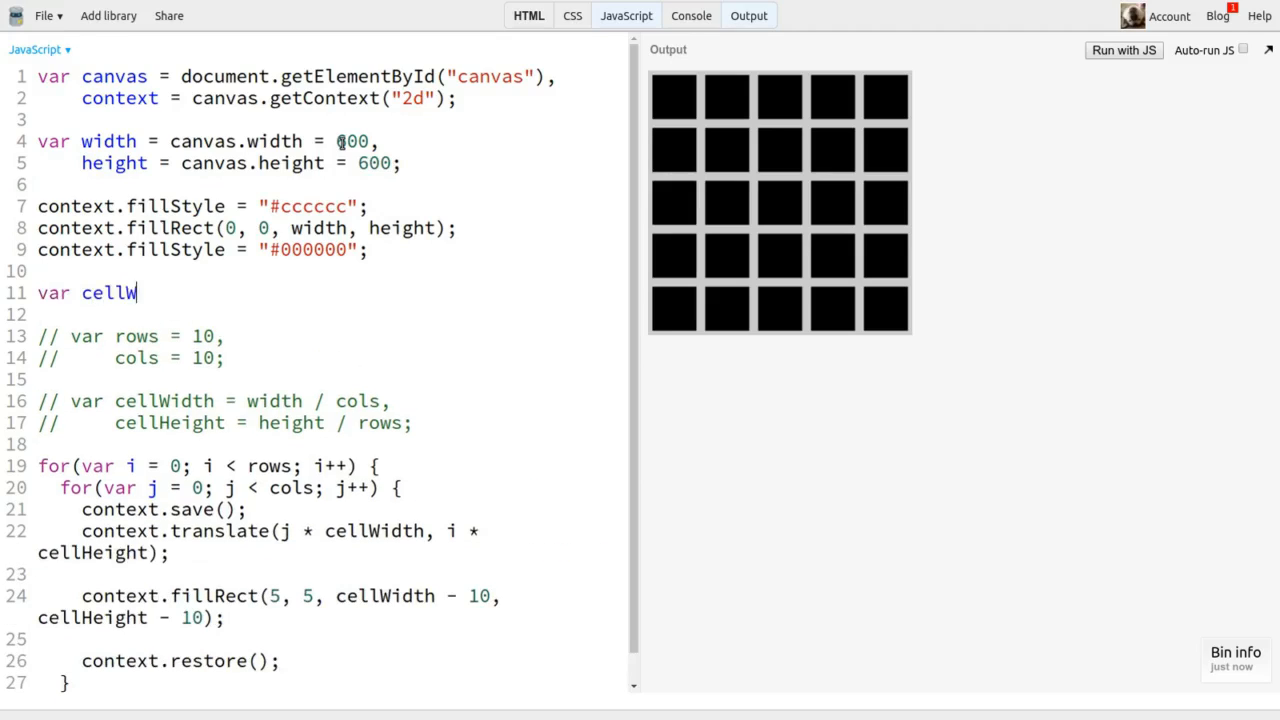
pyautogui.write('idth = 60,')
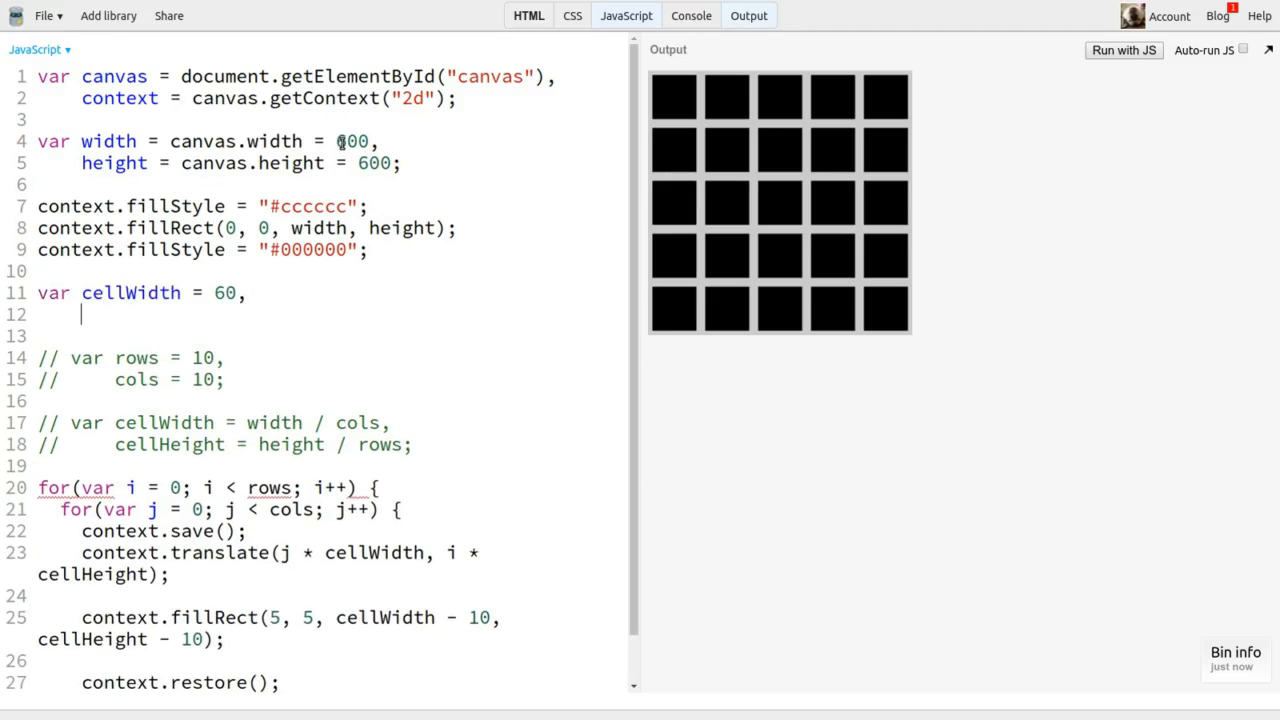
pyautogui.write('cellHeight = 60;')
pyautogui.write('var rows =')
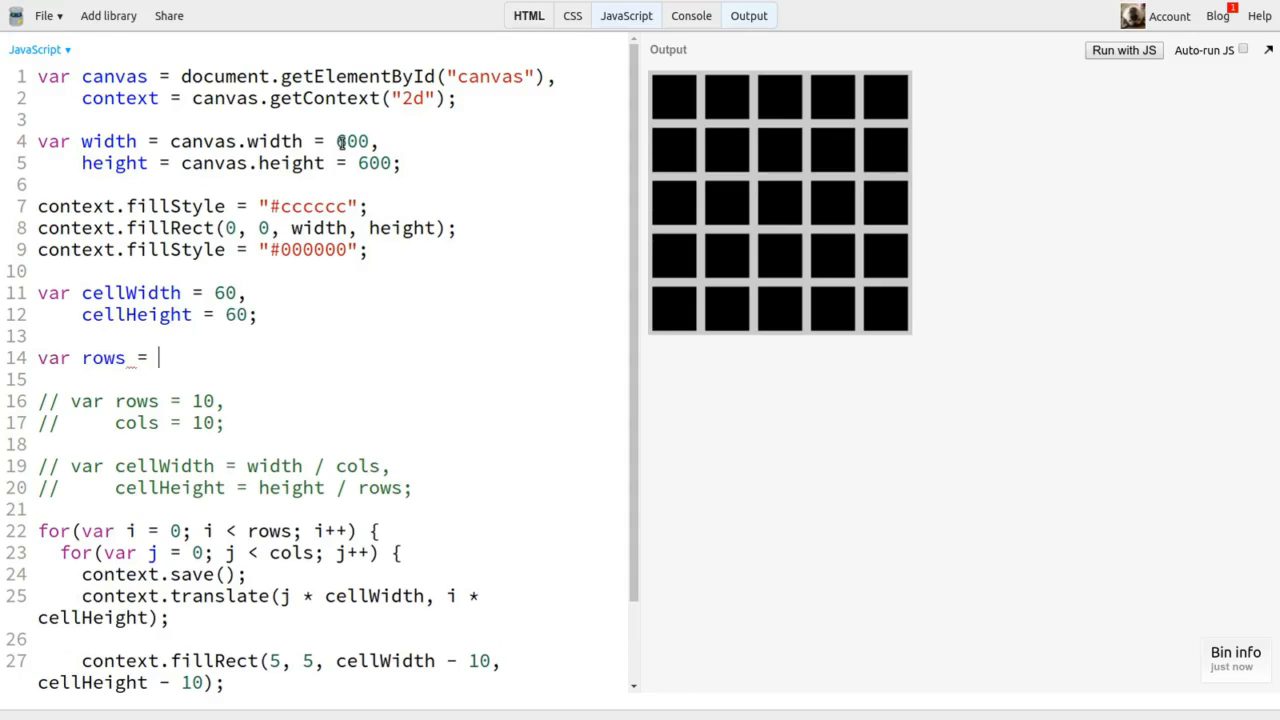
# - Derive rows = Math.floor(height / cellHeight) and cols = Math.floor(width / cellWidth) with 70-pixel cells
pyautogui.write('height / cellHeight,')
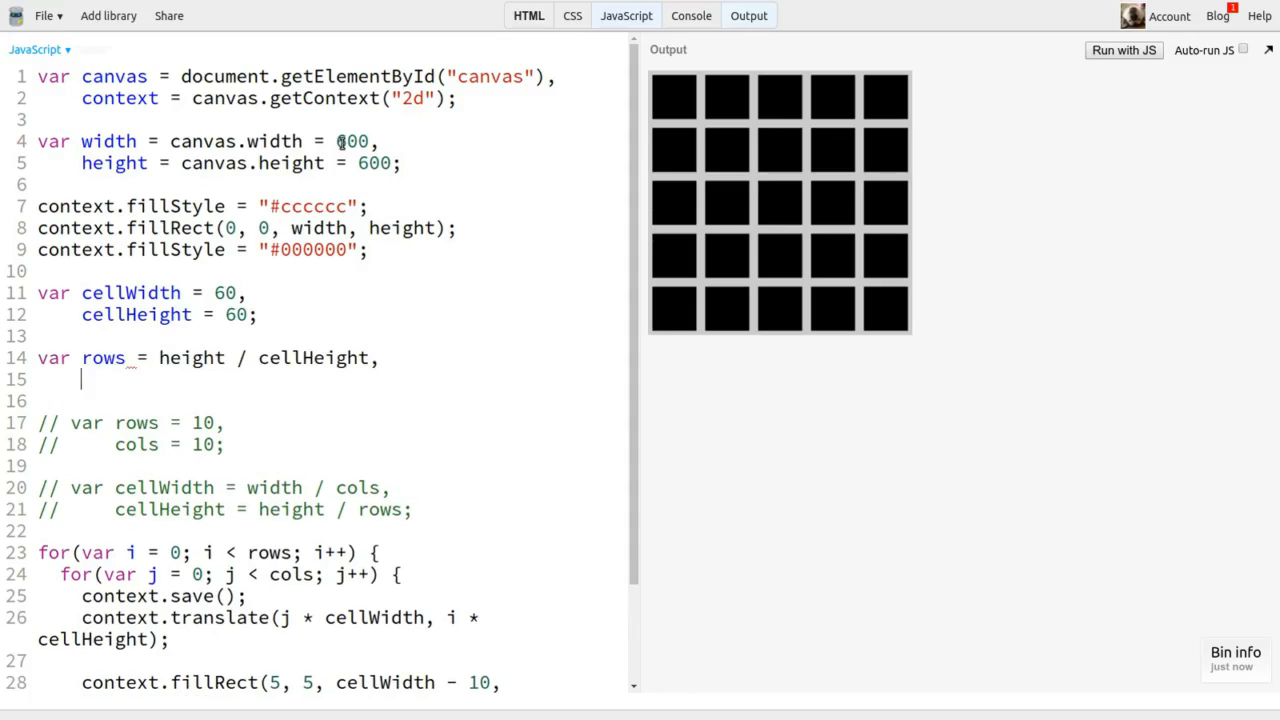
pyautogui.write('cols = width / c')
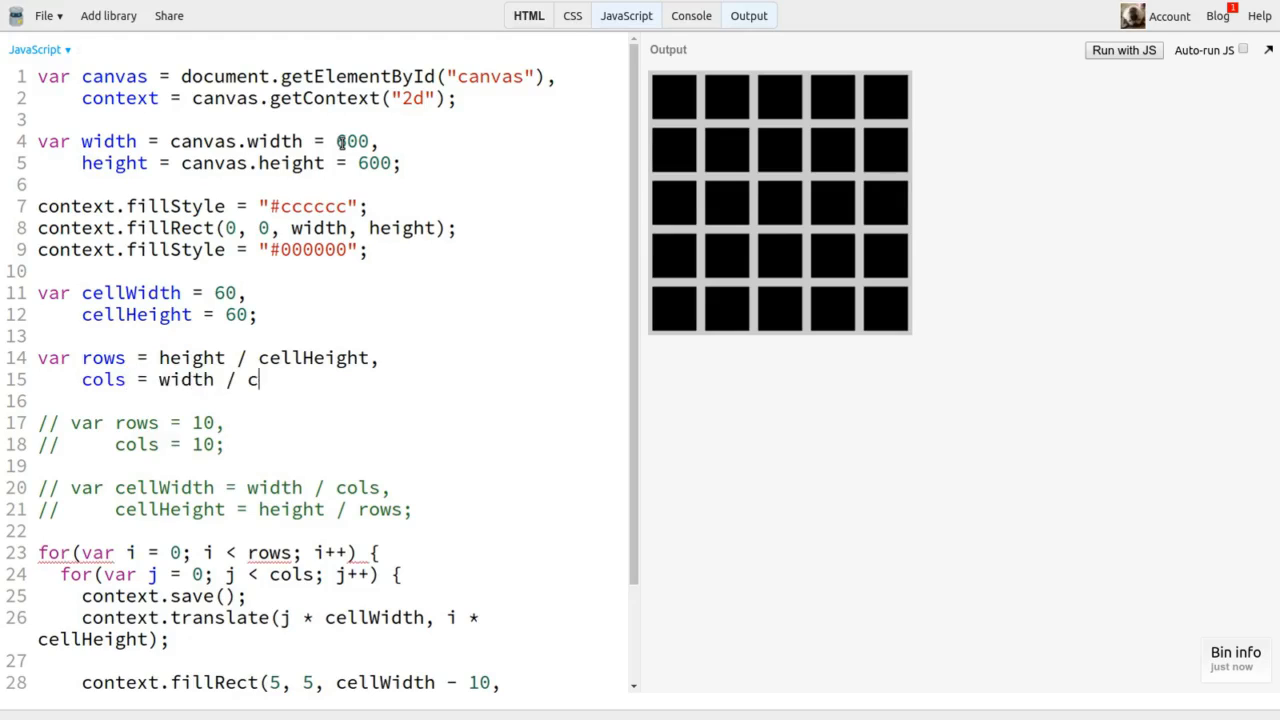
pyautogui.write('ellWidth;')
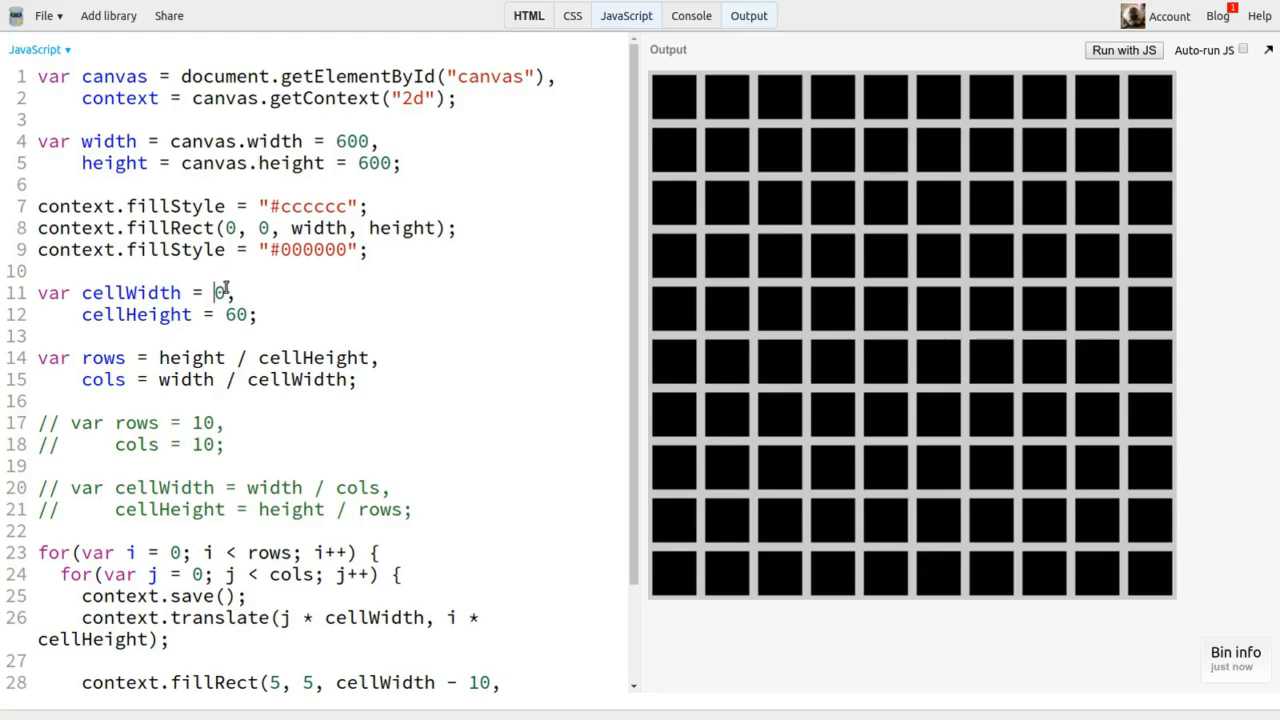
pyautogui.write('7')
pyautogui.click(334, 314)
pyautogui.write('7')
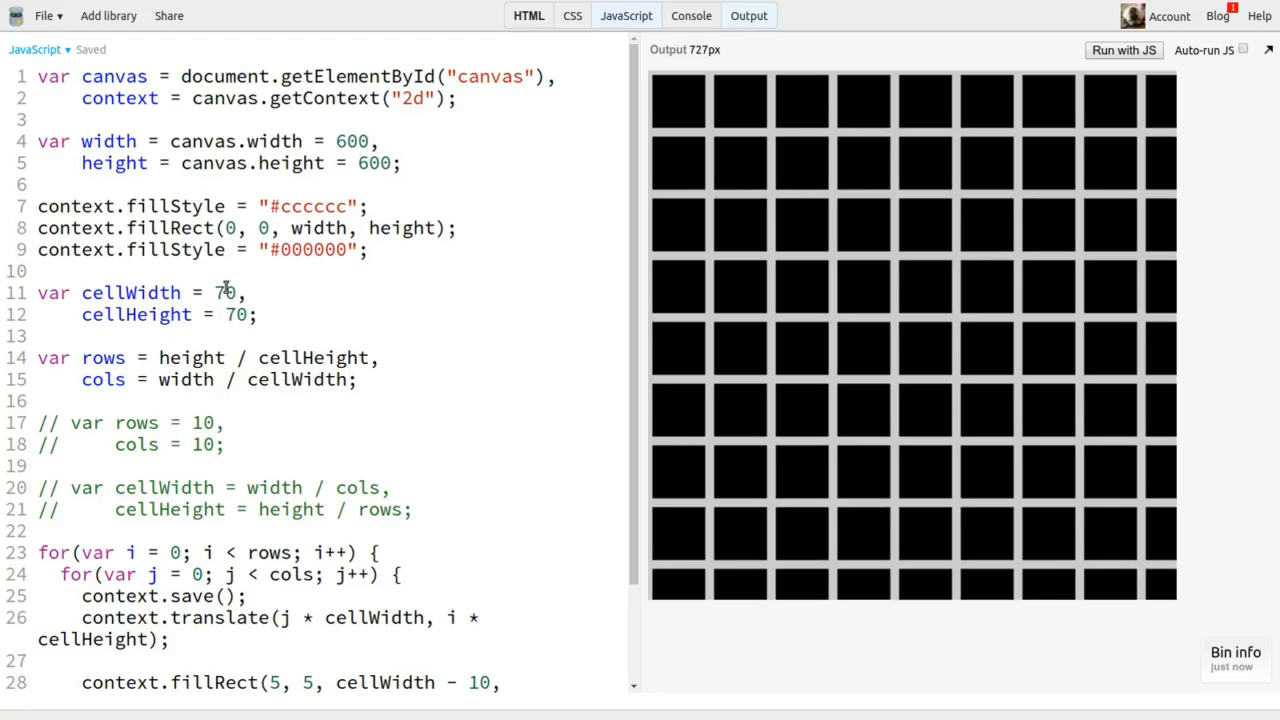
pyautogui.write('Math.floor(')
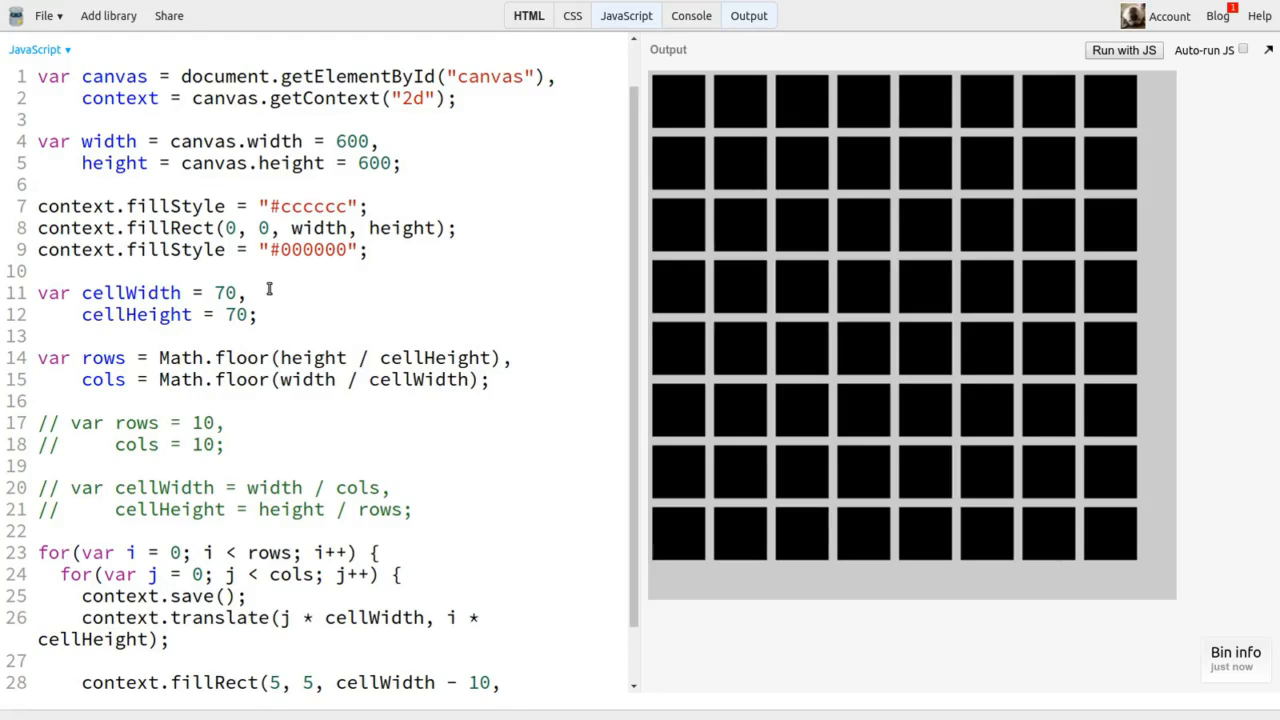
# - Restore the fixed grid setup and begin a path with a for loop of 50 iterations in each cell
pyautogui.moveTo(38, 292); pyautogui.dragTo(488, 400)
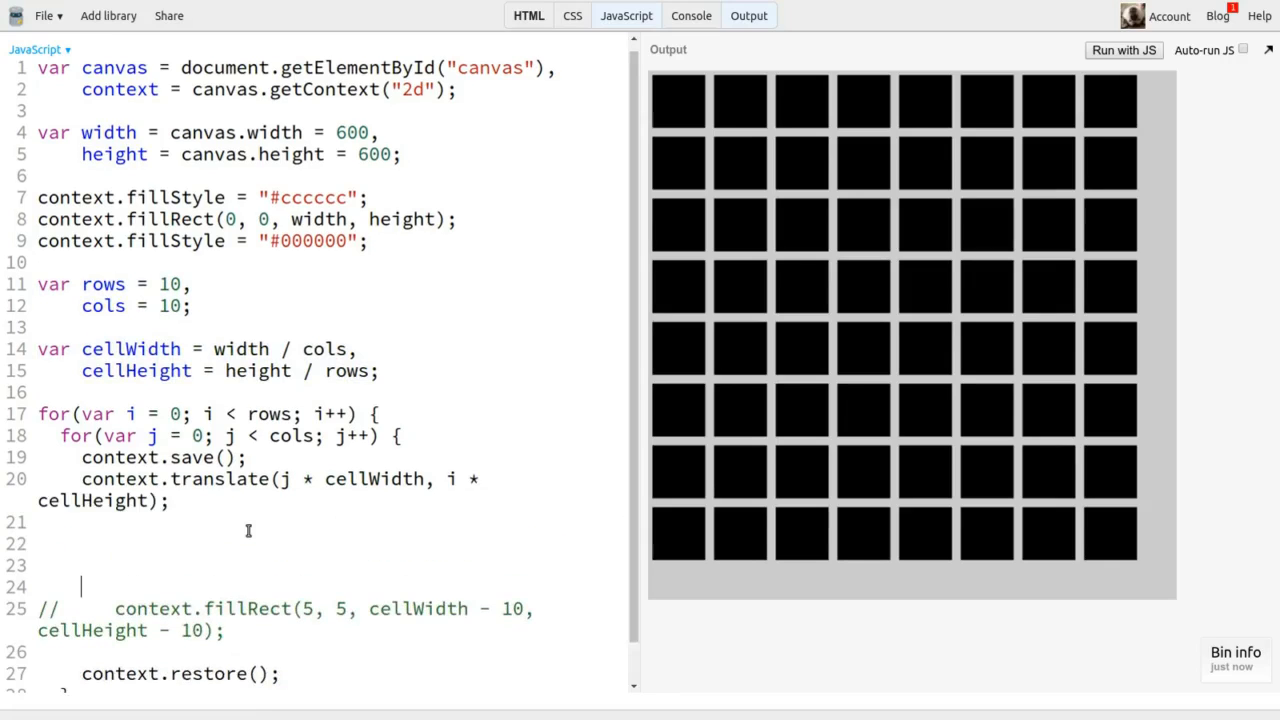
pyautogui.write('context.beginPath();')
pyautogui.write('for(va')
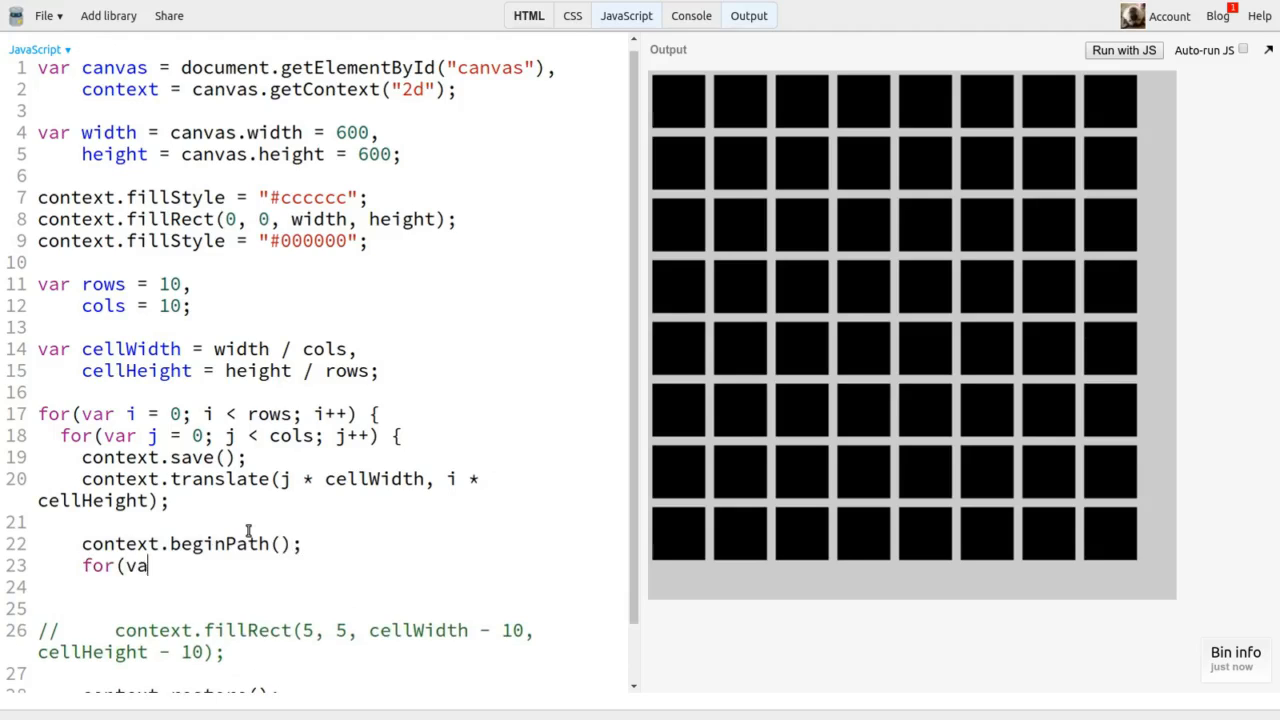
pyautogui.write('r n = 0; n <')
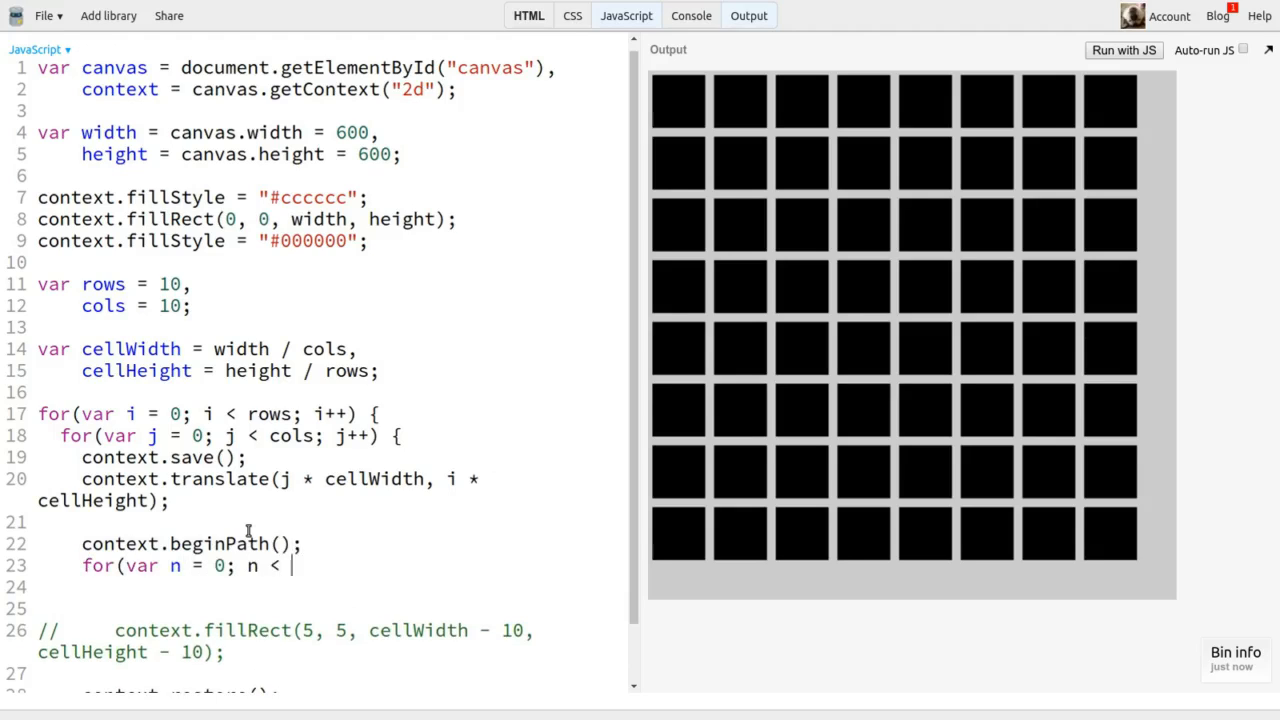
pyautogui.write('50; n++) {')
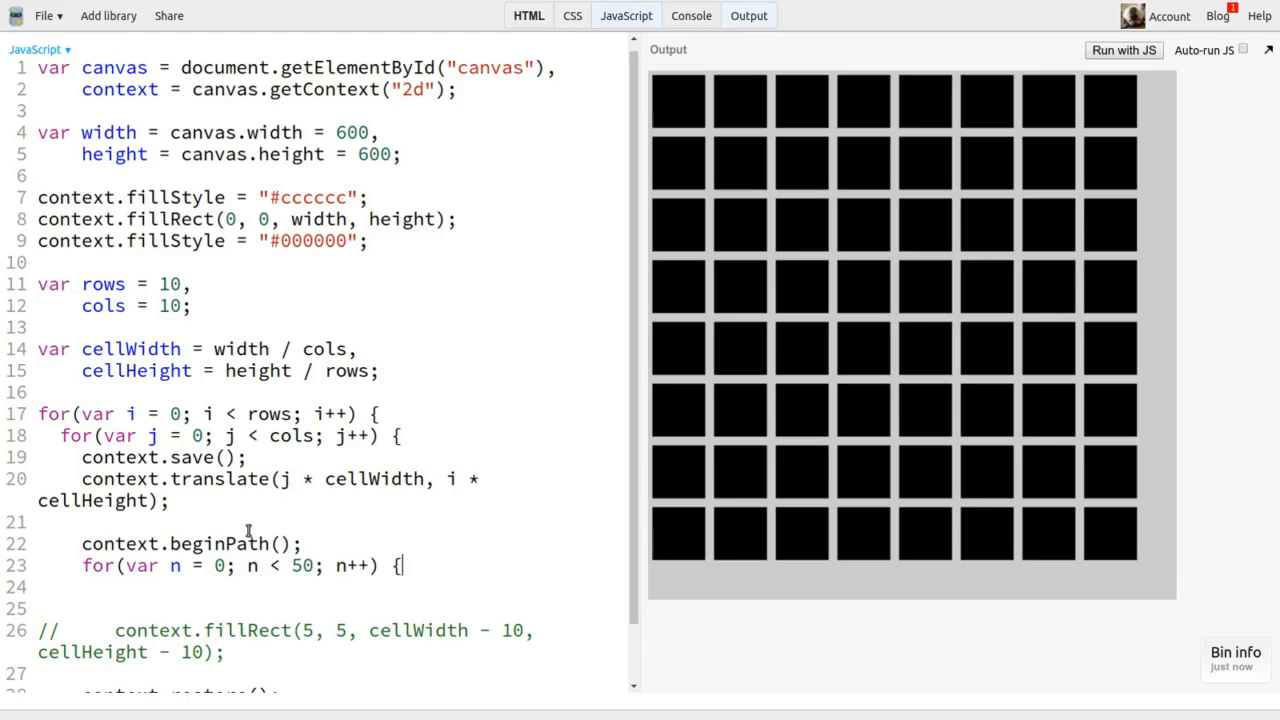
# - Add context.lineTo(Math.random() * cellWidth, Math.random() * cellHeight) in the loop and stroke the scribble
pyautogui.write('context.line')
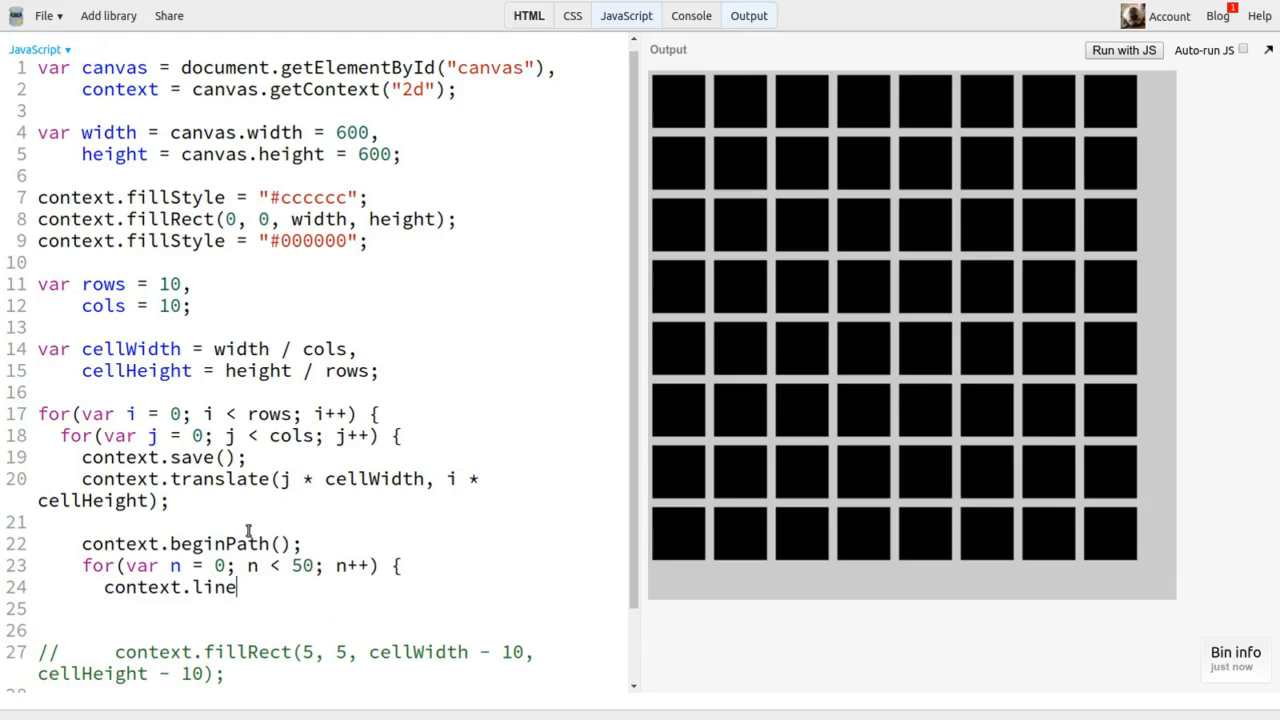
pyautogui.write('To')
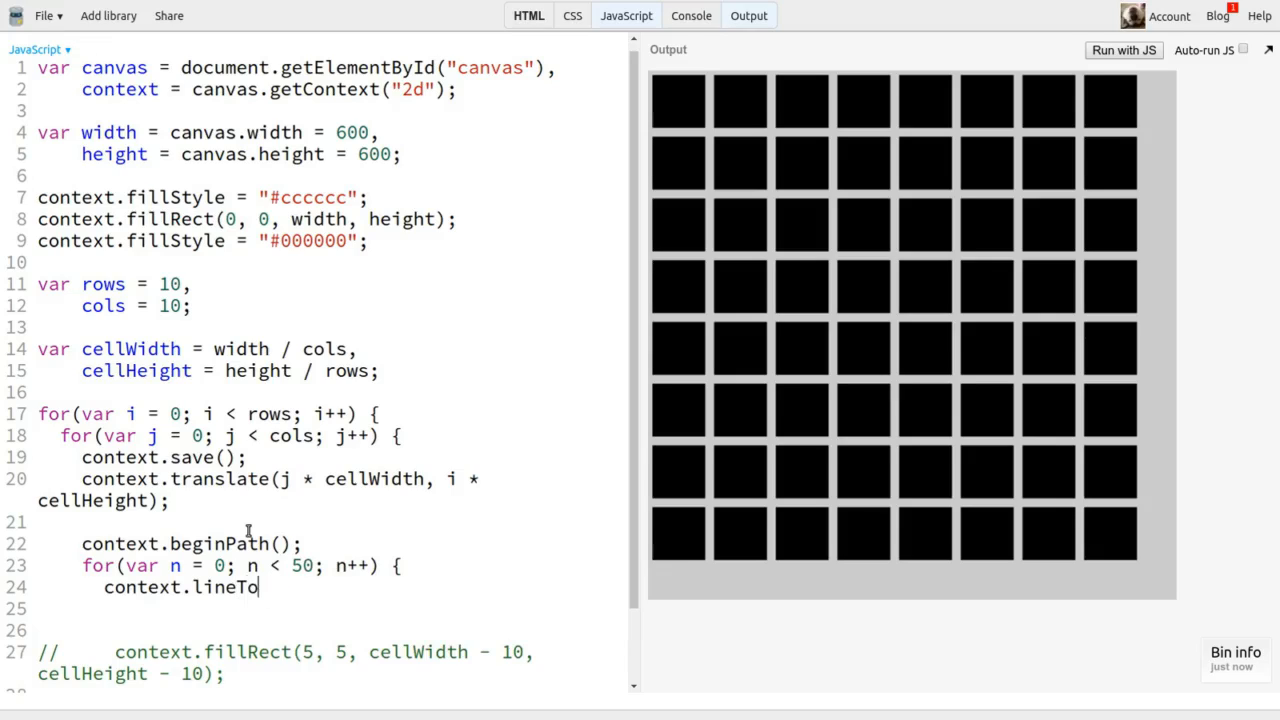
pyautogui.write('(Math.random() *')
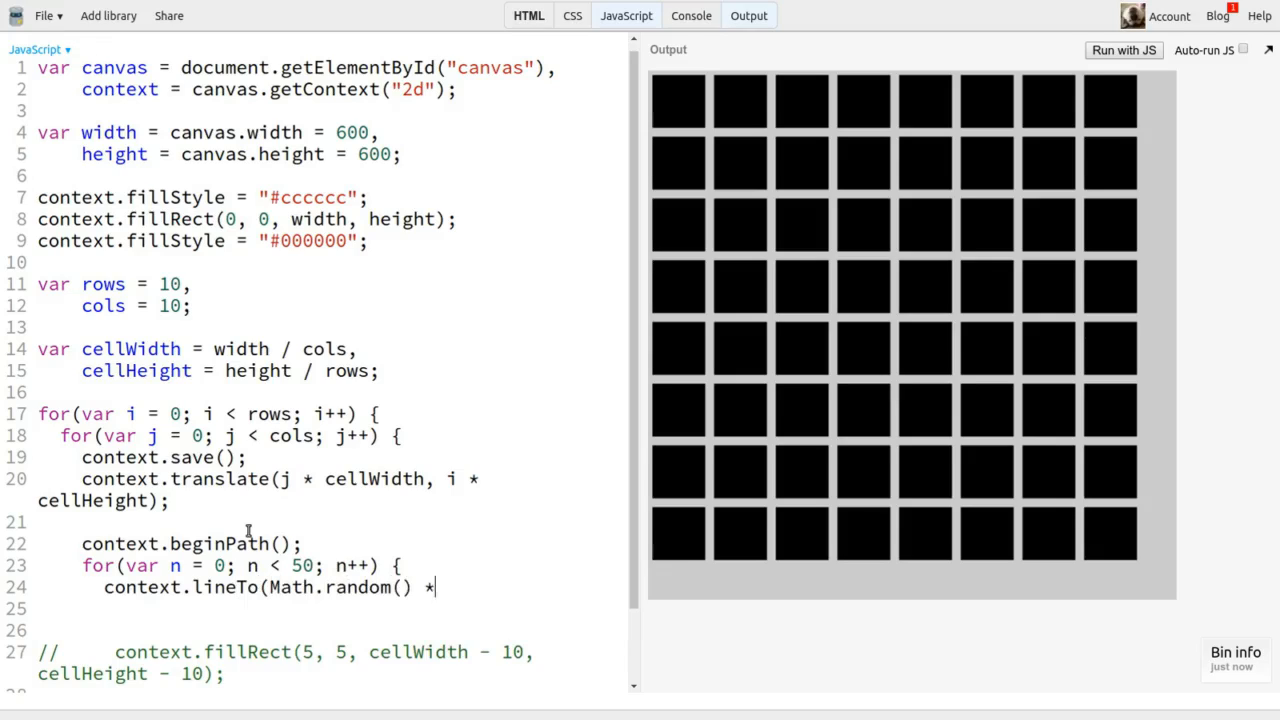
pyautogui.write('cellWidth,')
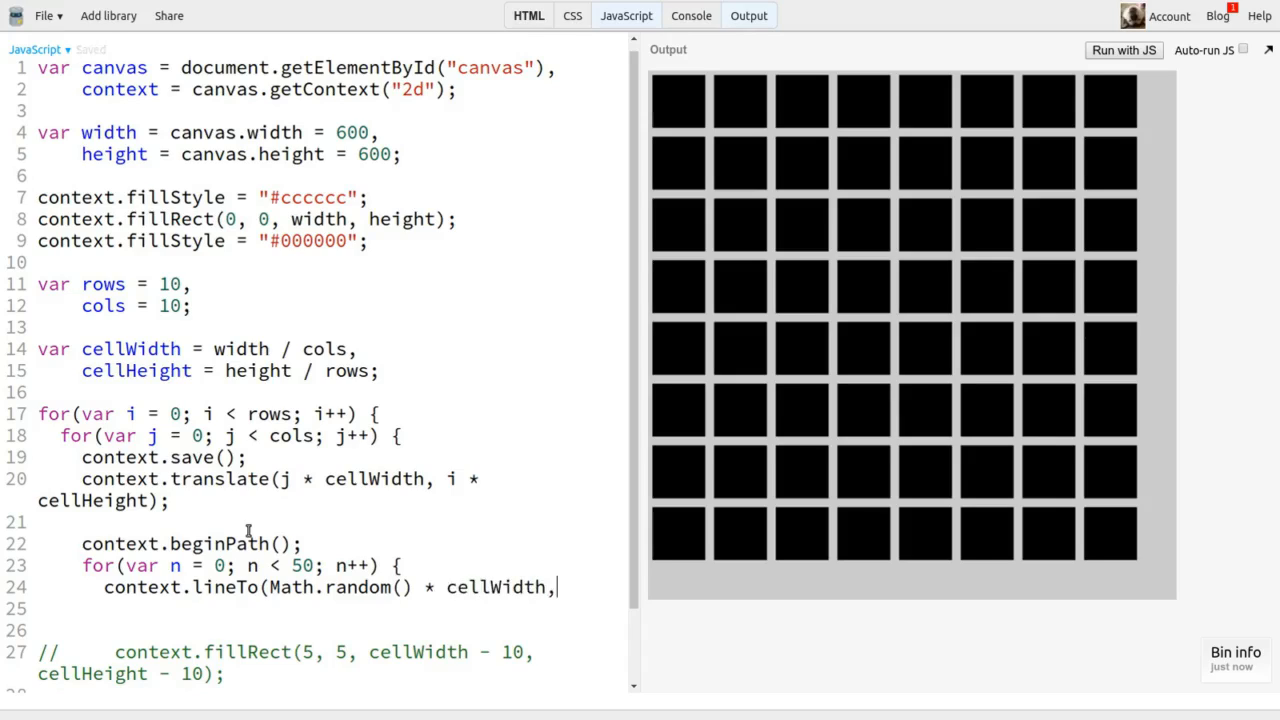
pyautogui.write('Math.random()')
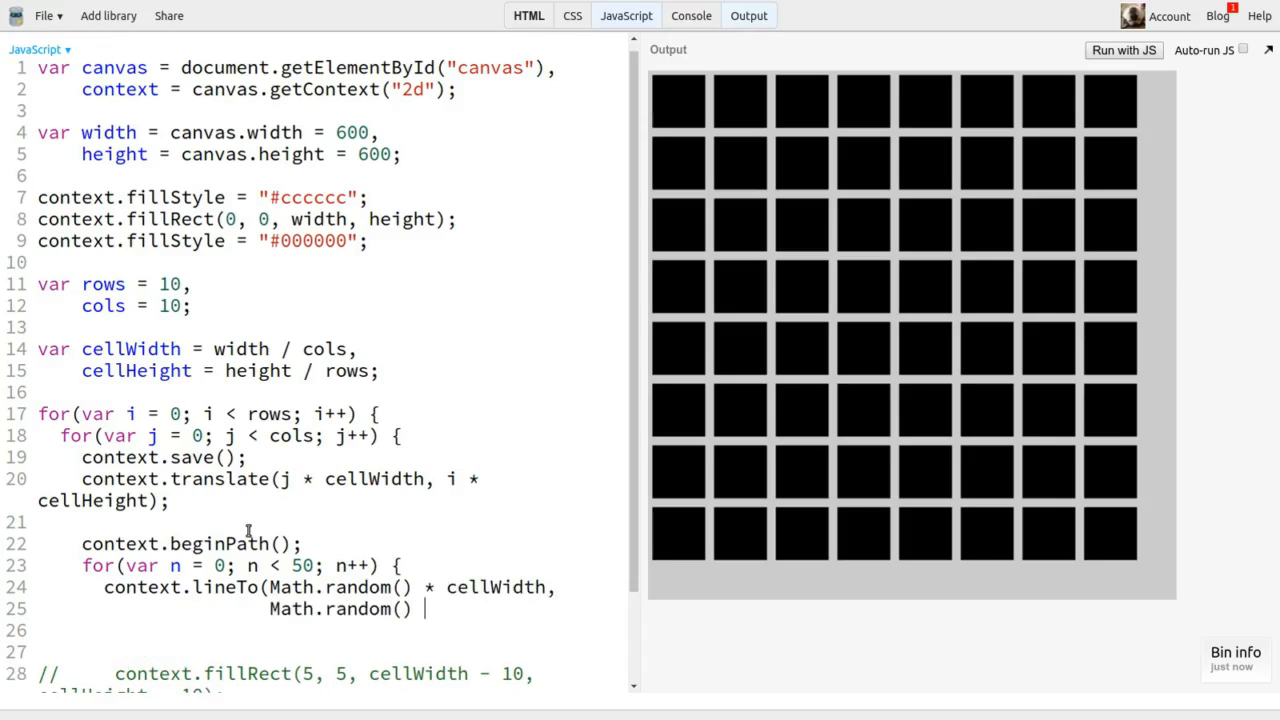
pyautogui.write('* cellHeight)')
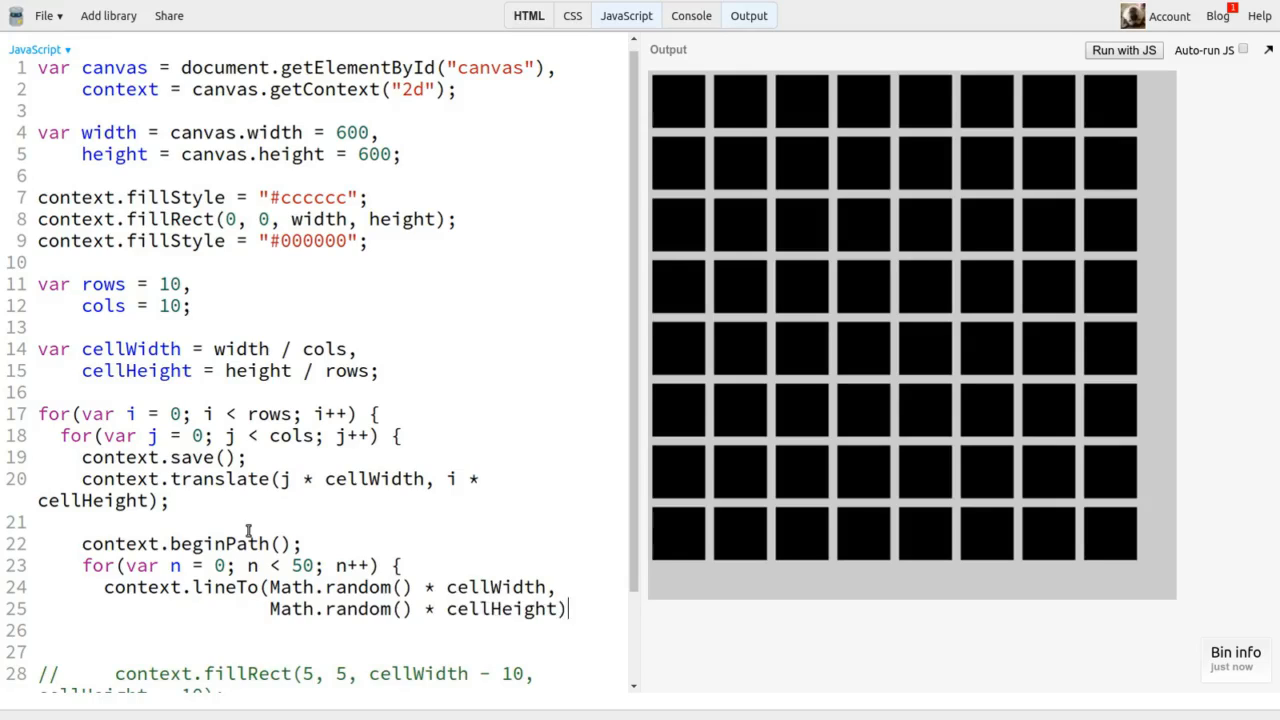
pyautogui.write(';')
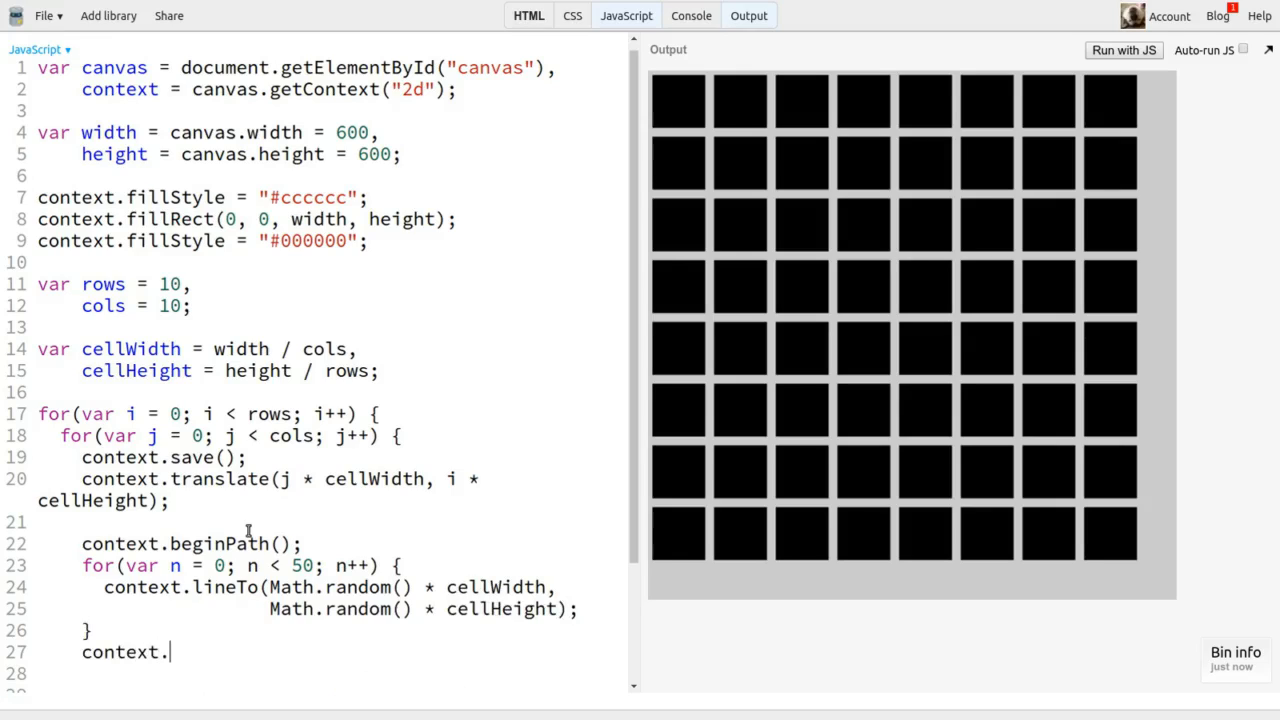
pyautogui.write('stroke();')
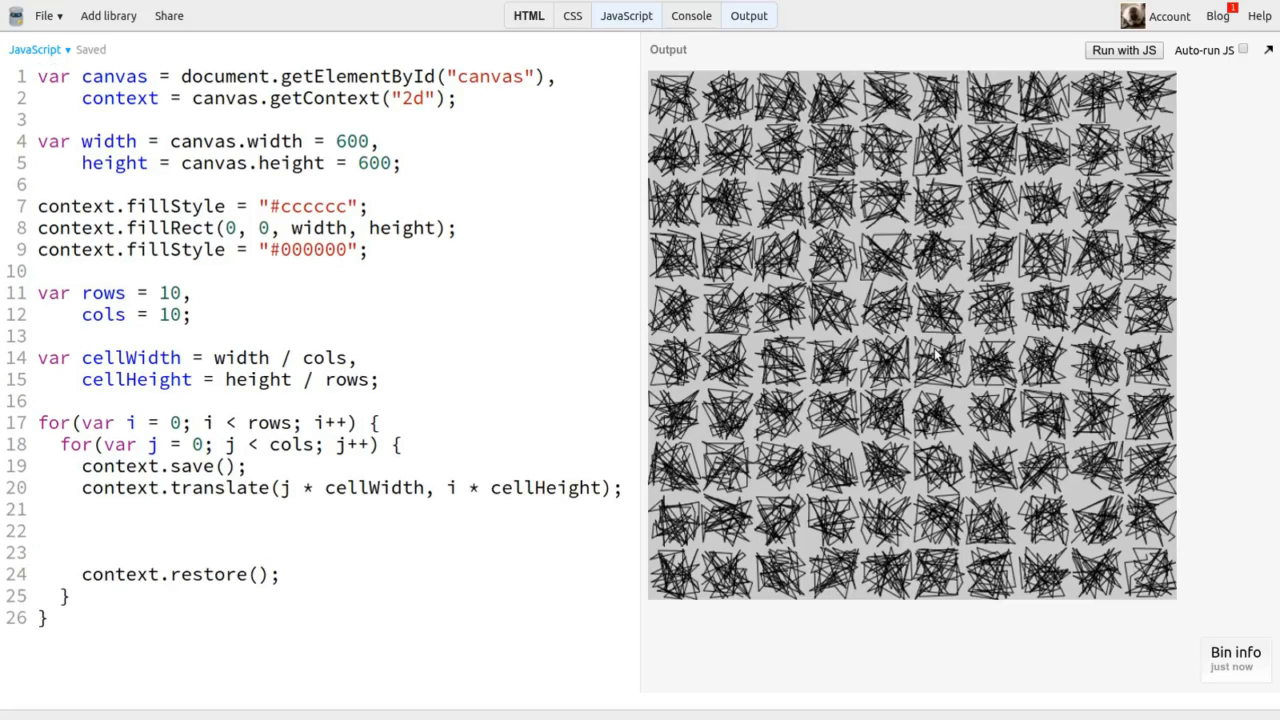
# - Replace the lineTo loop with context.arc centred at cellWidth / 2, cellHeight / 2
pyautogui.write('context.beginPath();')
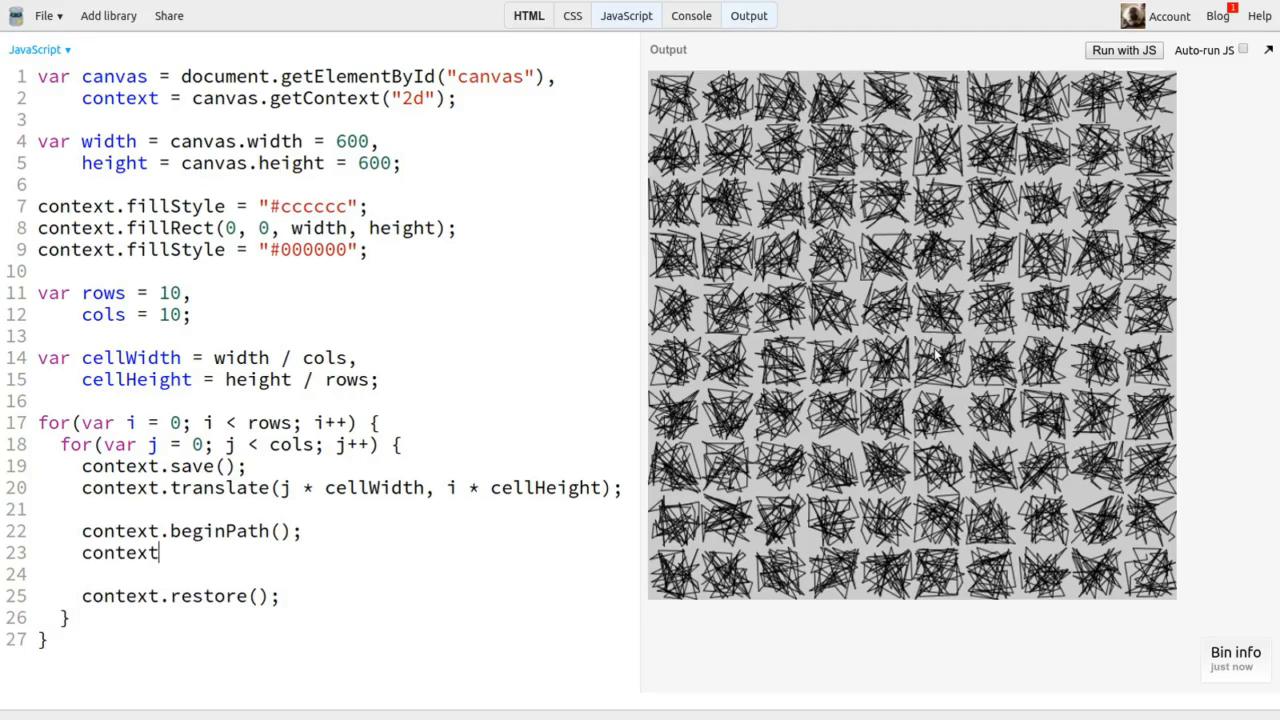
pyautogui.write('.arc(')
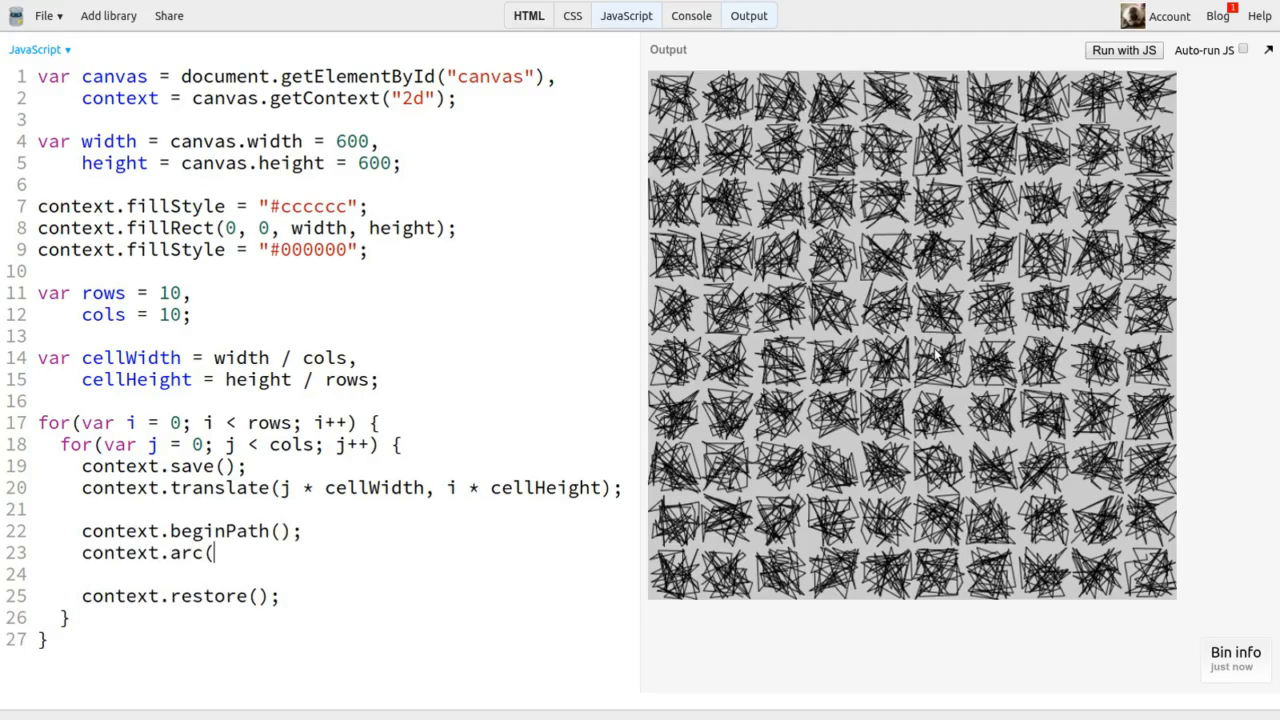
pyautogui.write('cellWidth / 2')
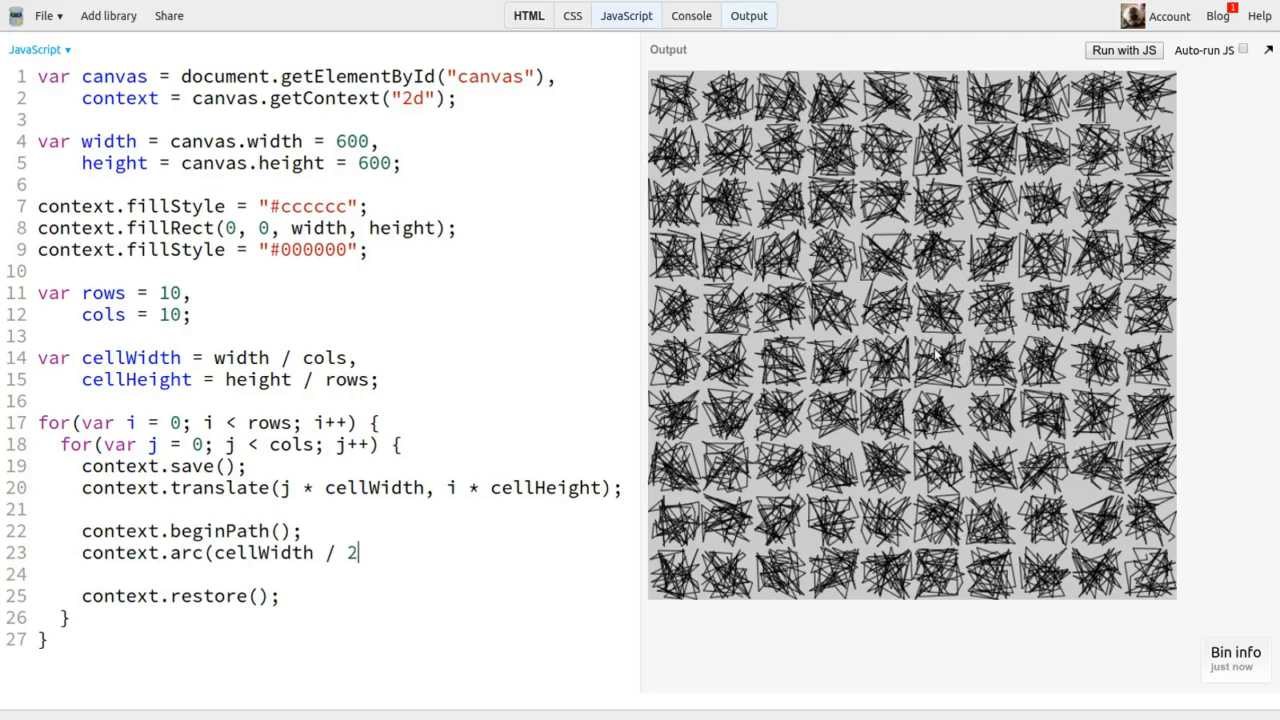
pyautogui.write(', cellHeight / 2')
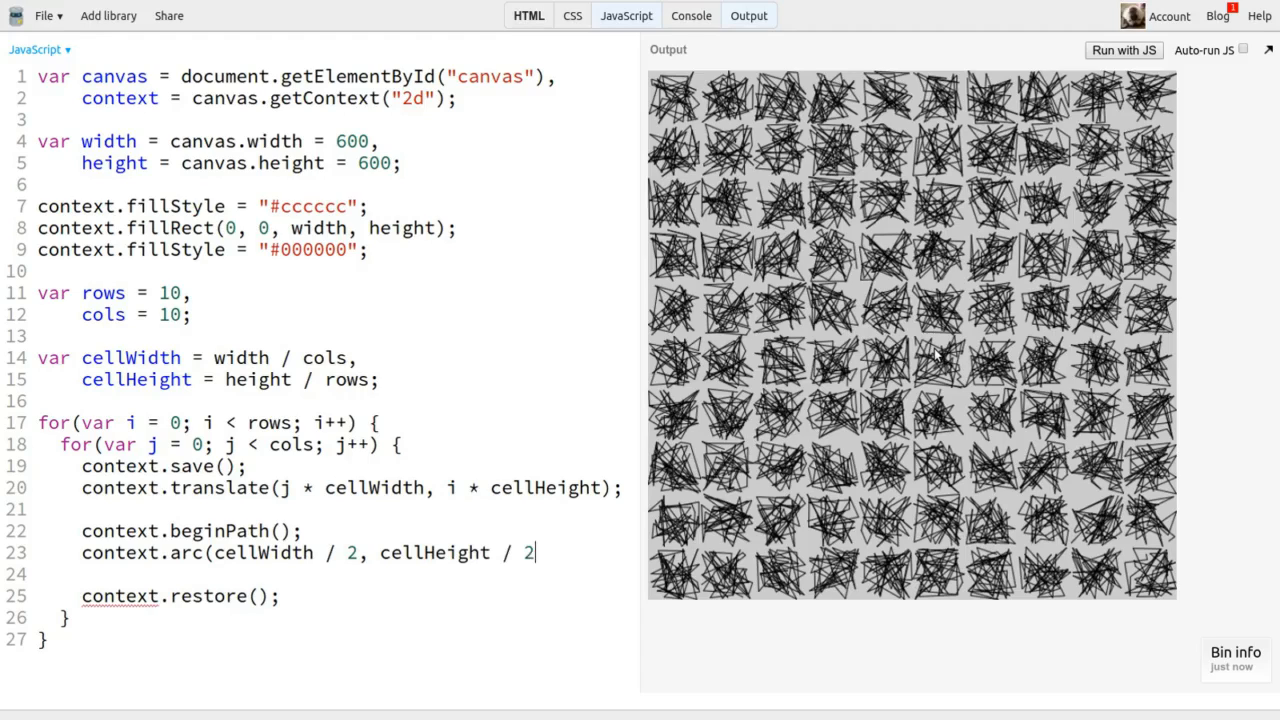
pyautogui.write(',')
pyautogui.write('var rad')
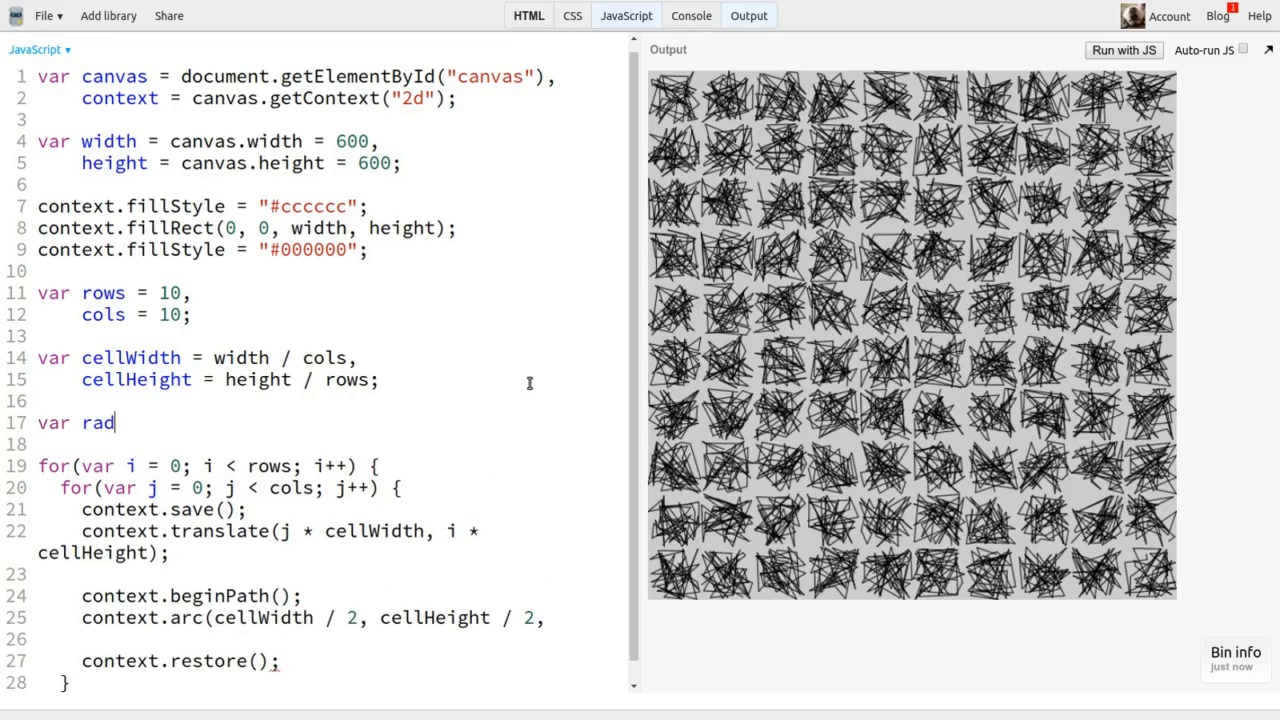
# - Define radius = Math.min(cellWidth, cellHeight) / 2 and complete the arc from 0 to Math.PI * 2, then fill
pyautogui.write('ius =')
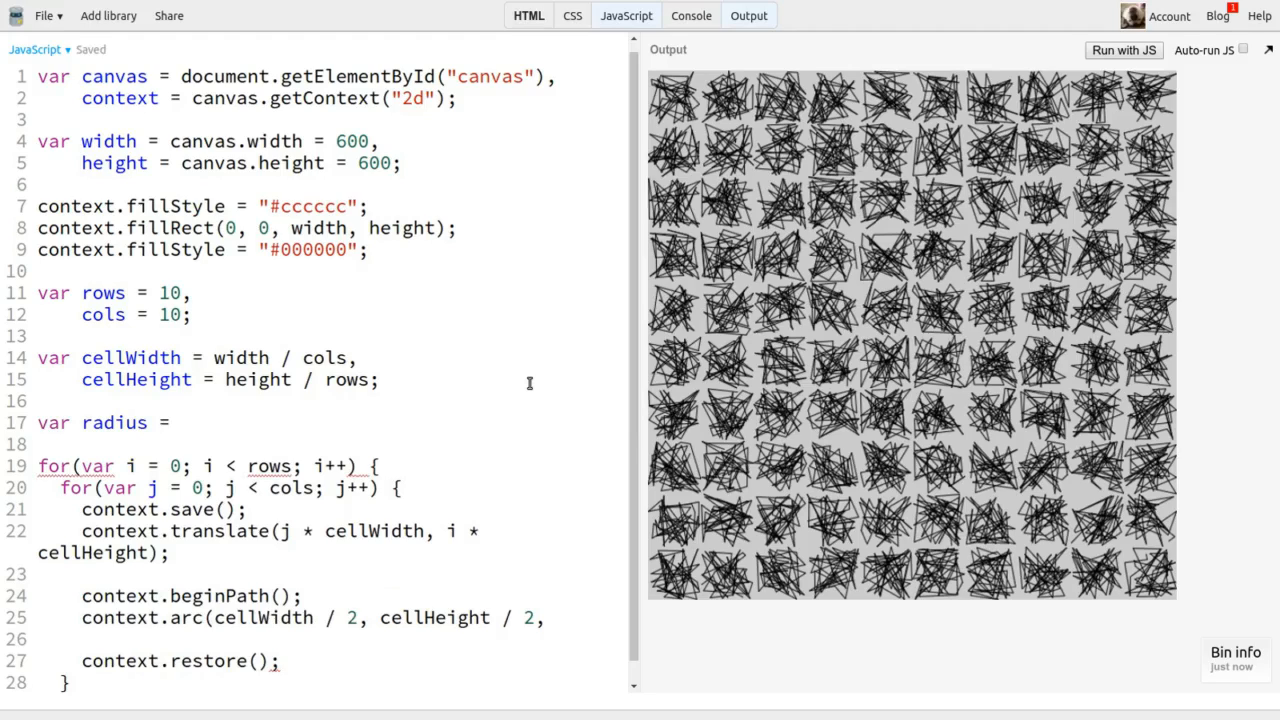
pyautogui.write('Math.min(c')
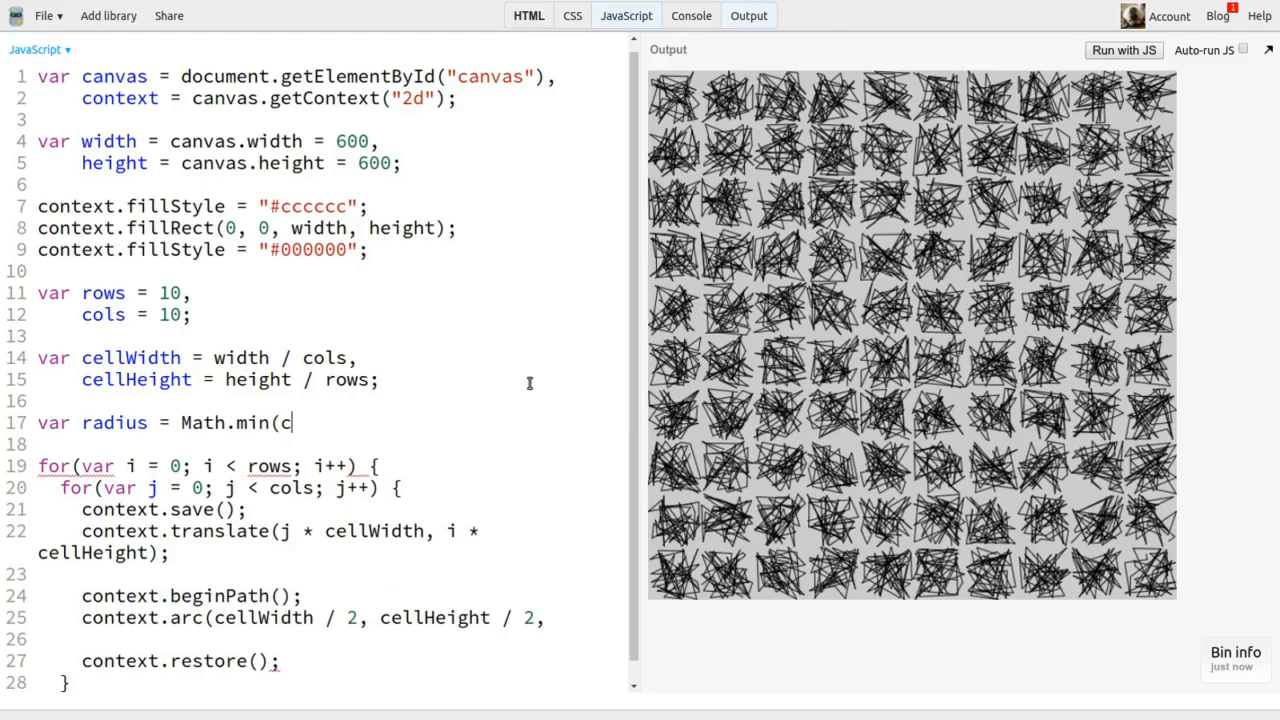
pyautogui.write('ellWidth, cellHeight) /')
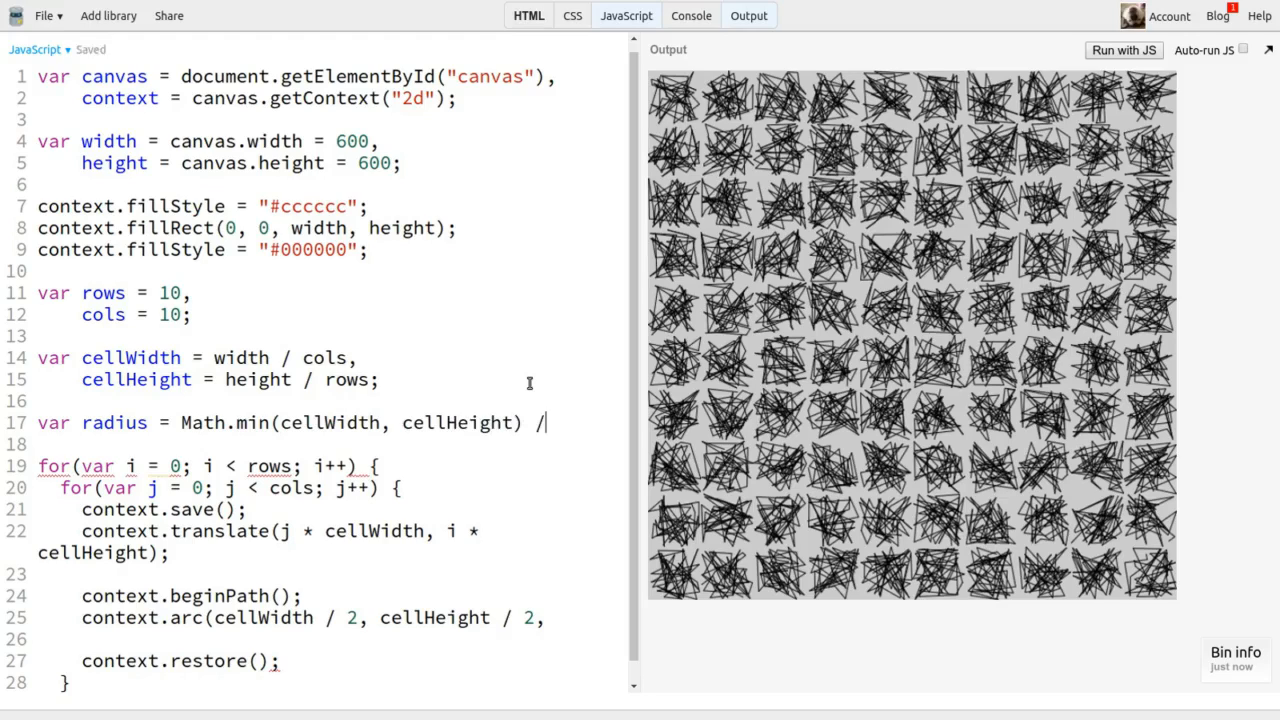
pyautogui.write('2;')
pyautogui.click(332, 638)
pyautogui.write('radius')
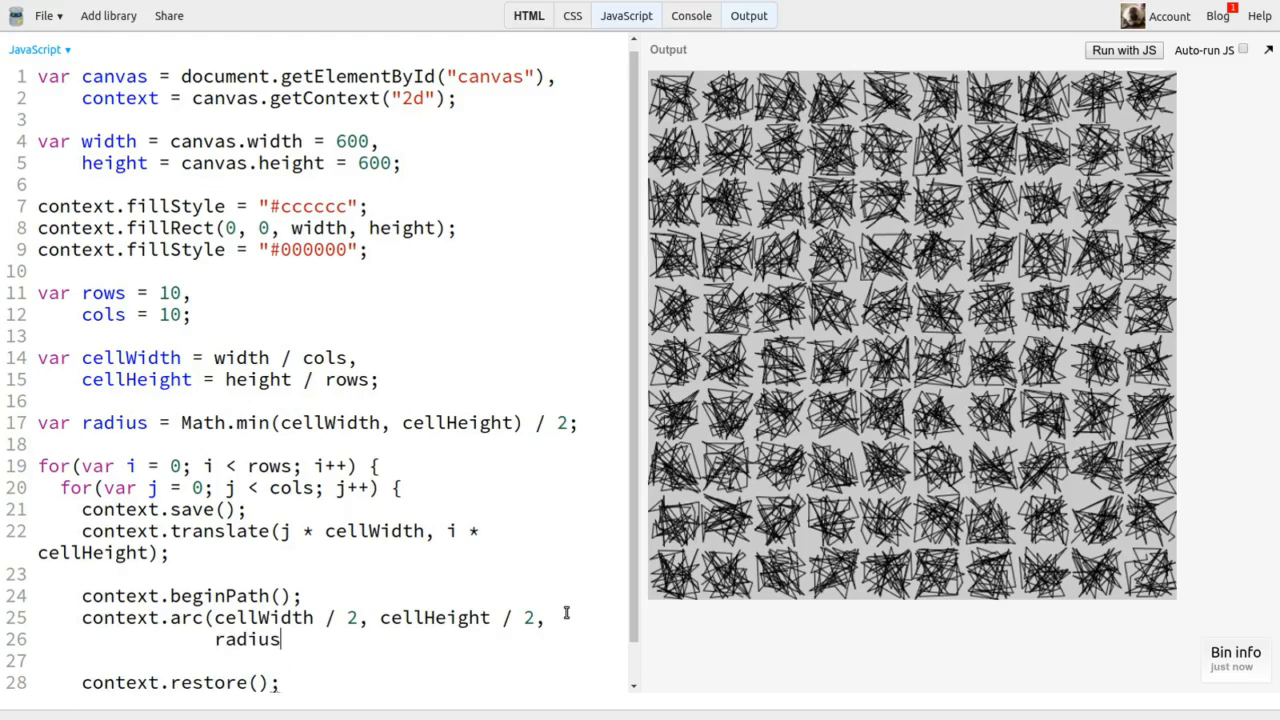
pyautogui.write(', 0, Math.')
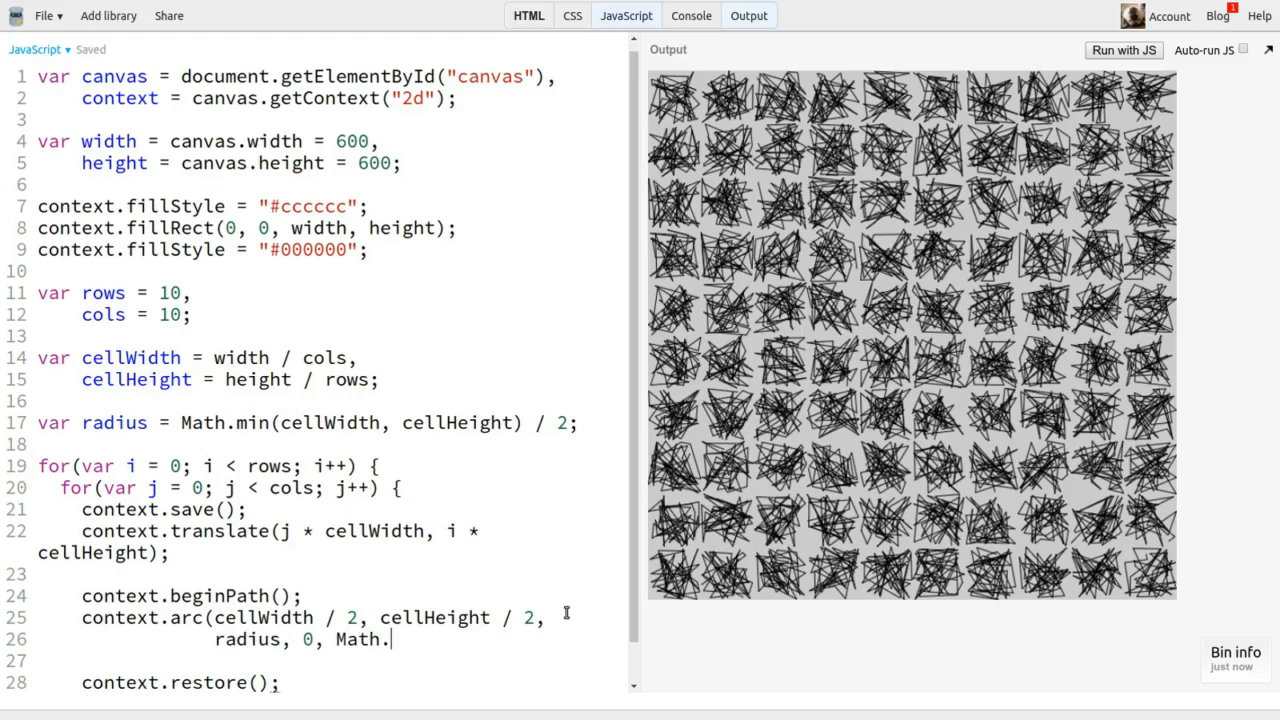
pyautogui.write('PI * 2);')
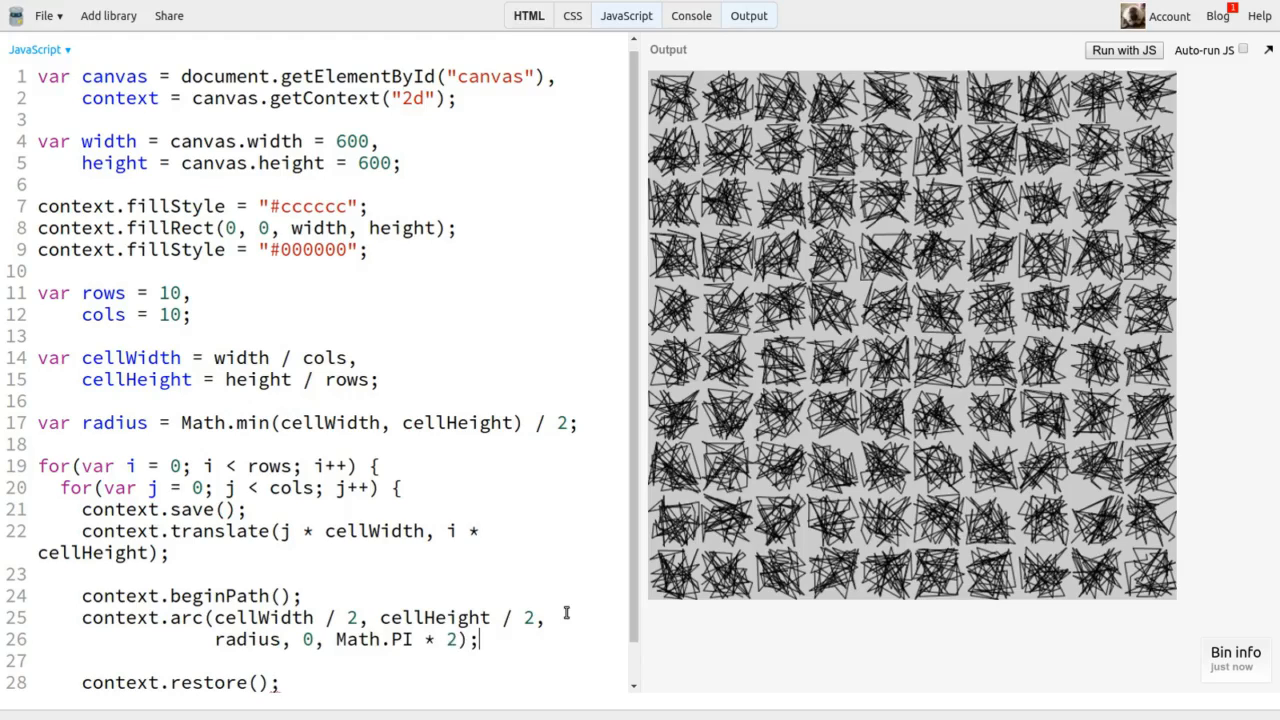
pyautogui.write('context.fill();')
pyautogui.write('var s = Math.si')
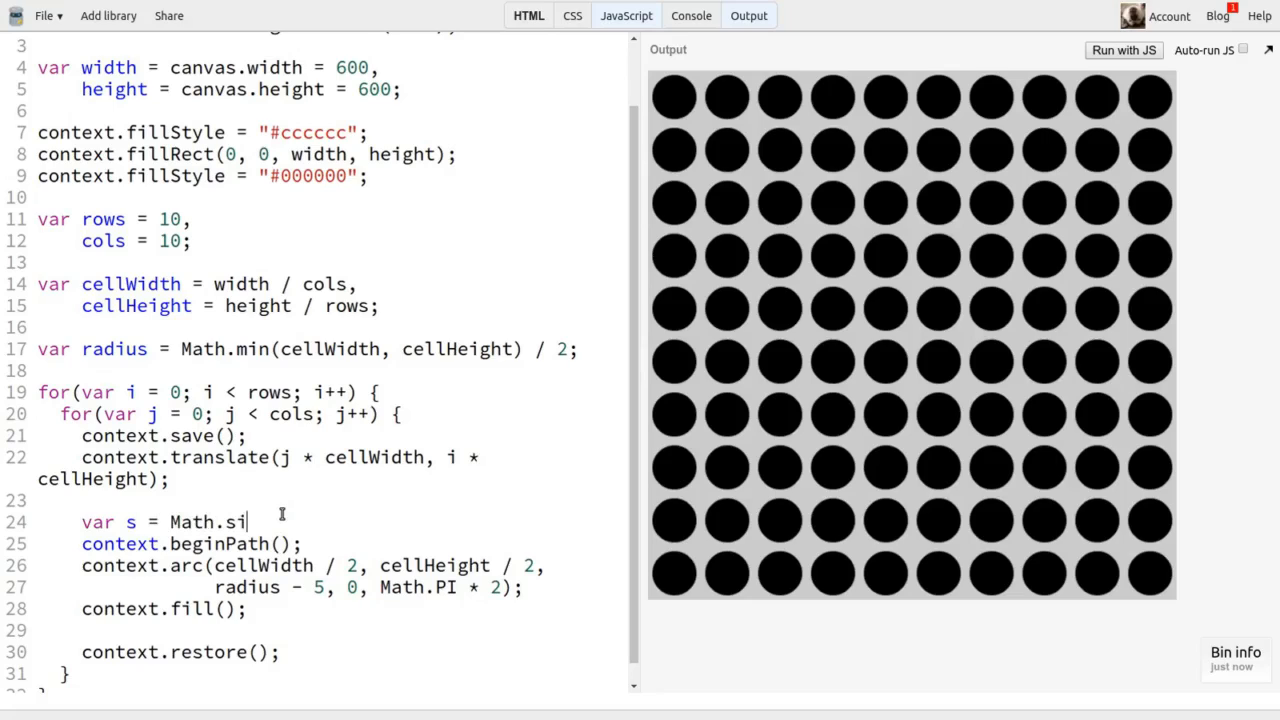
# - Add var s = Math.sin(j) * 0.5 + 0.5 and scale the arc radius by s
pyautogui.write('n(j) *')
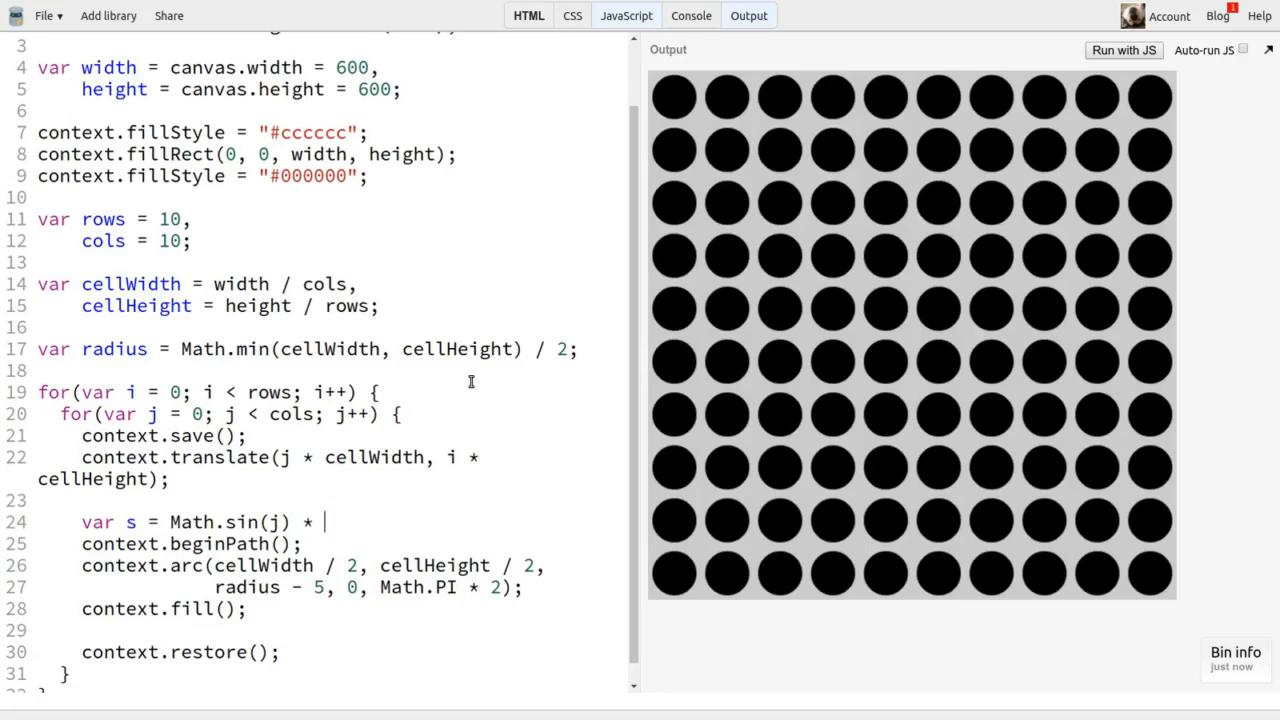
pyautogui.write('0.5')
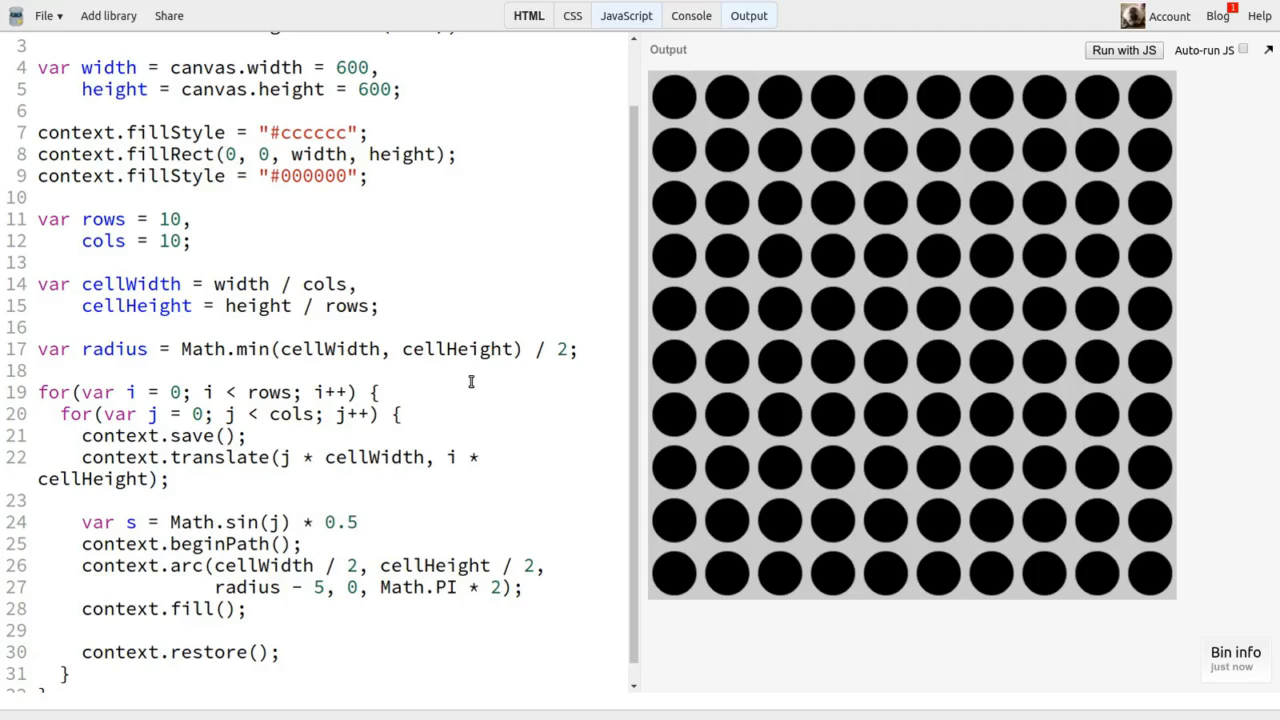
pyautogui.write('+ 0.5;')
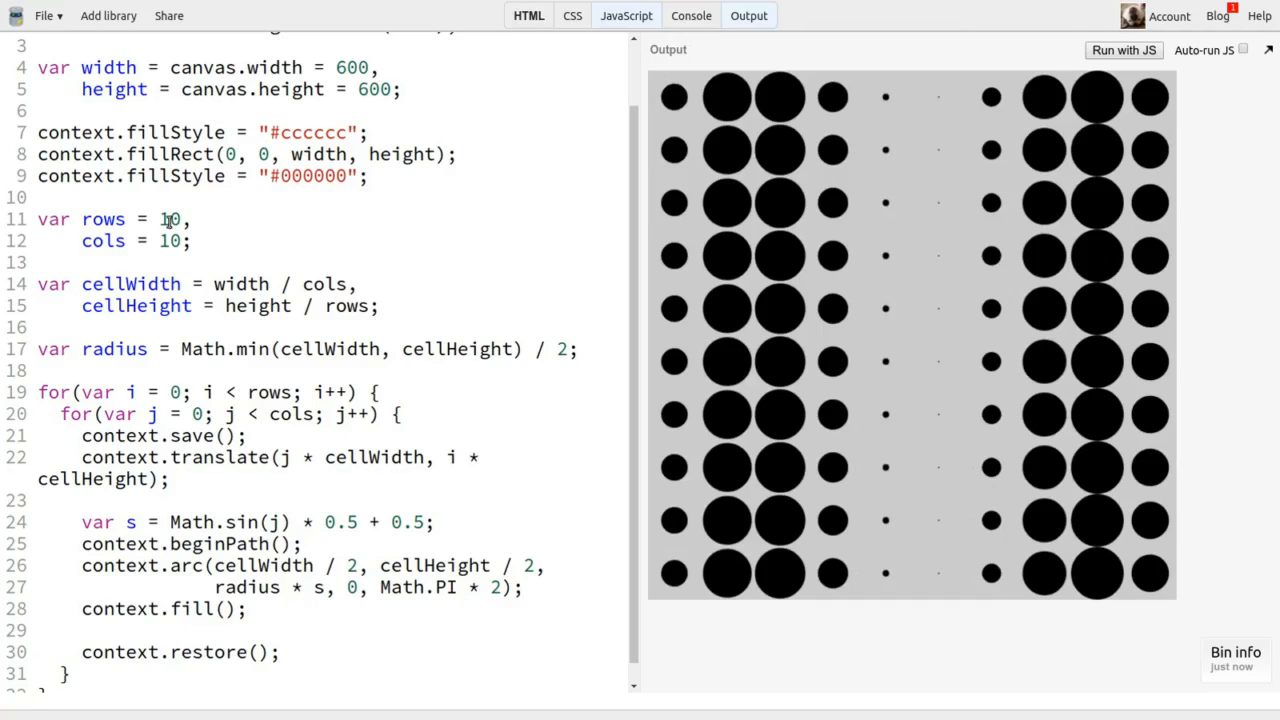
# - Set rows and cols to 50 and the sine multiplier to 0.25
pyautogui.write('50')
pyautogui.write('5')
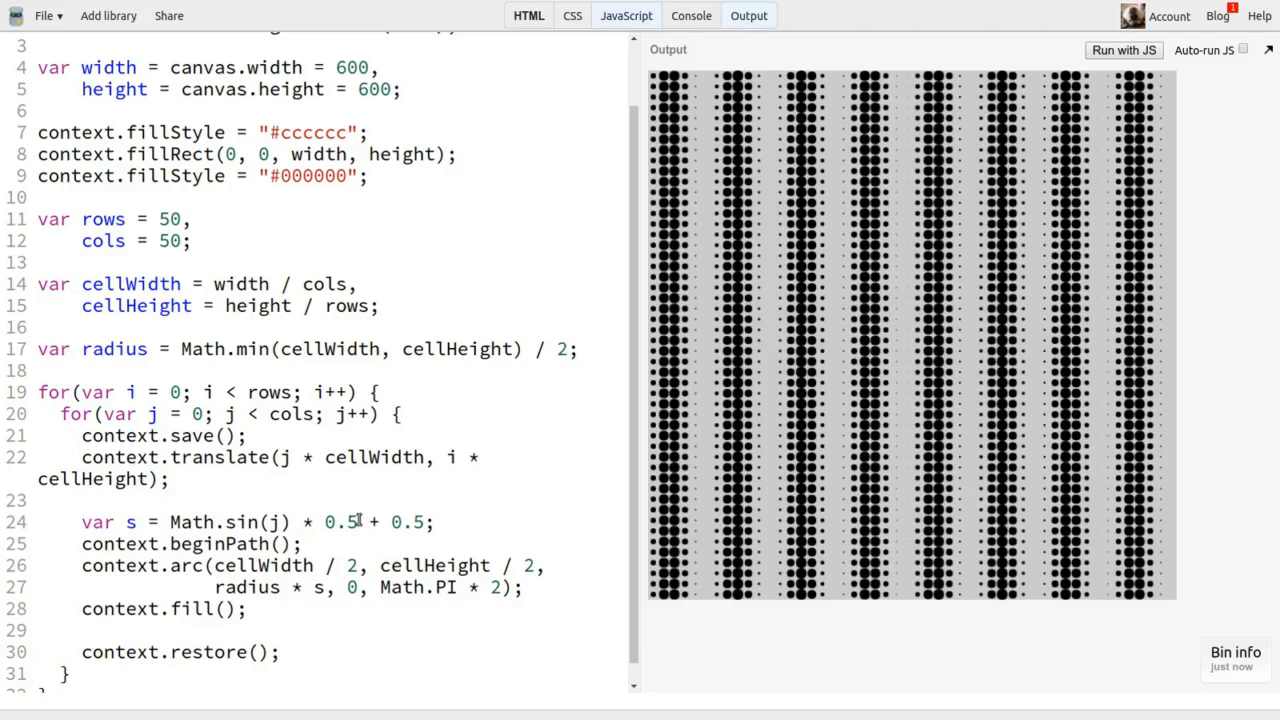
pyautogui.write('0.25')
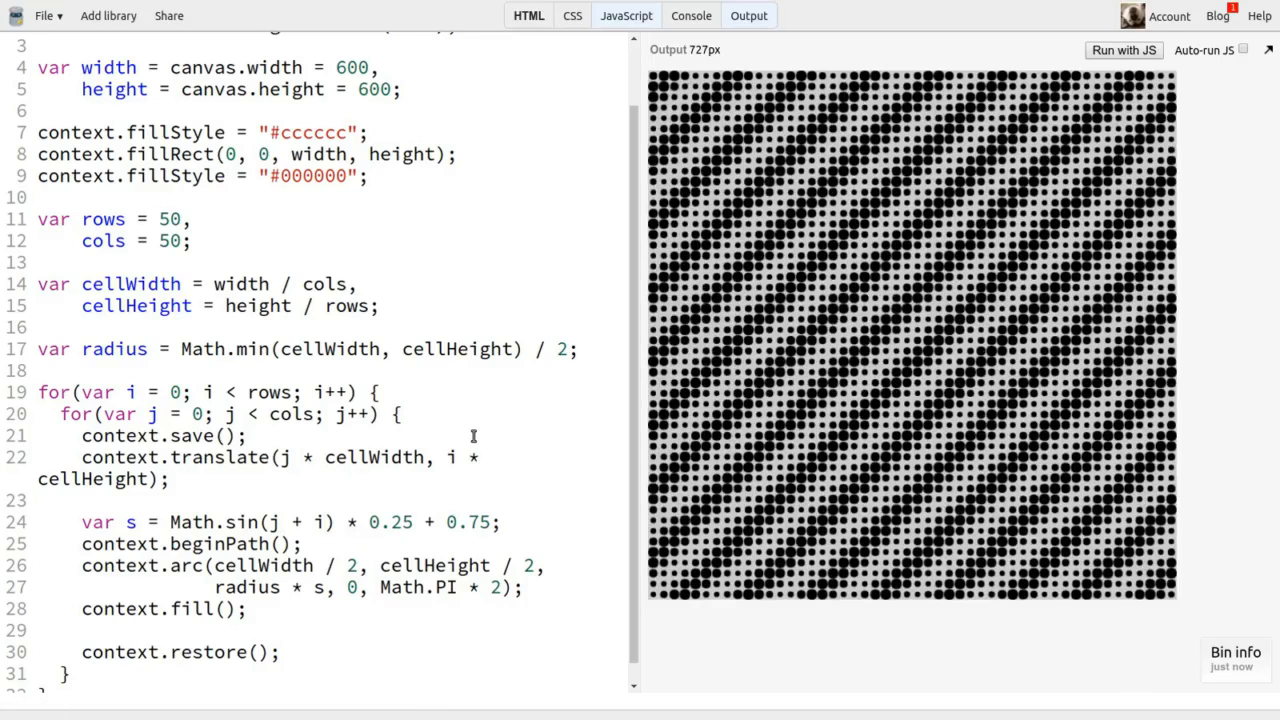
# - Rewrite the size line as Math.sin(j * i * 0.25) * 0.25 + 0.75 for concentric rings
pyautogui.click(324, 520)
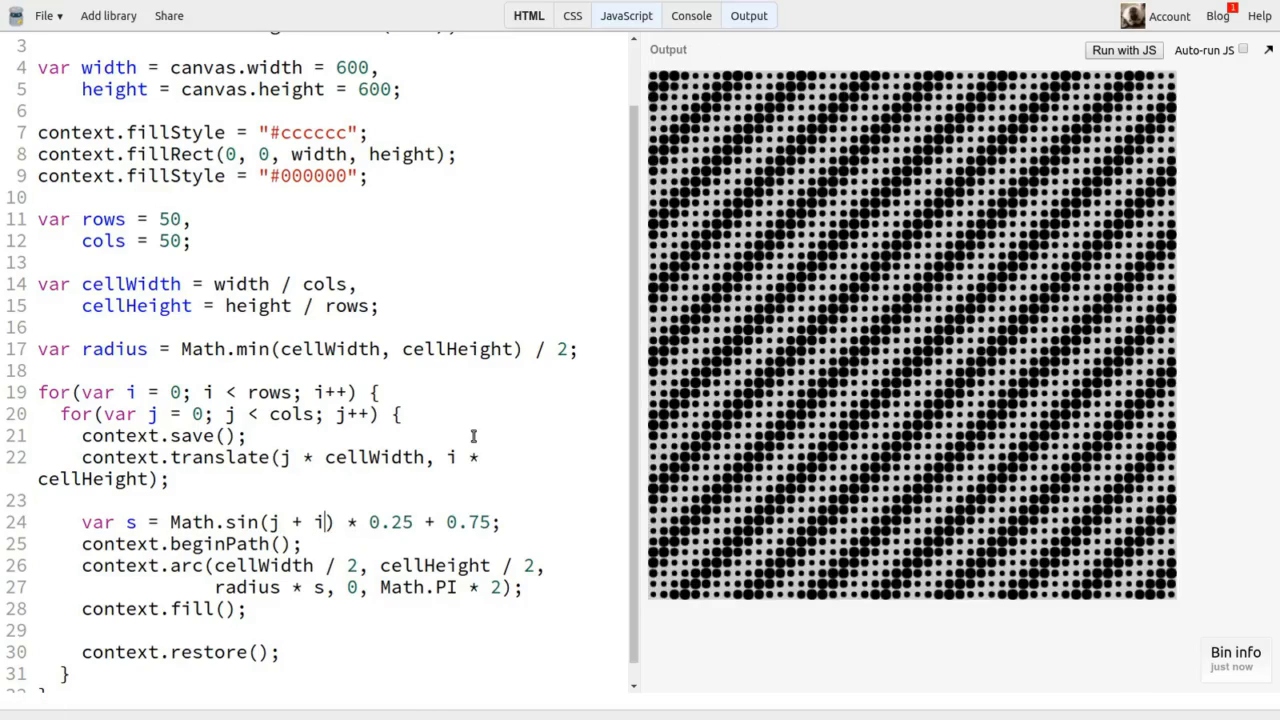
pyautogui.write('|')
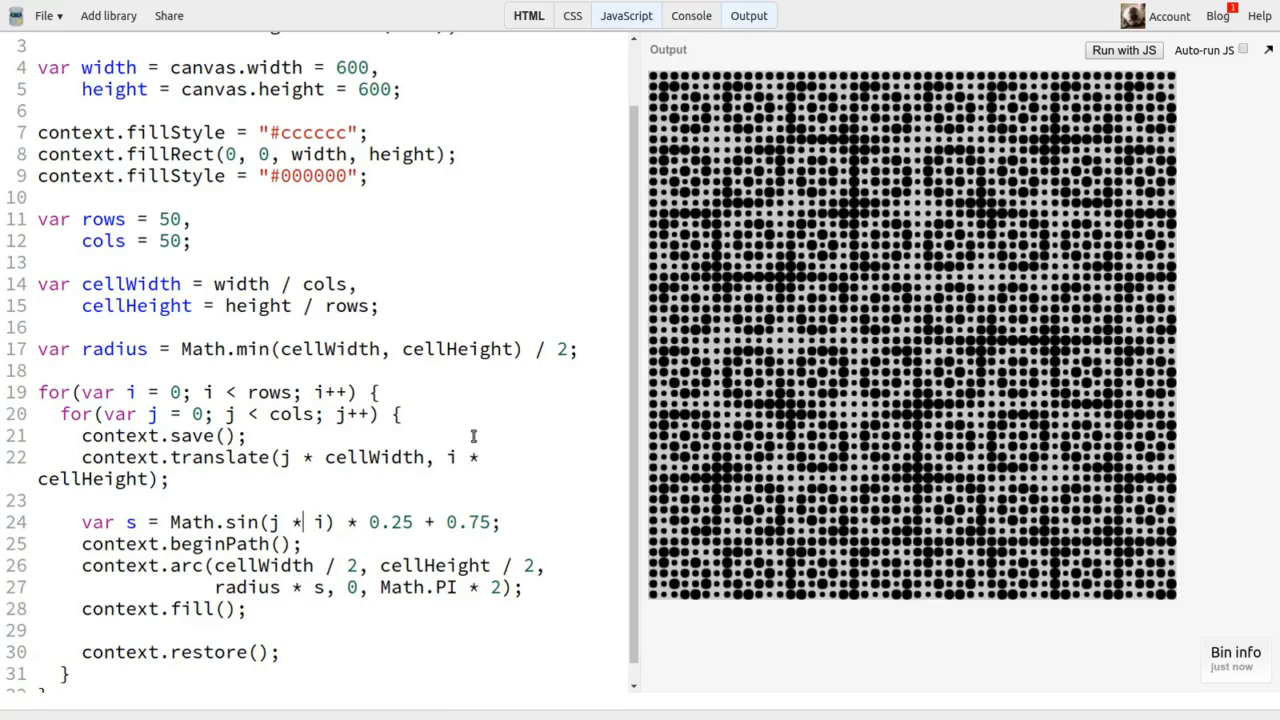
pyautogui.write('i')
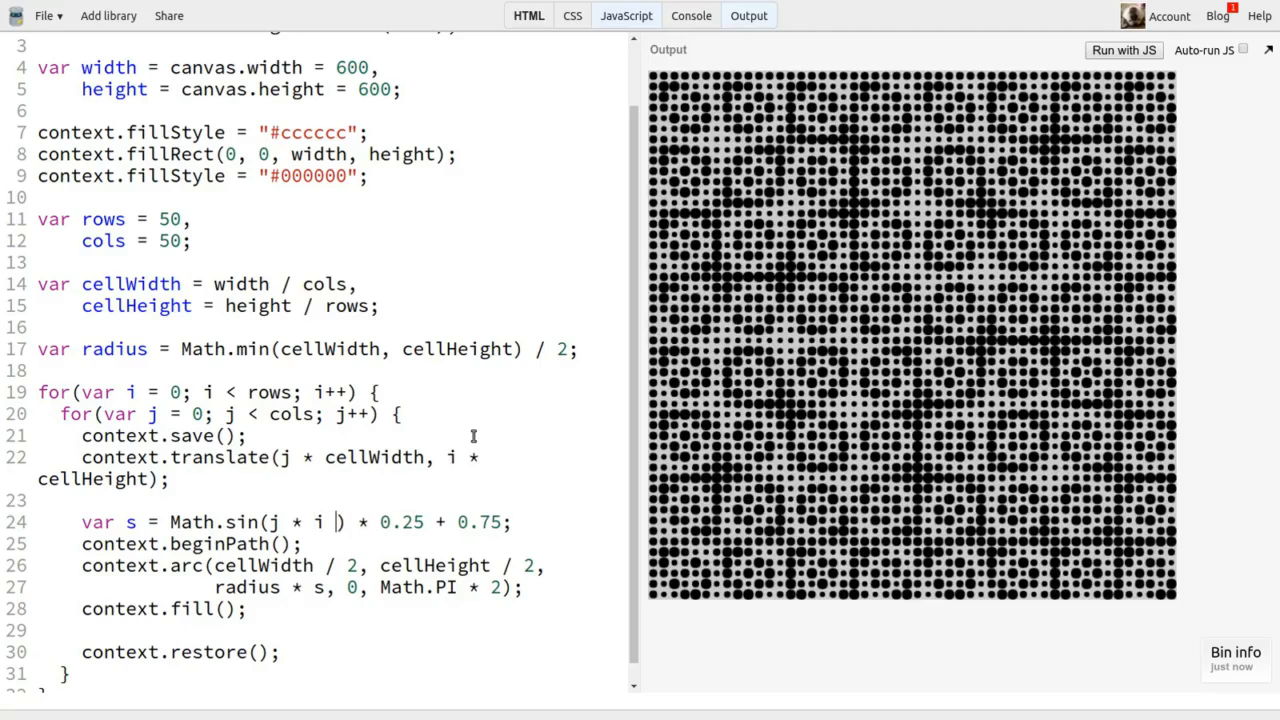
pyautogui.write('* 0.25')
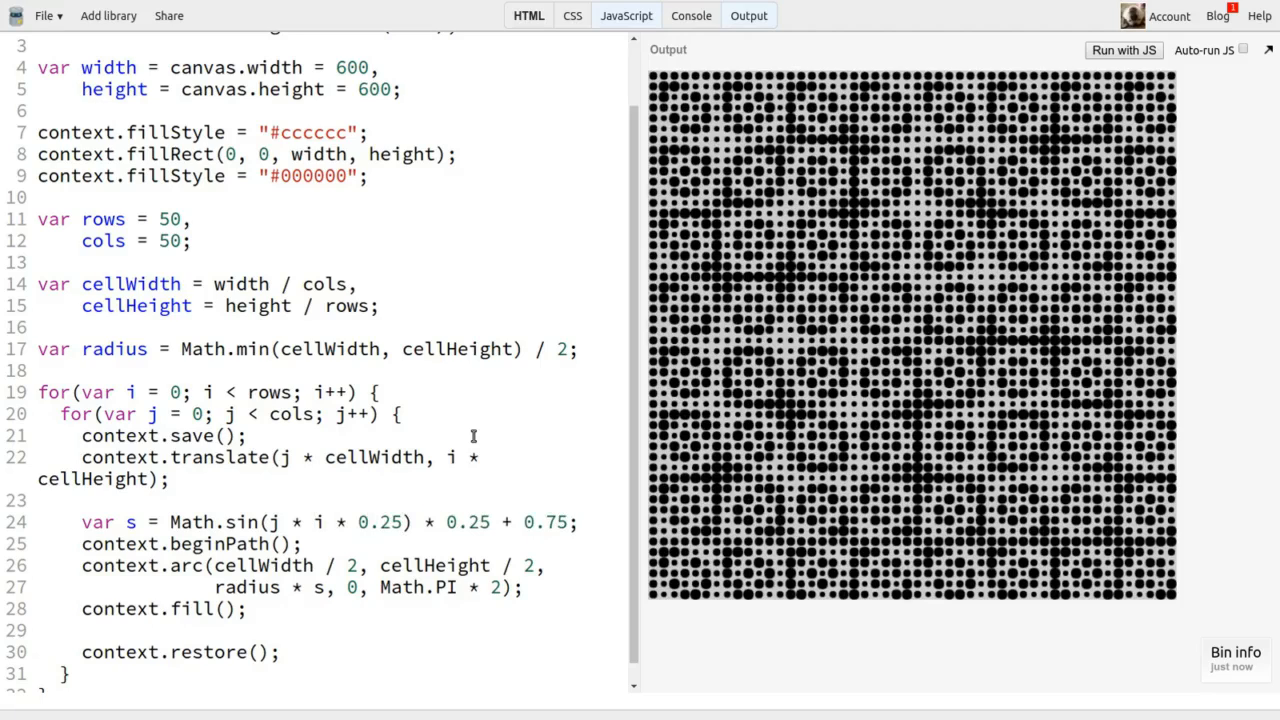
pyautogui.click(400, 522)
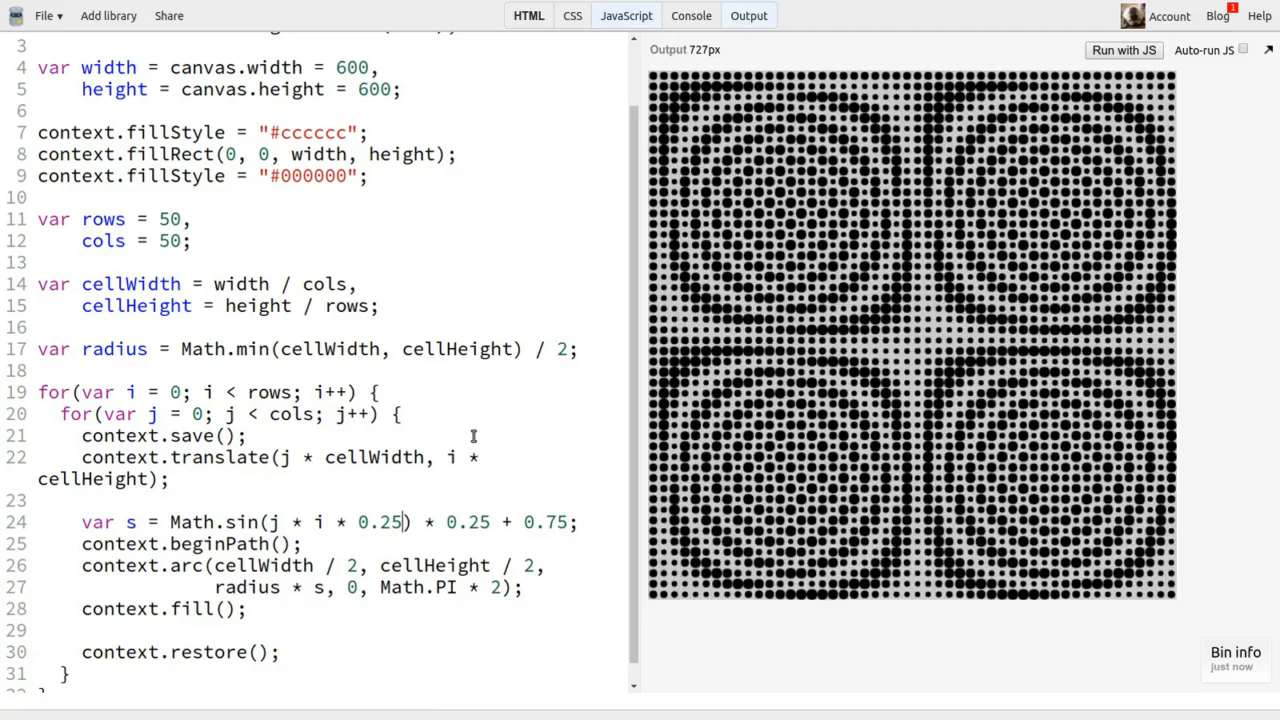